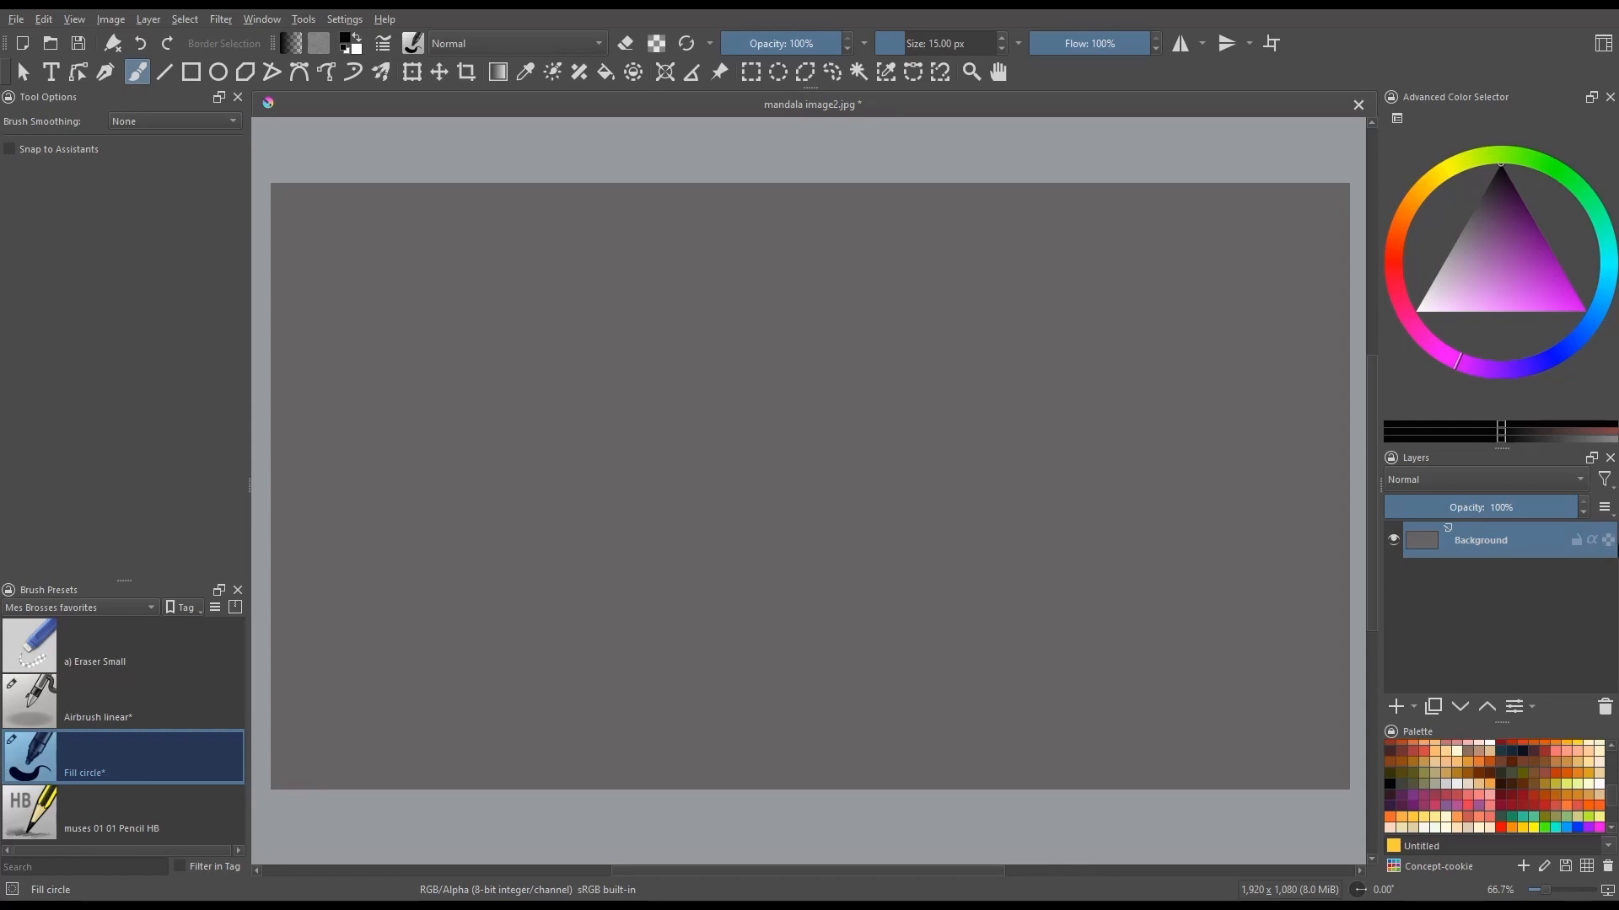
Step: Add Paint Layer 1 above the mandala background in the Layers docker
left_click(1396, 708)
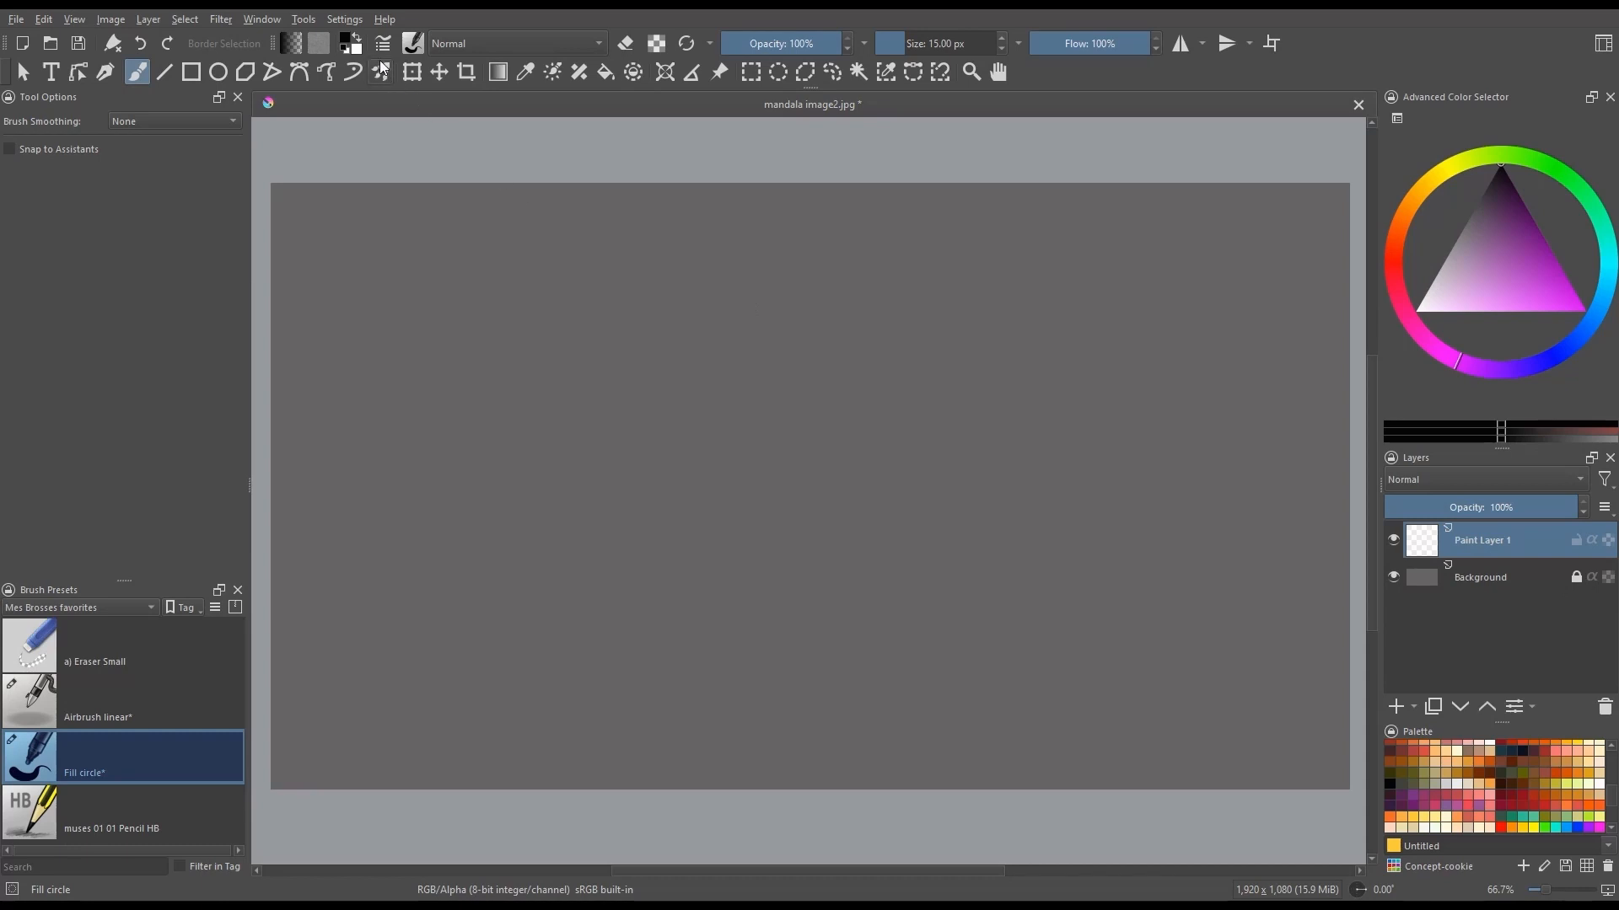
left_click(382, 71)
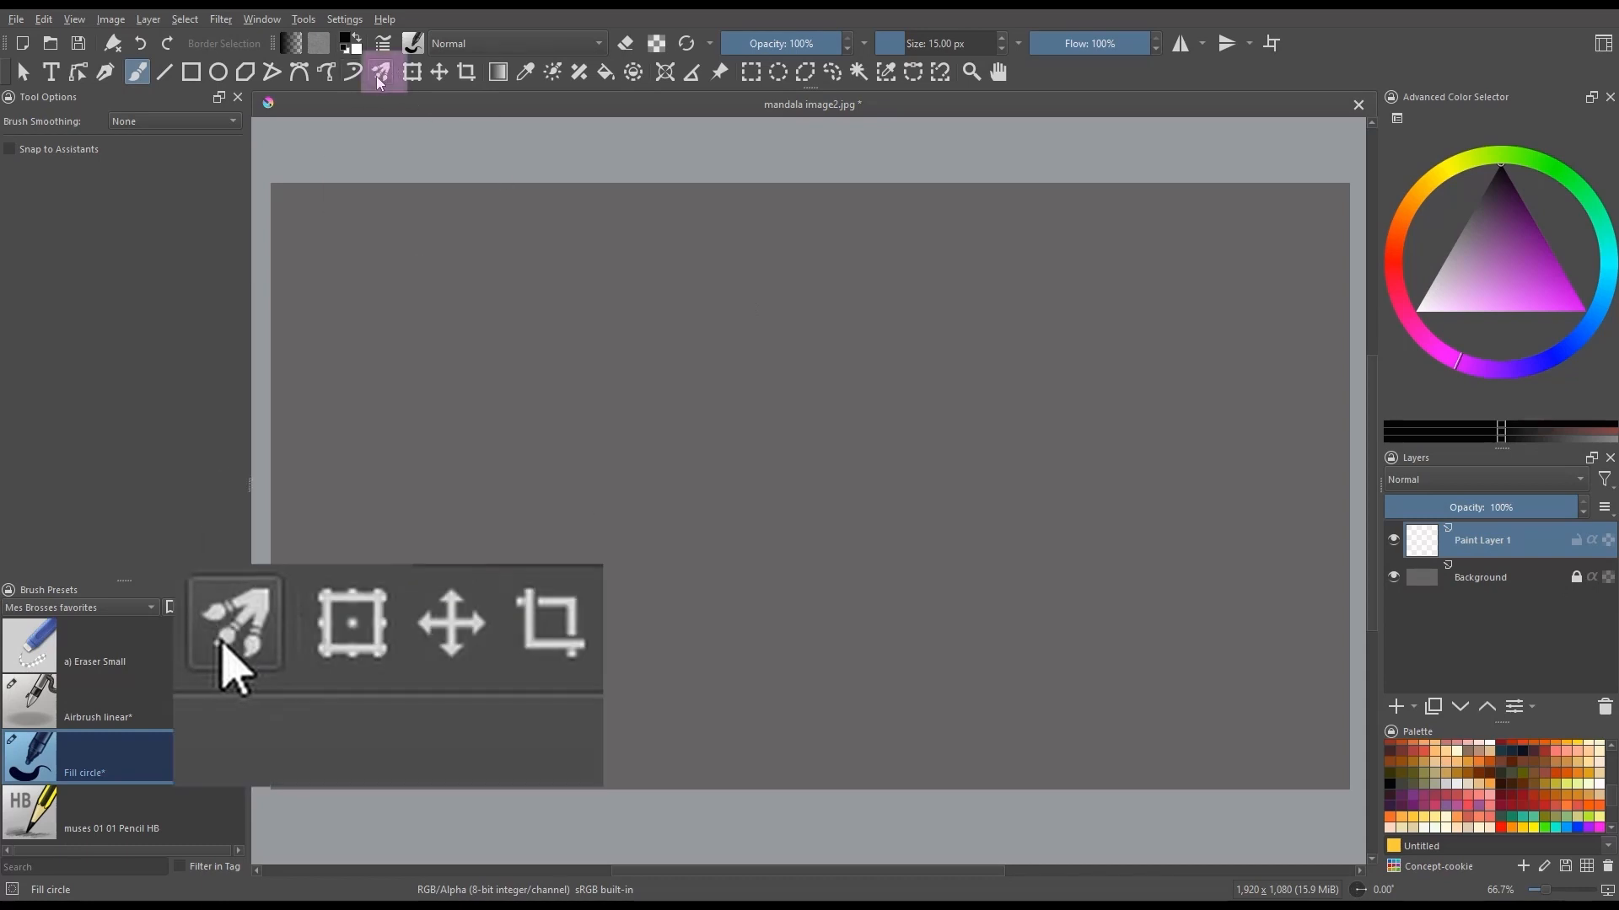
mouse_move(277, 684)
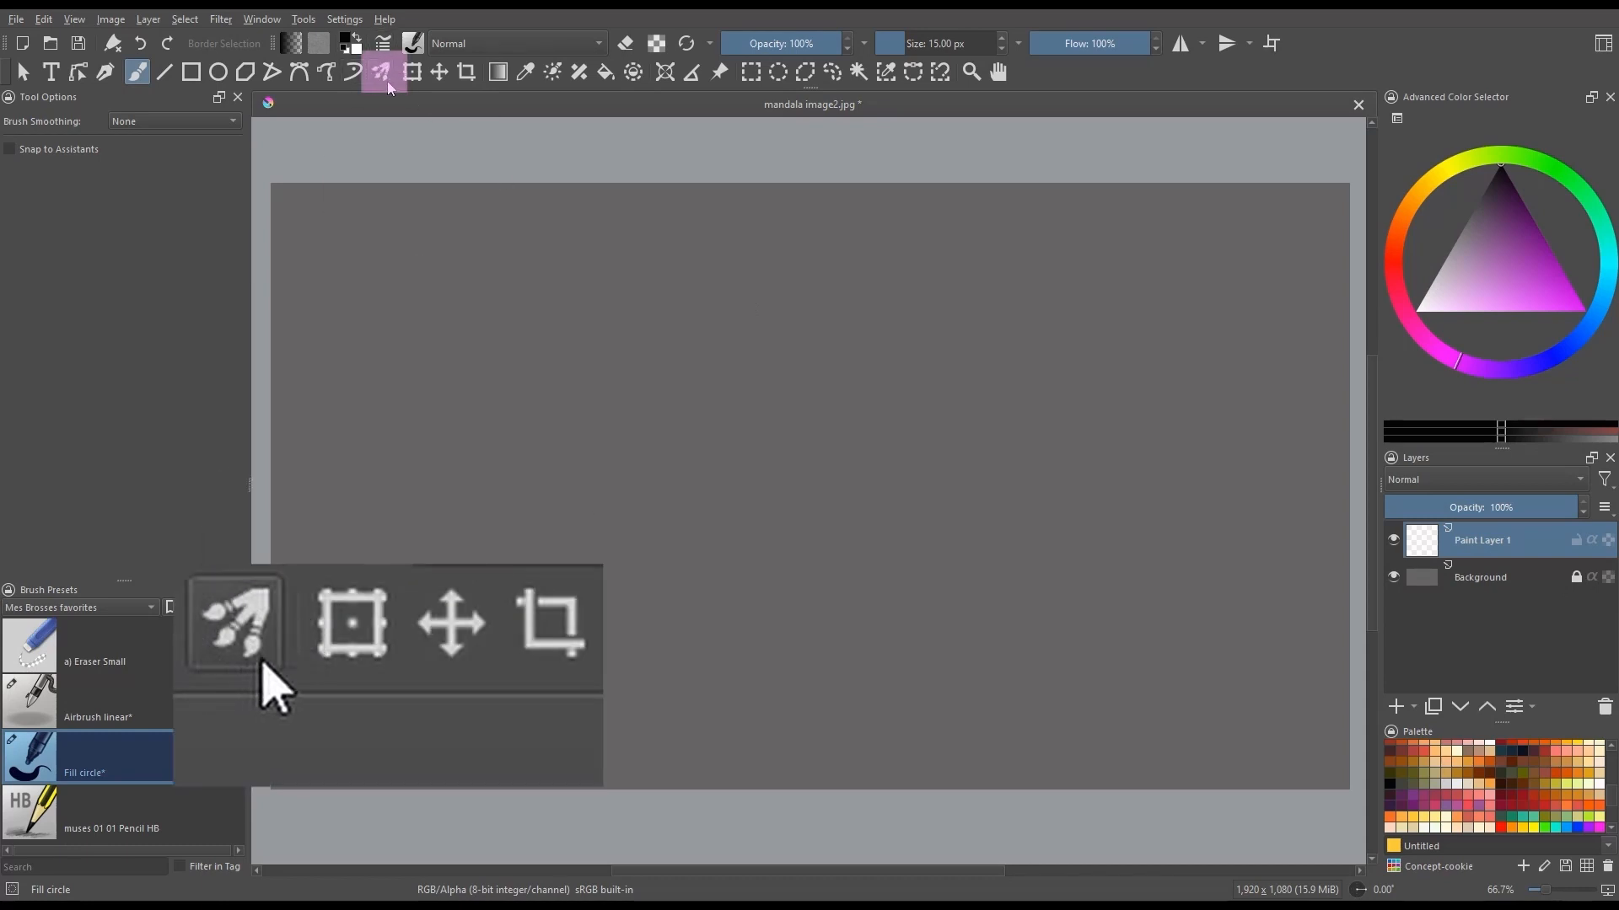
mouse_move(261, 645)
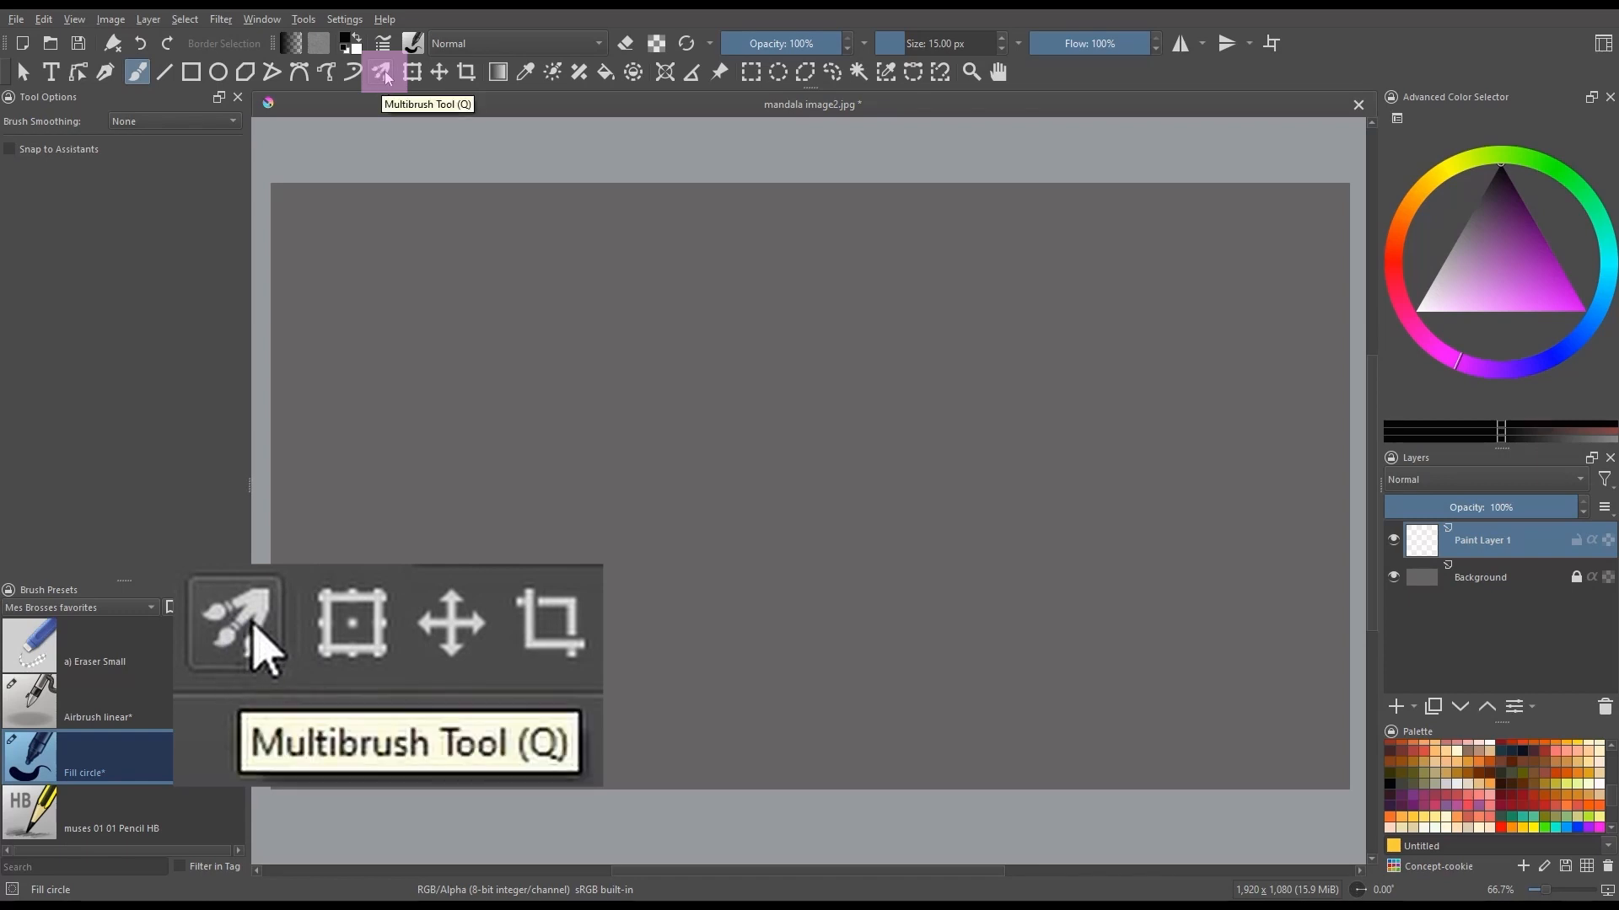
mouse_move(253, 635)
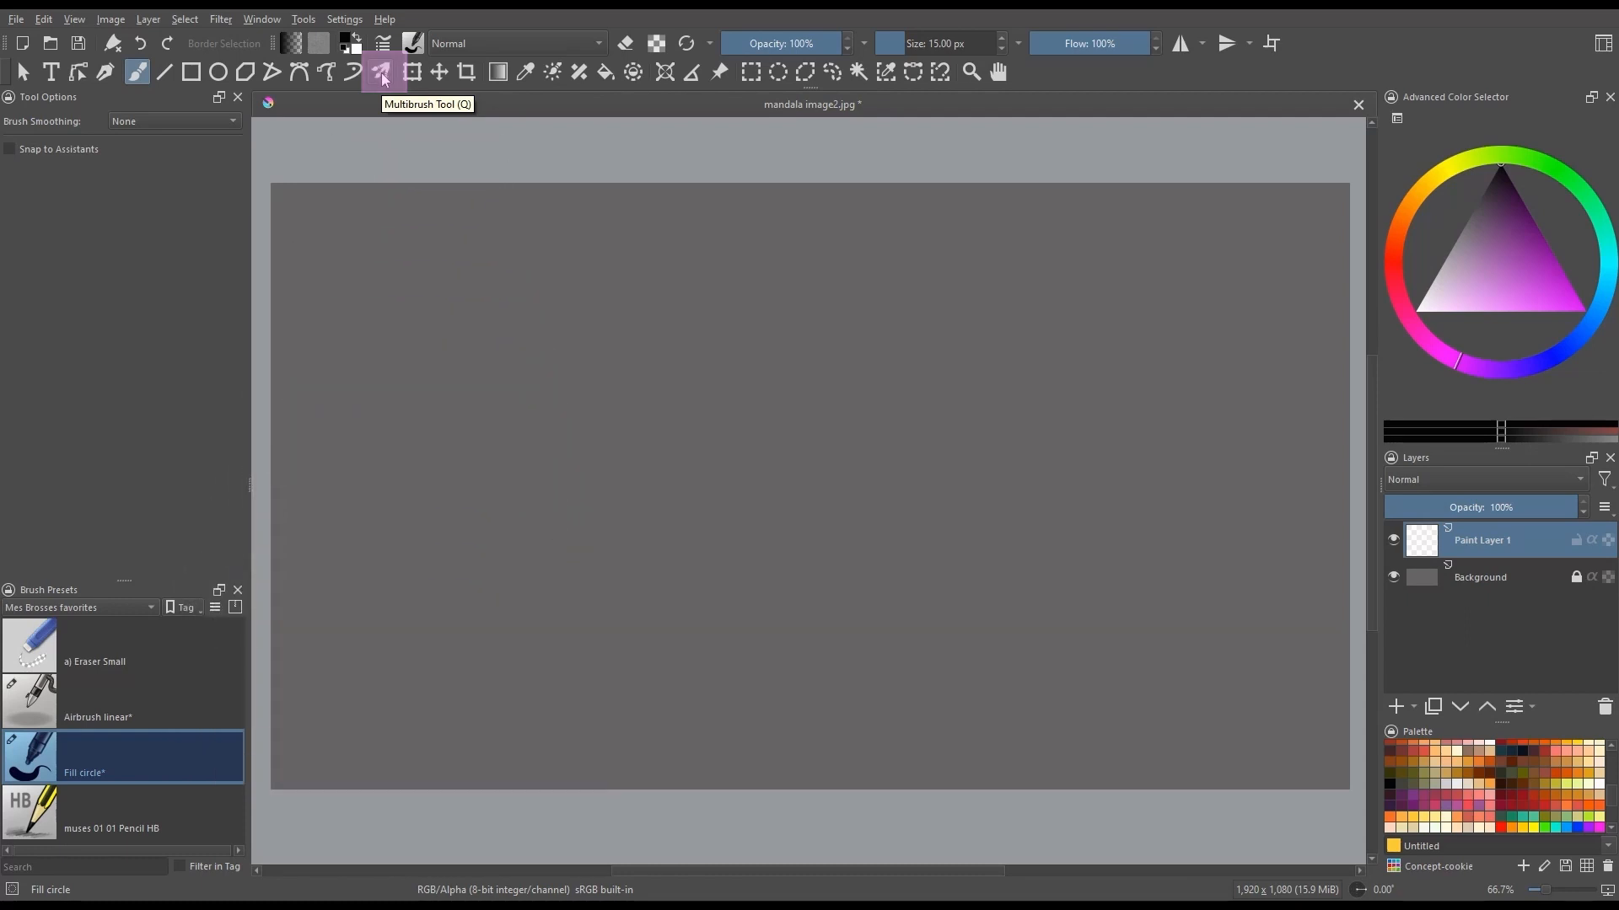
Step: Activate the Multibrush in three-brush symmetry mode with Stabilizer brush smoothing
left_click(381, 70)
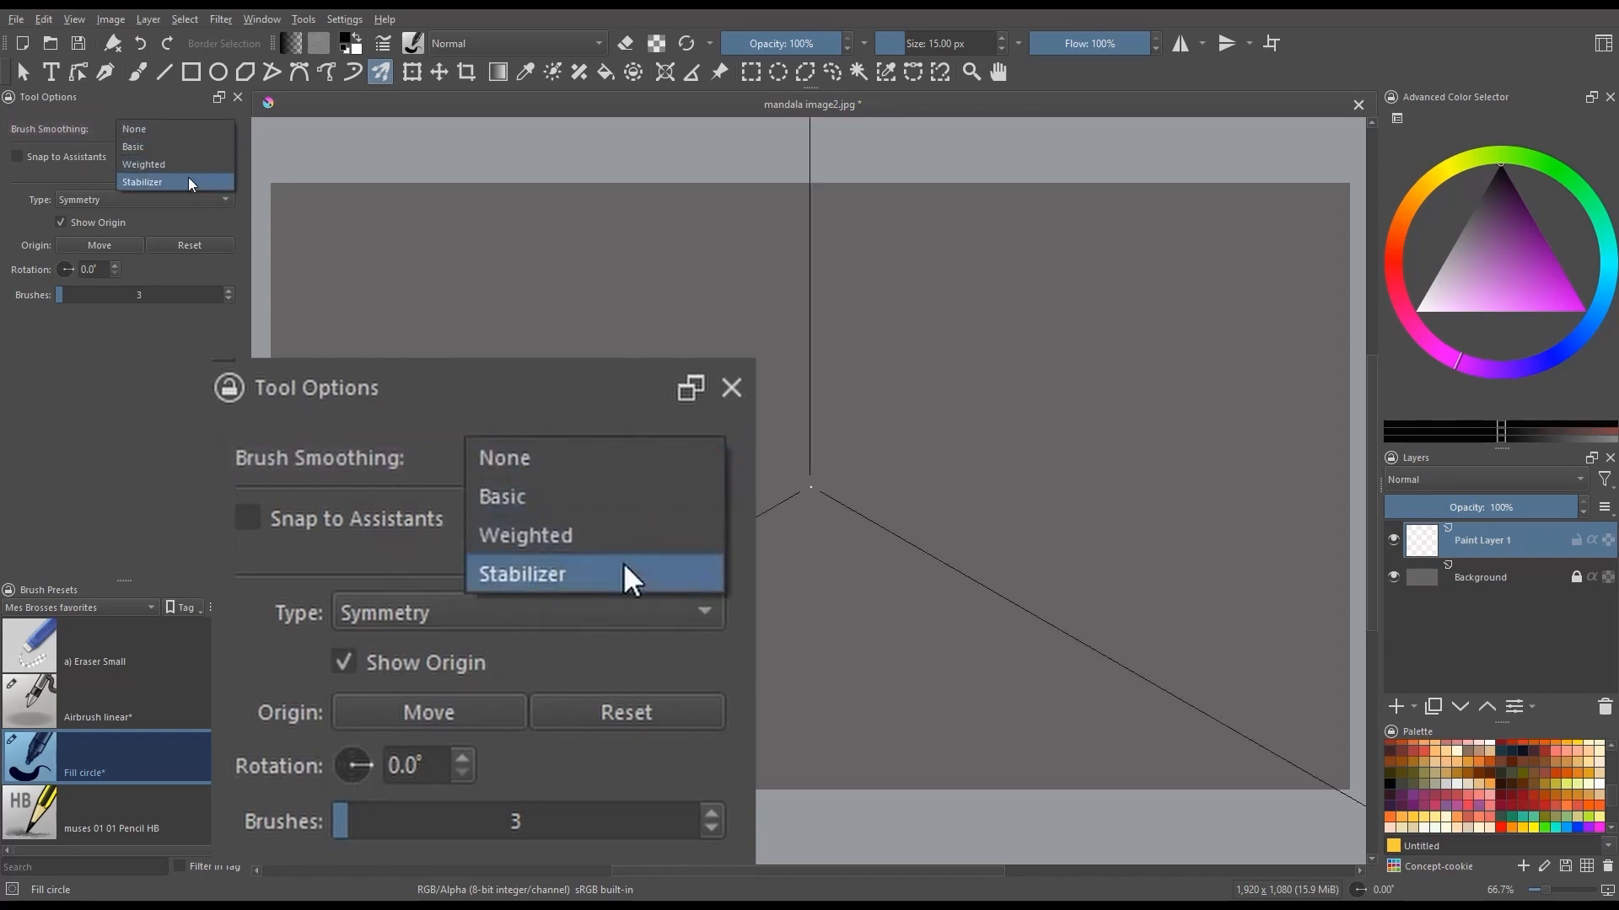
left_click(521, 574)
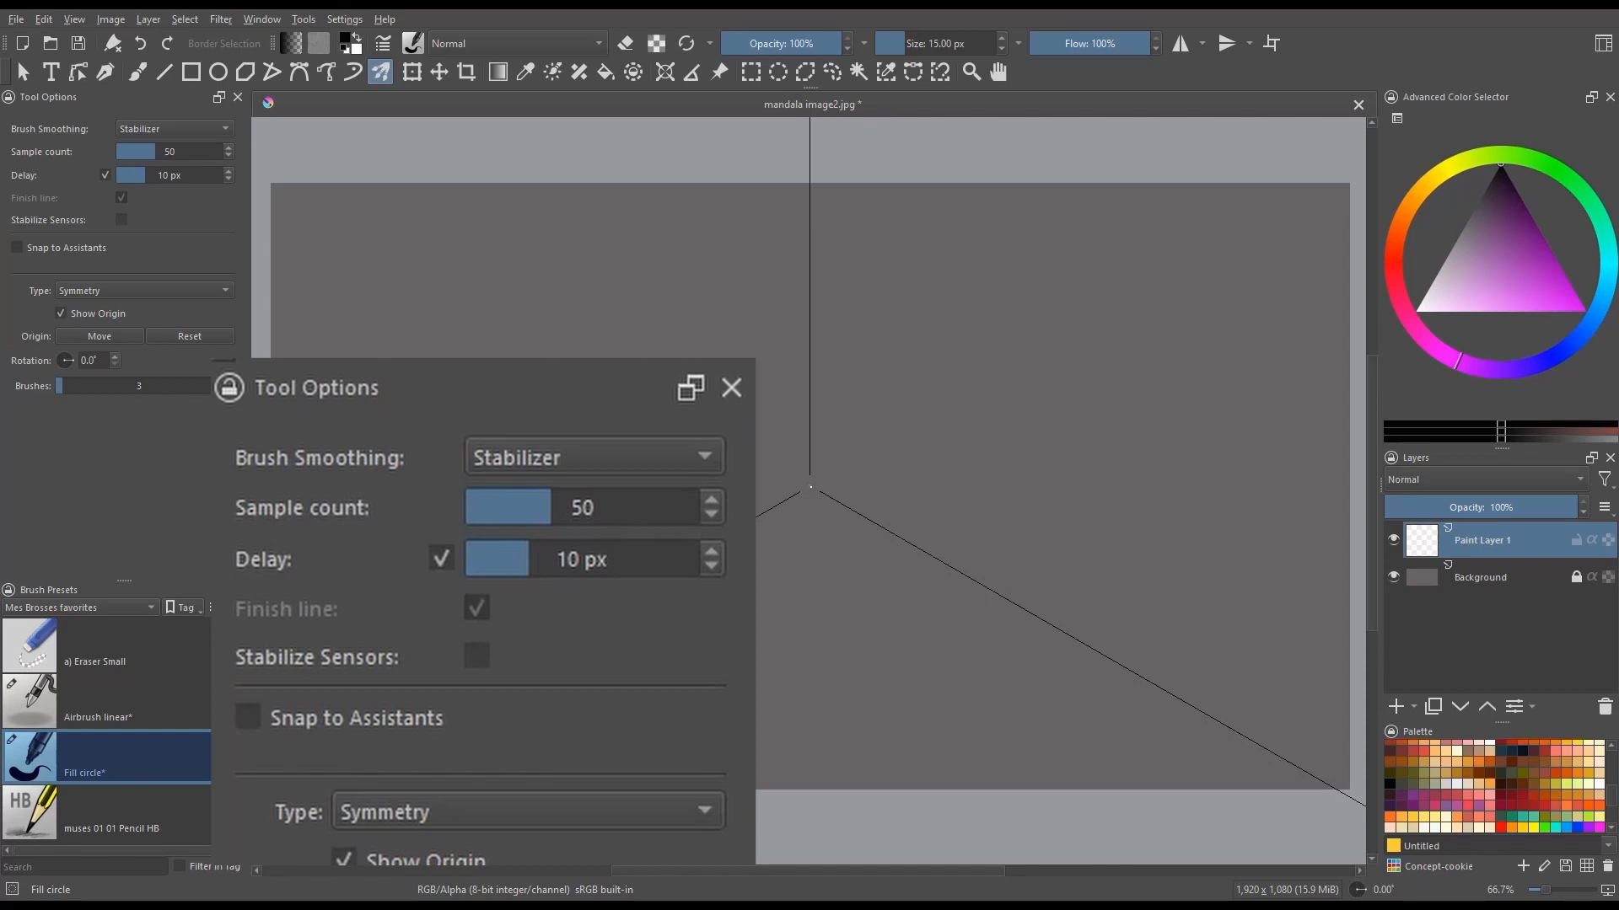
left_click(731, 387)
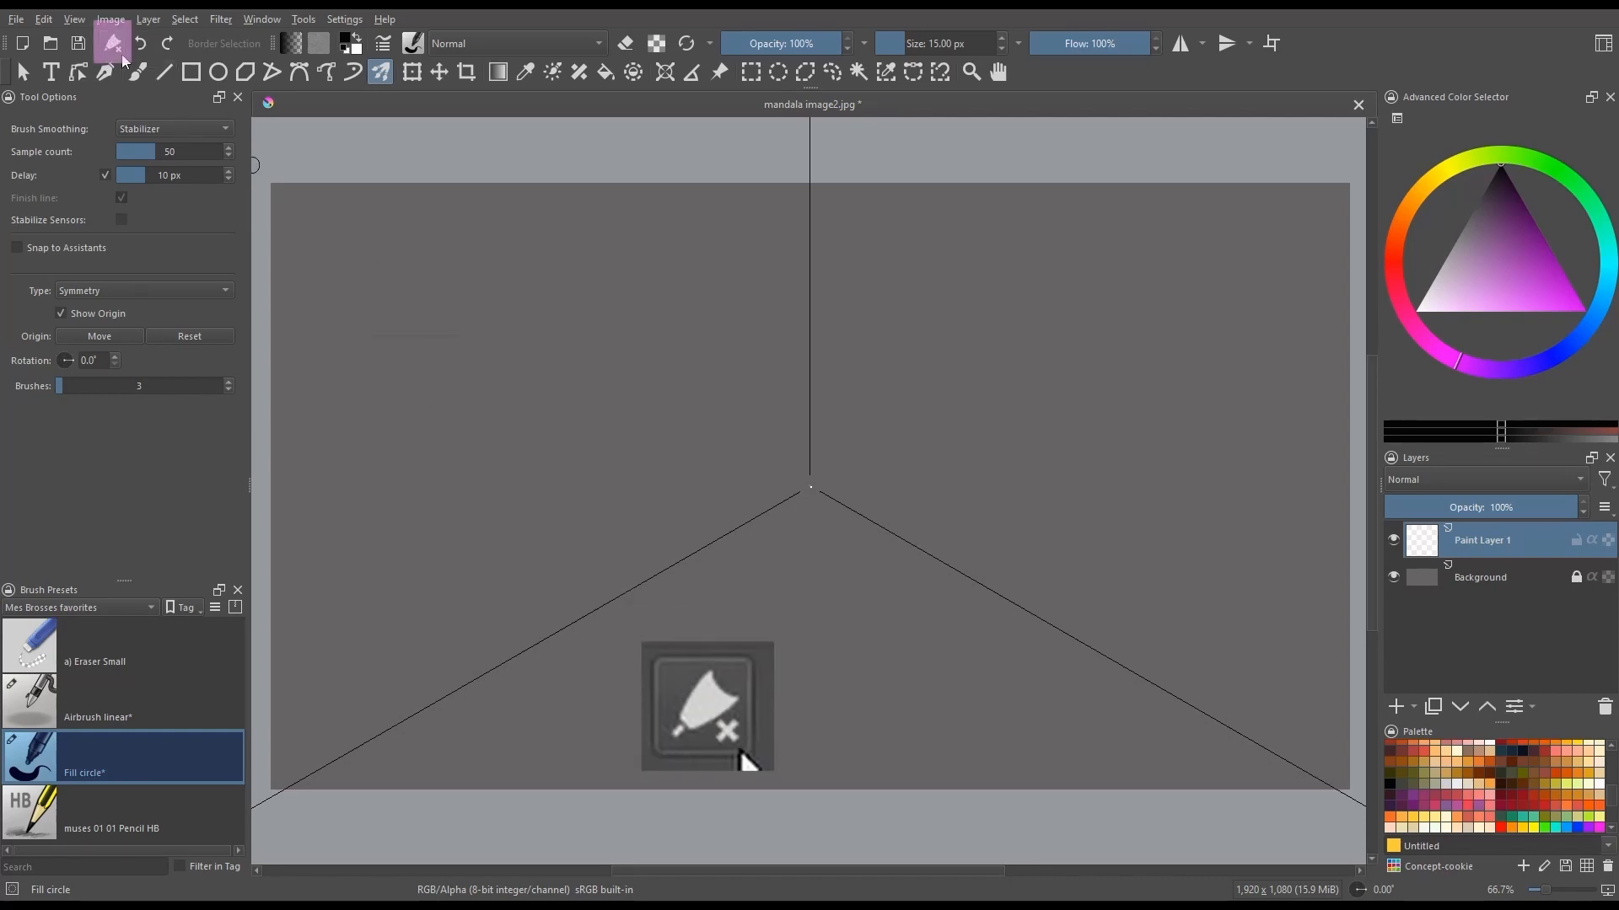
mouse_move(131, 103)
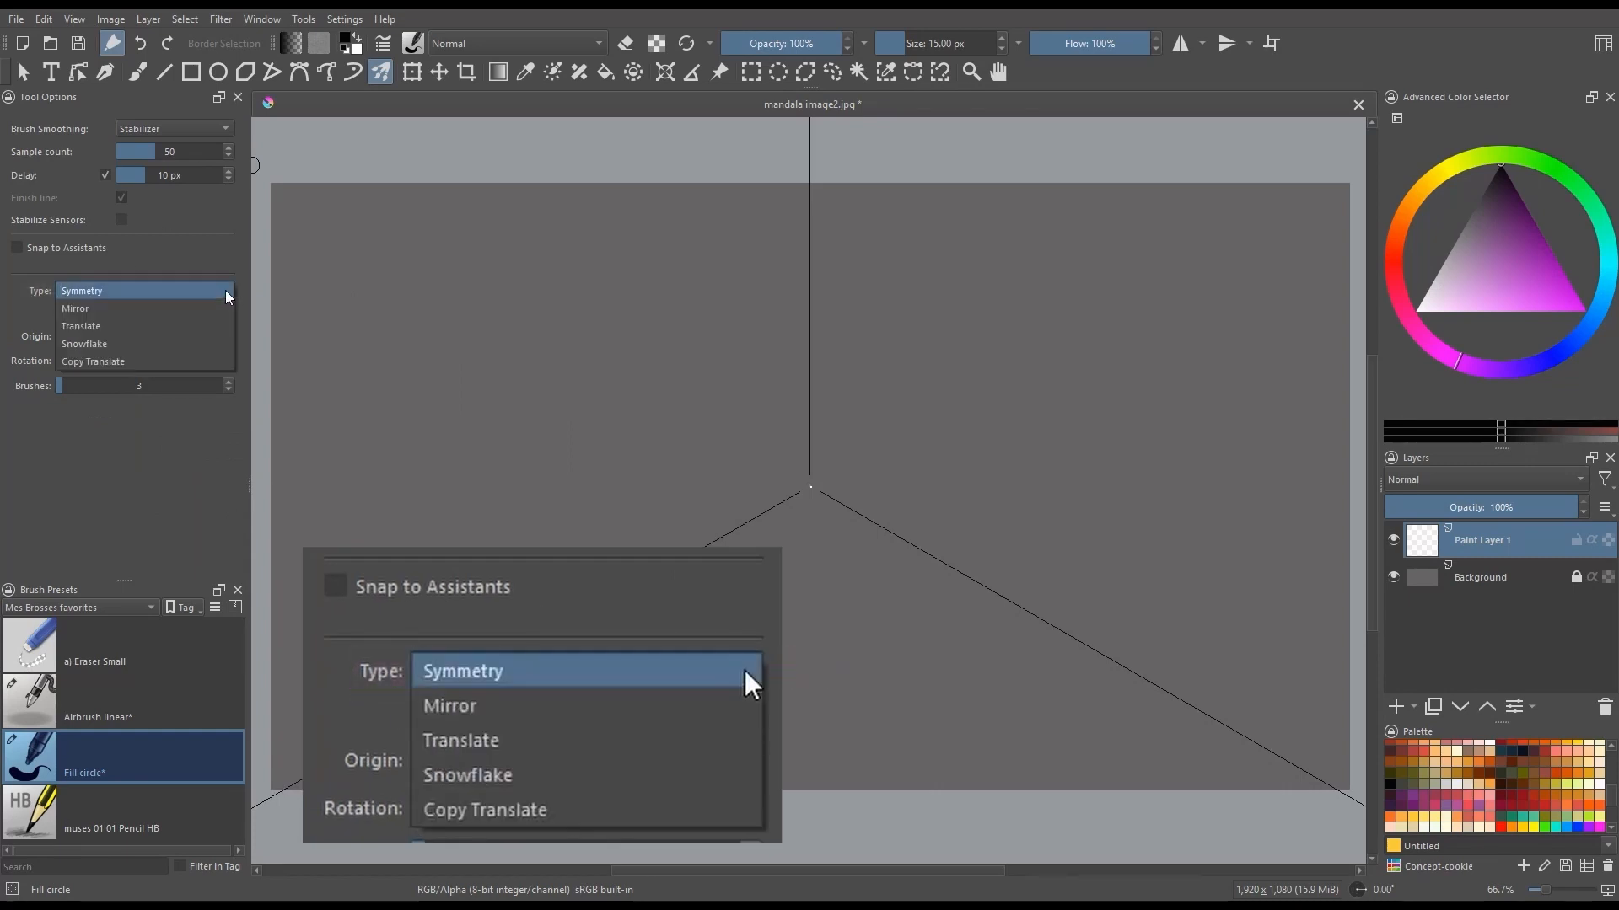
mouse_move(629, 677)
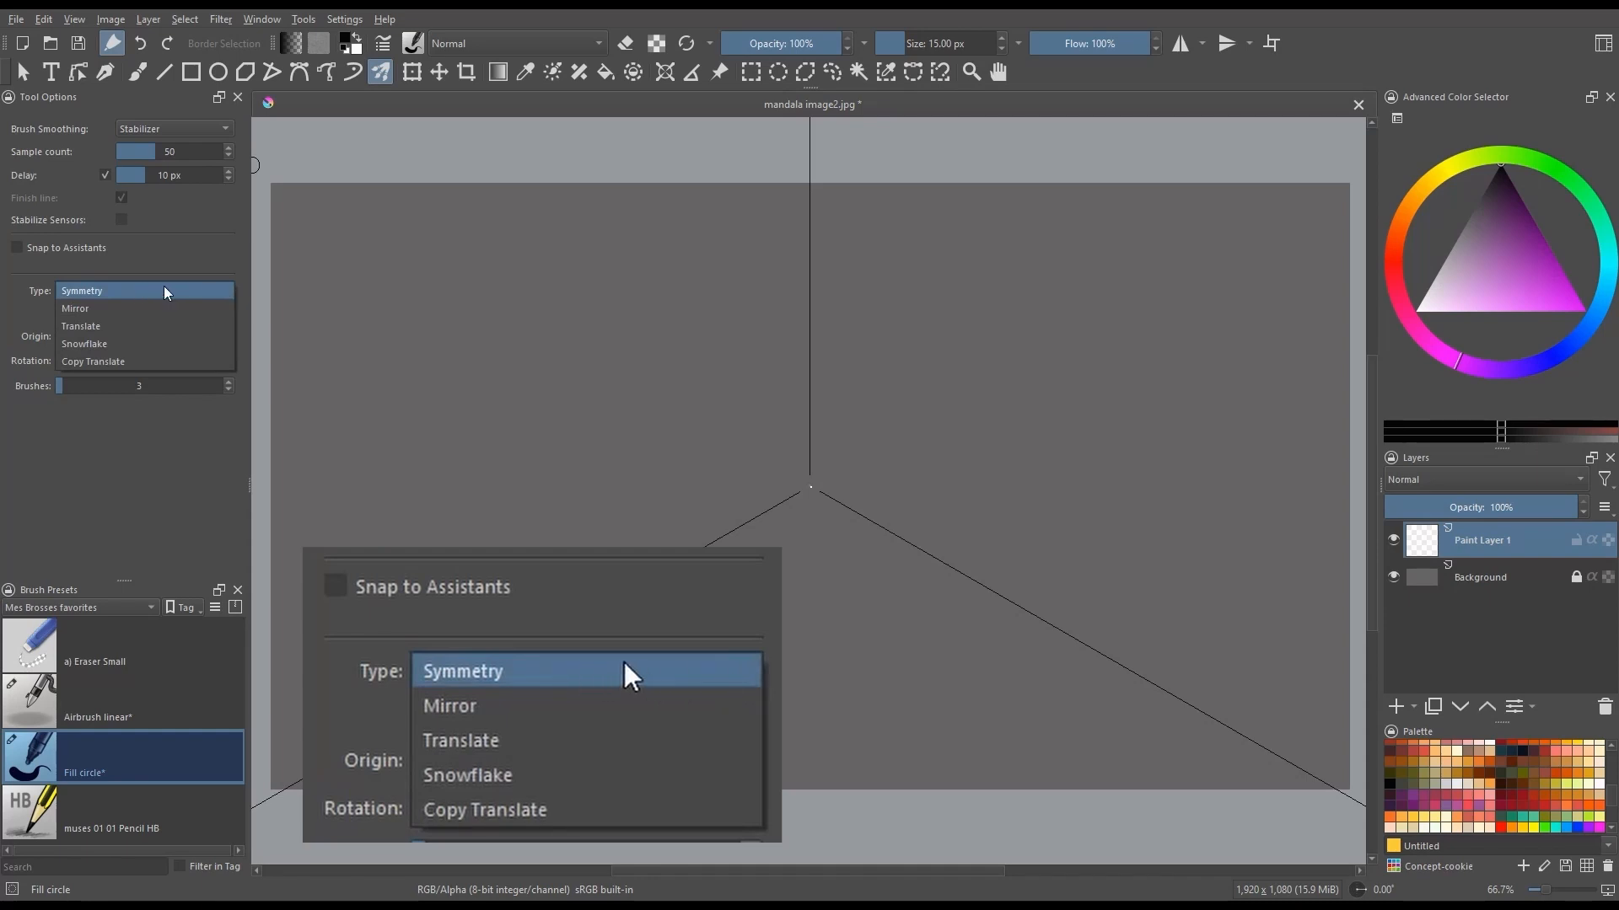
mouse_move(599, 704)
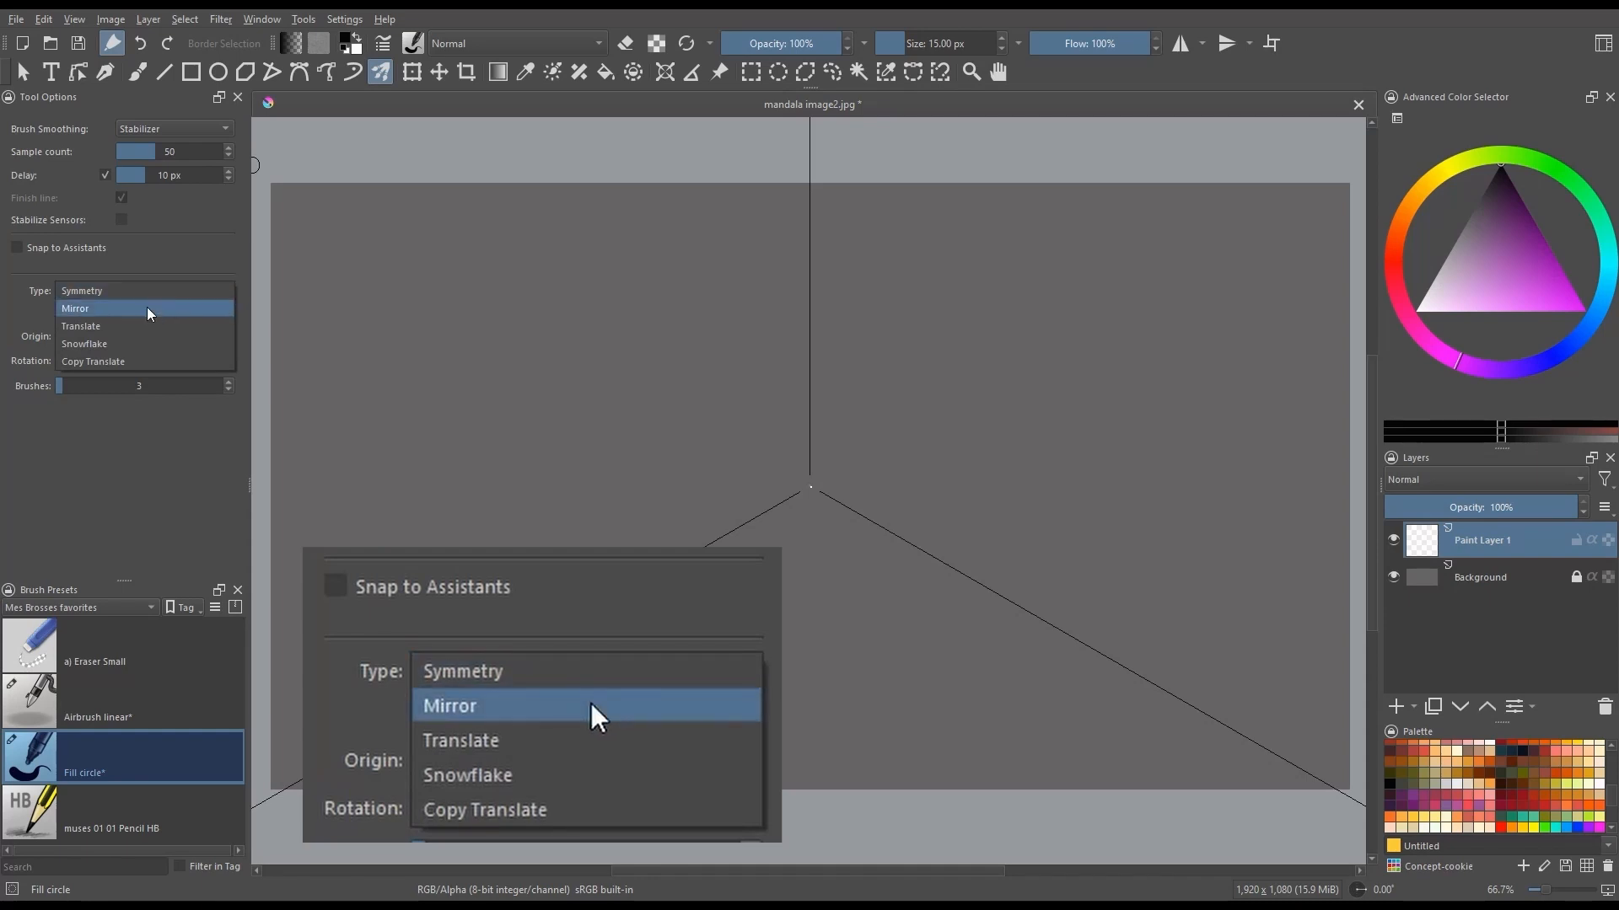
mouse_move(602, 749)
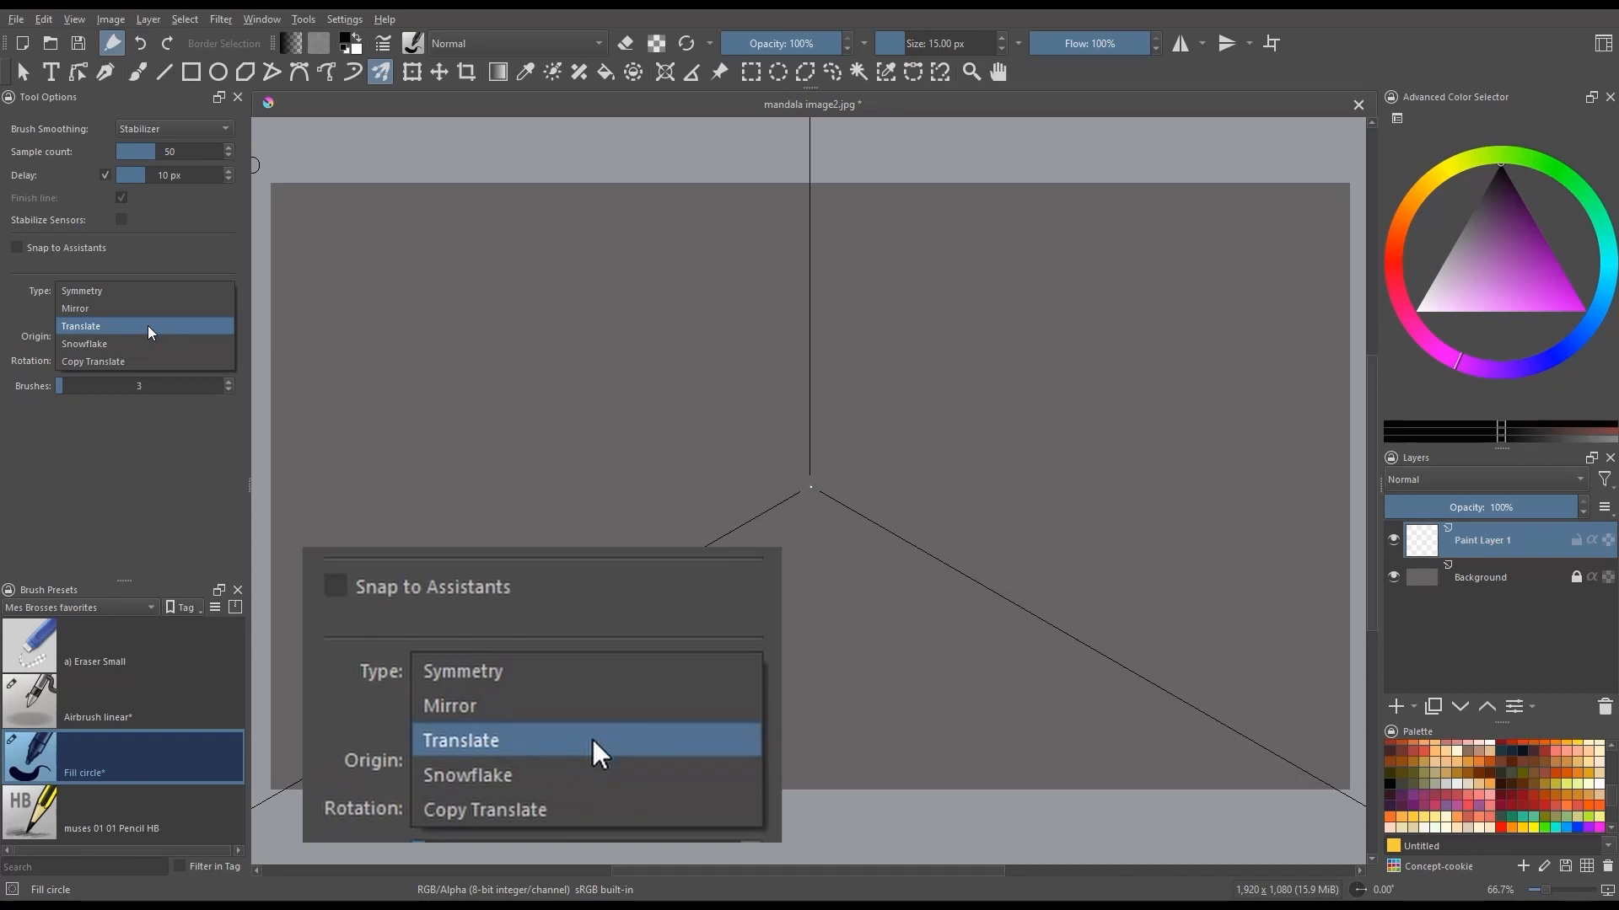
mouse_move(602, 810)
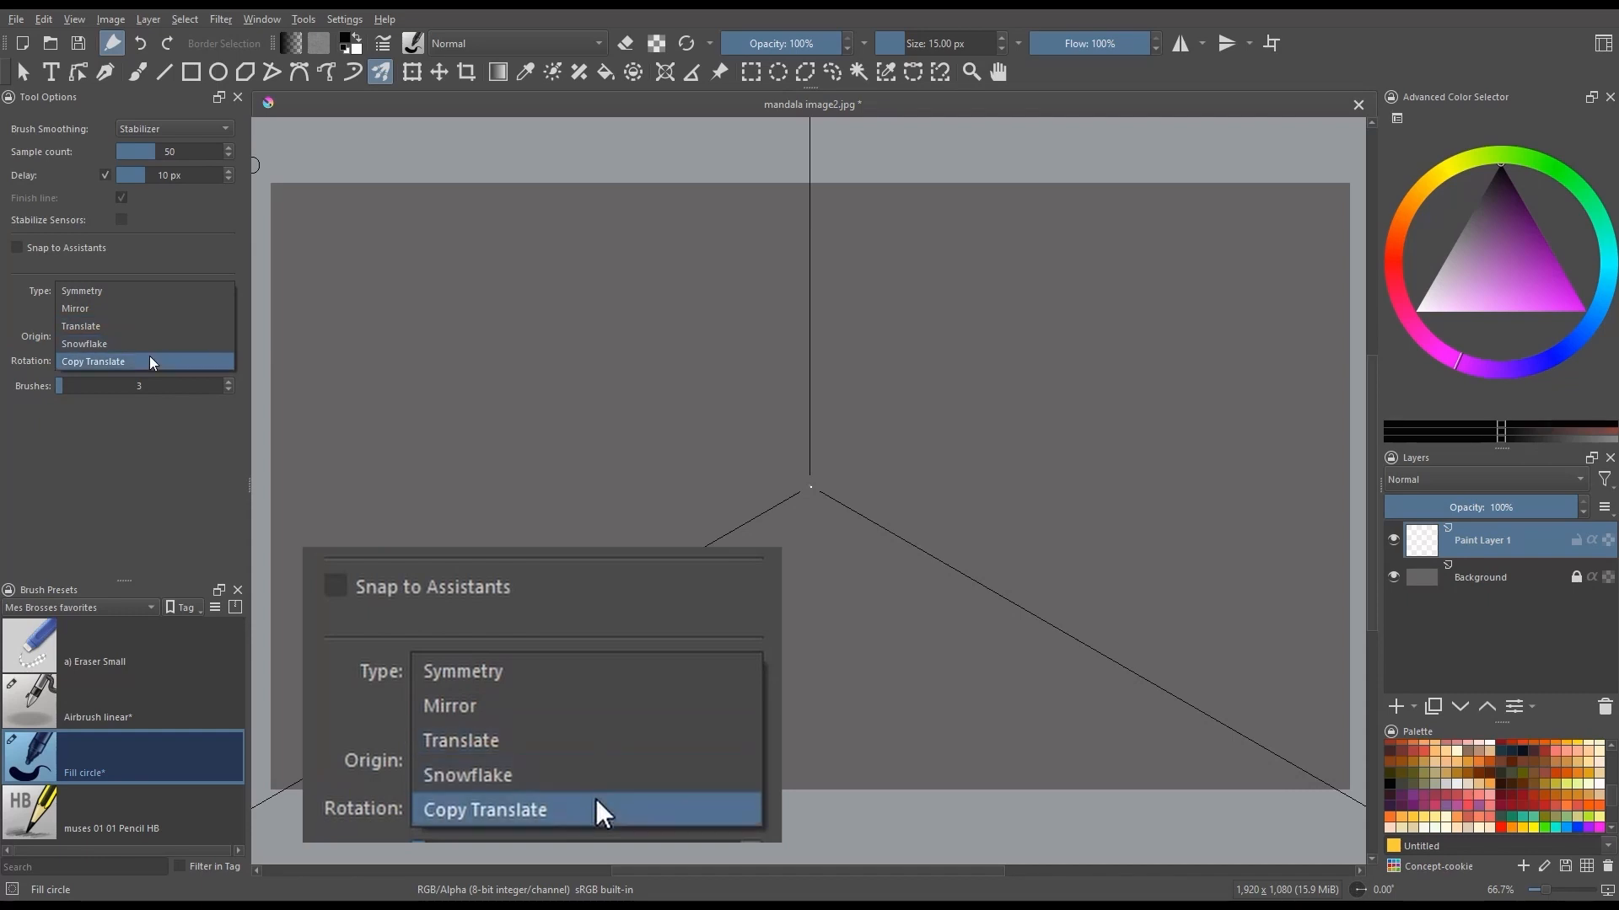
mouse_move(620, 819)
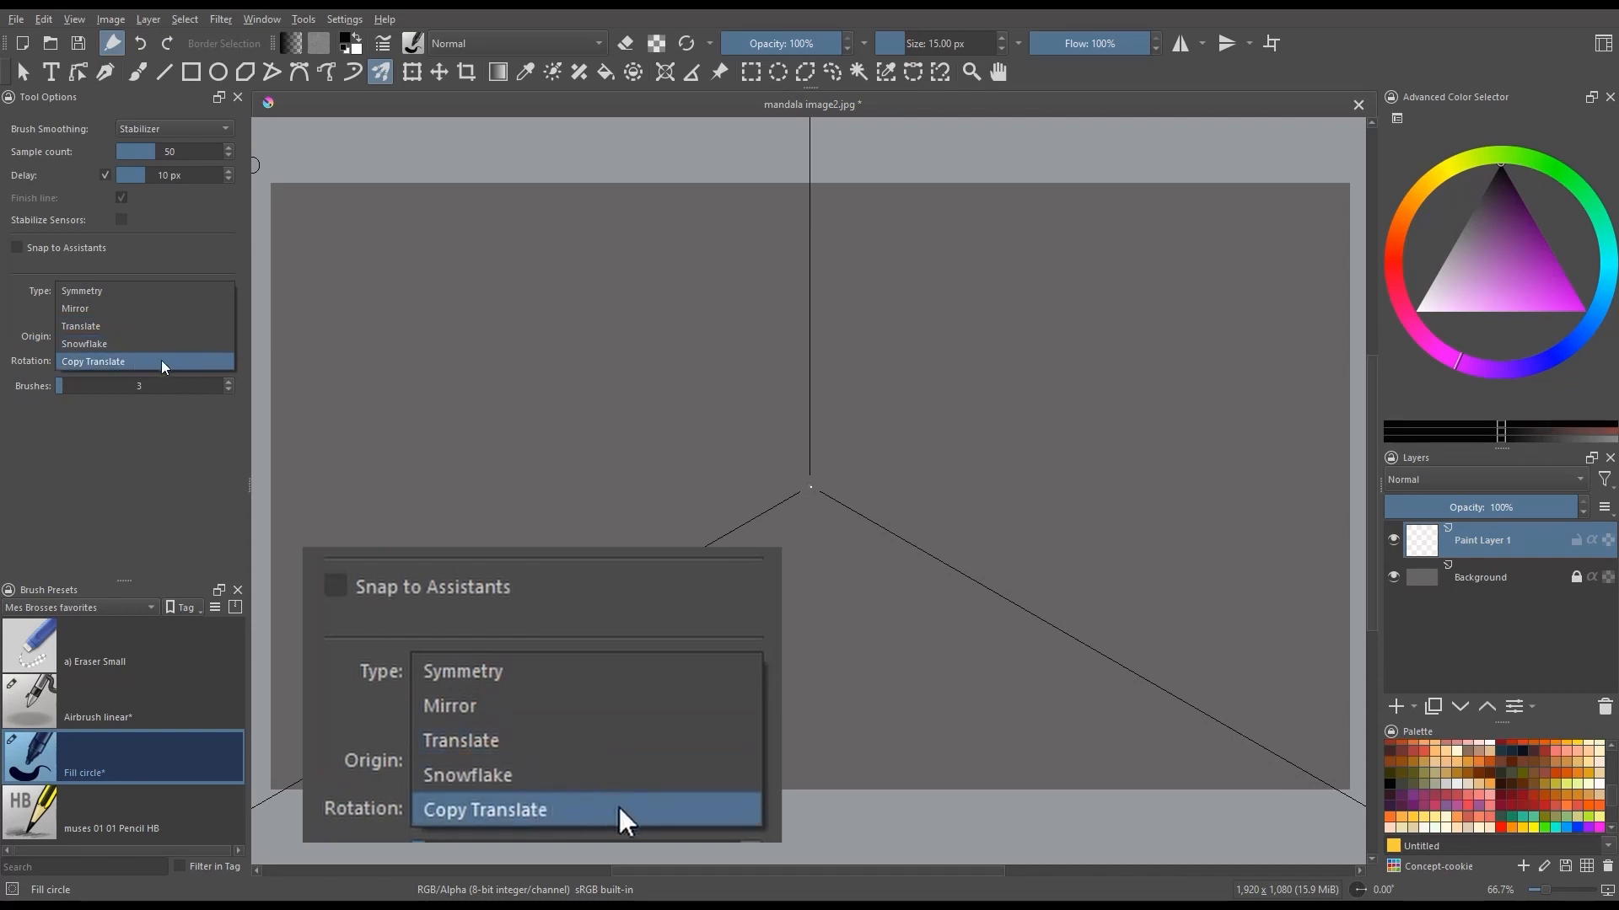
mouse_move(575, 671)
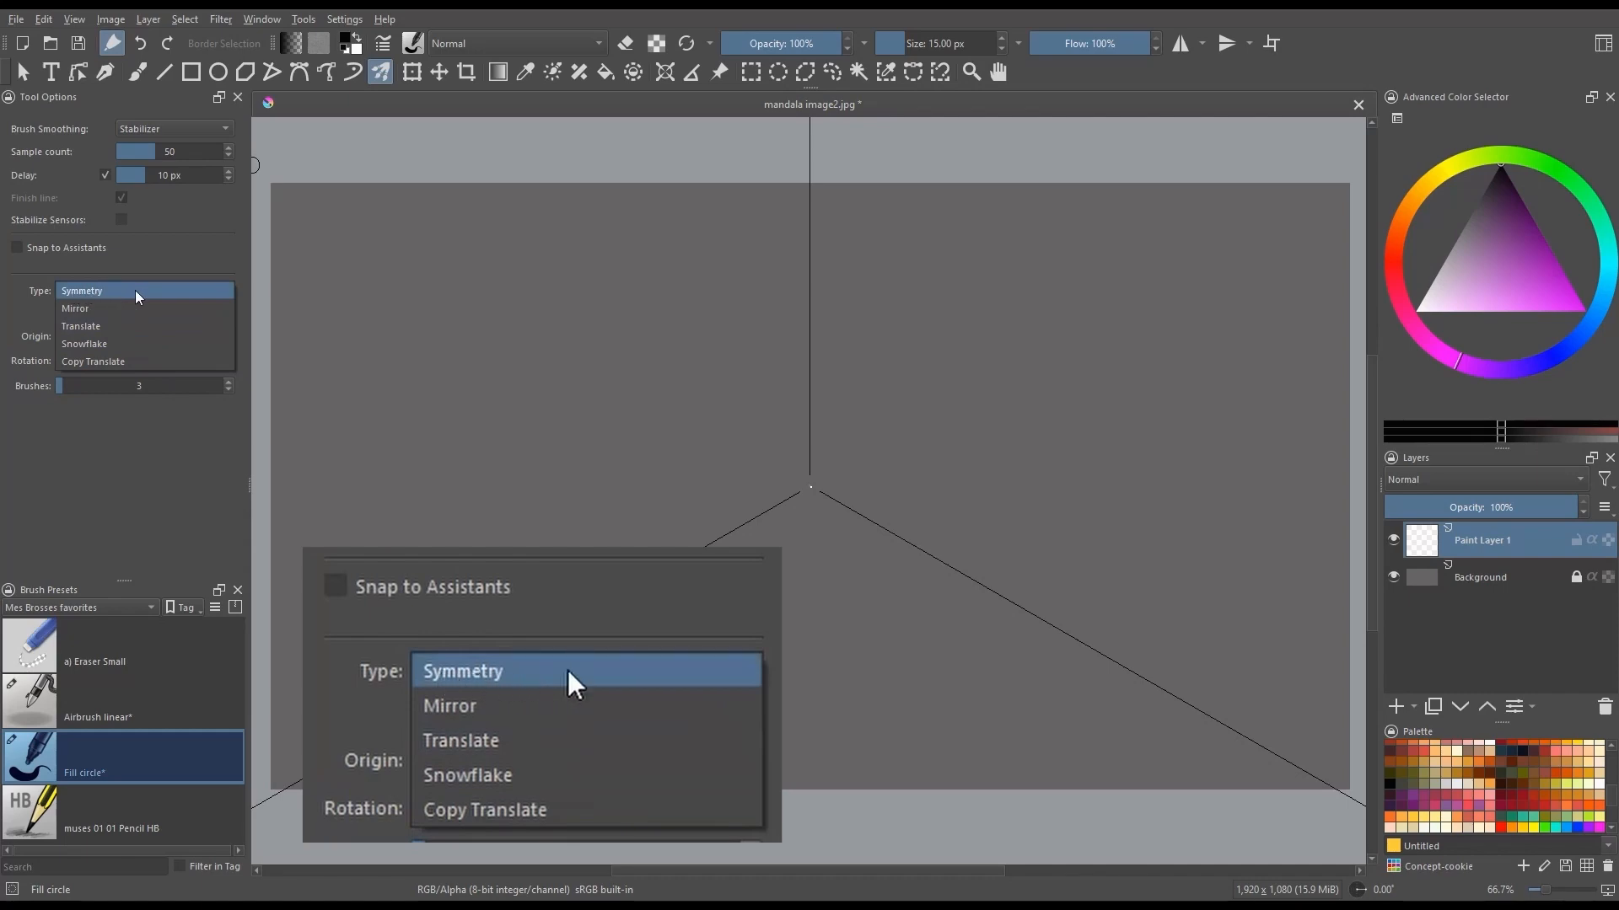
left_click(461, 671)
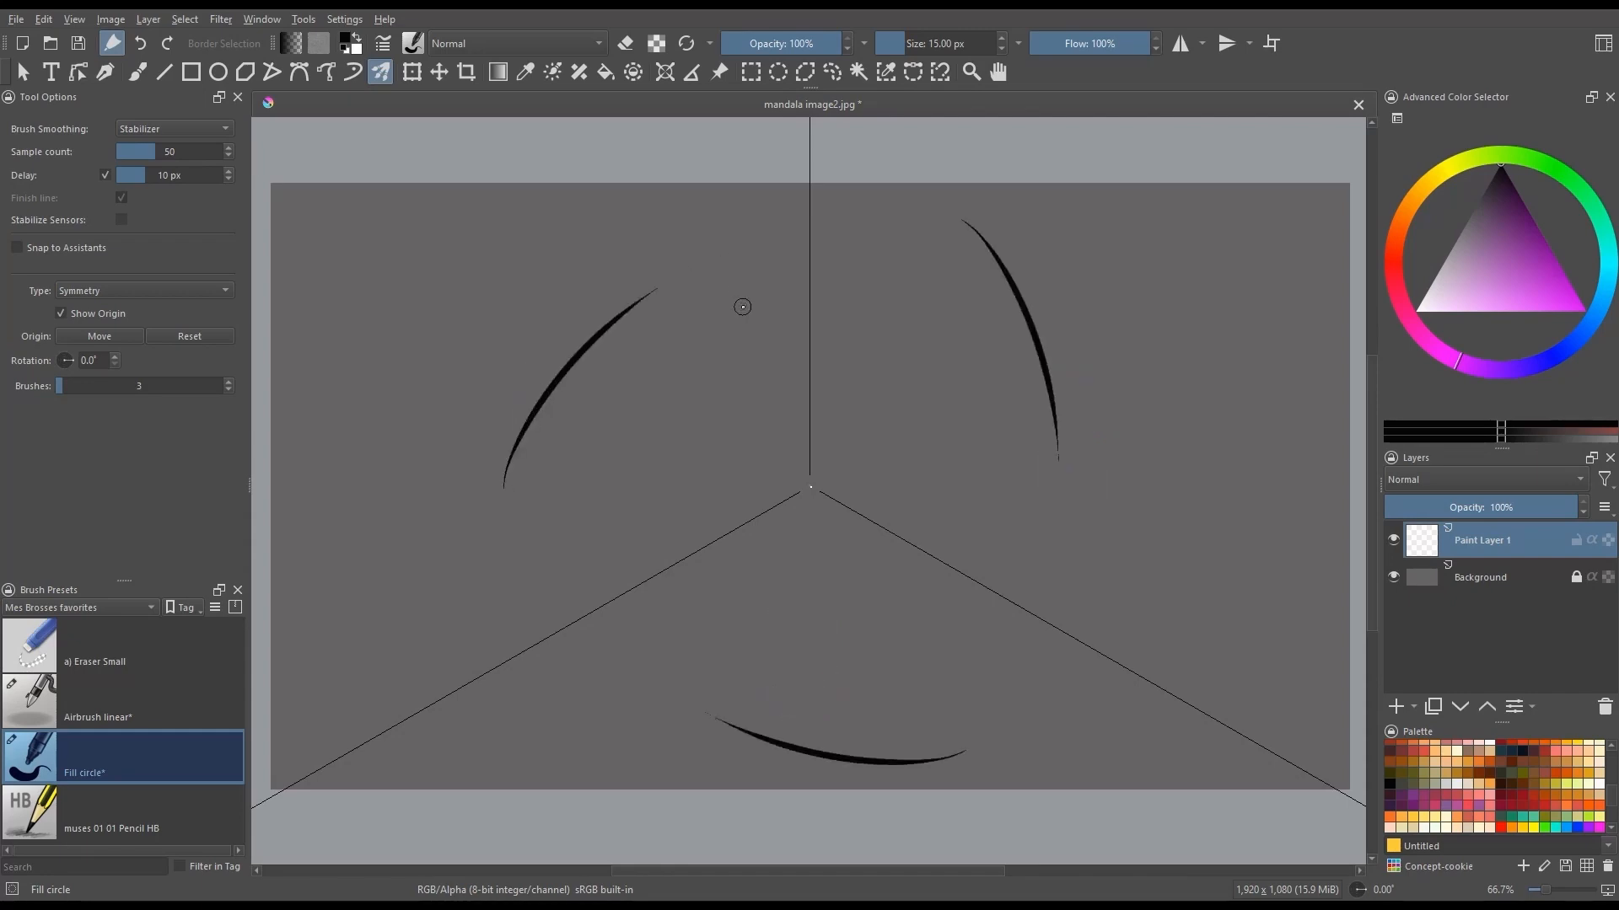
Step: Undo the test curves so the layer is empty again
key("ctrl+z")
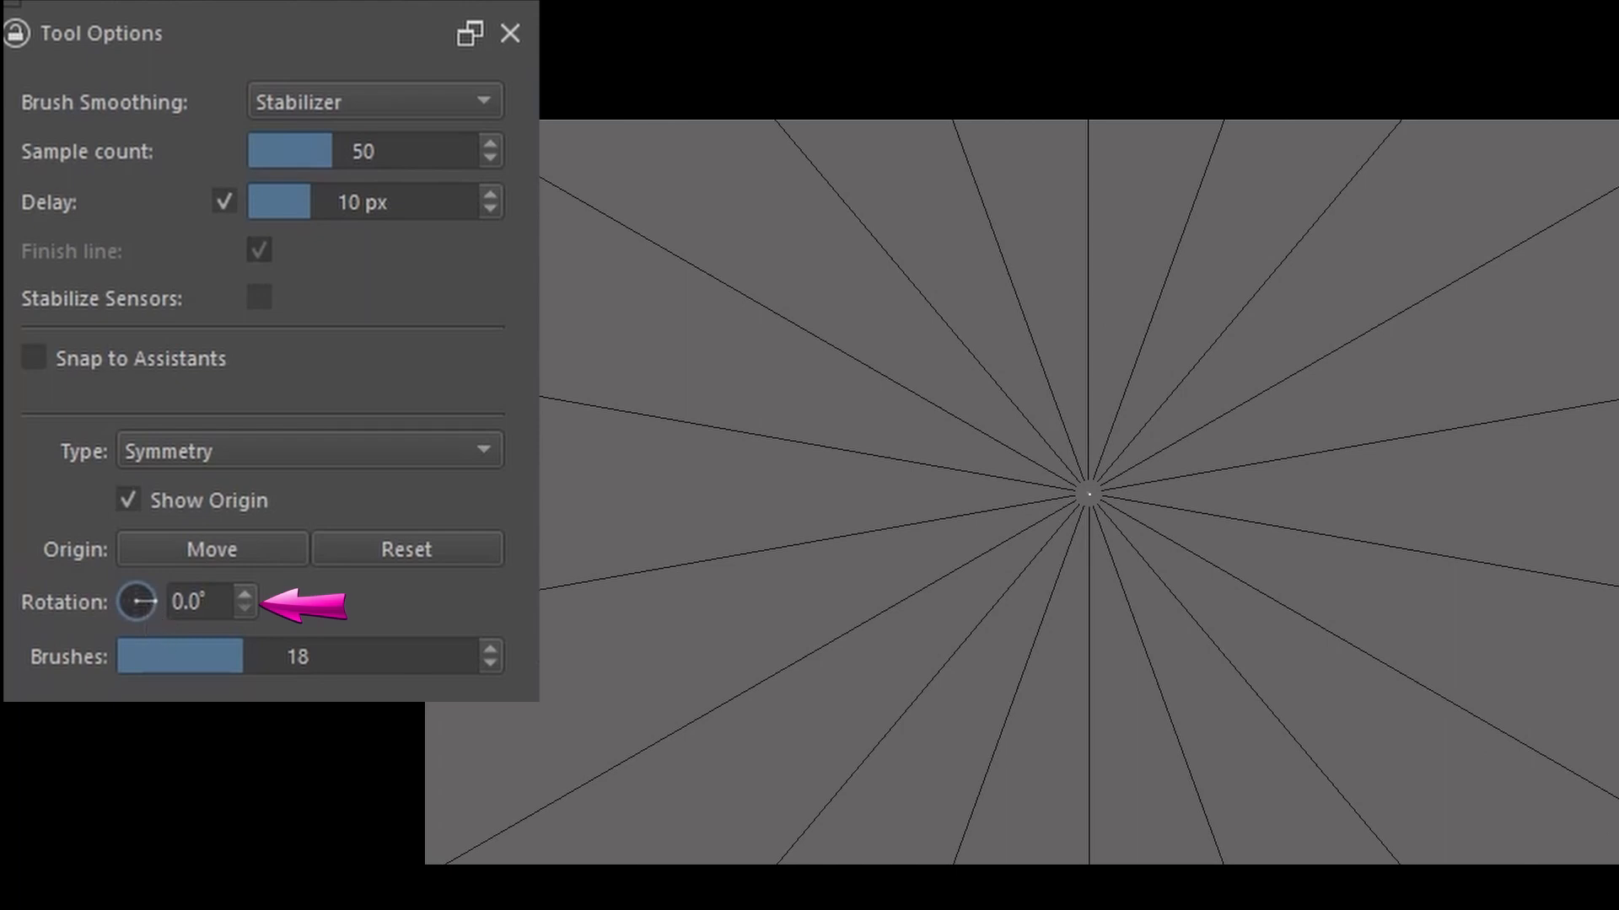
Step: Enter 15 in the Multibrush symmetry Rotation field
left_click(244, 594)
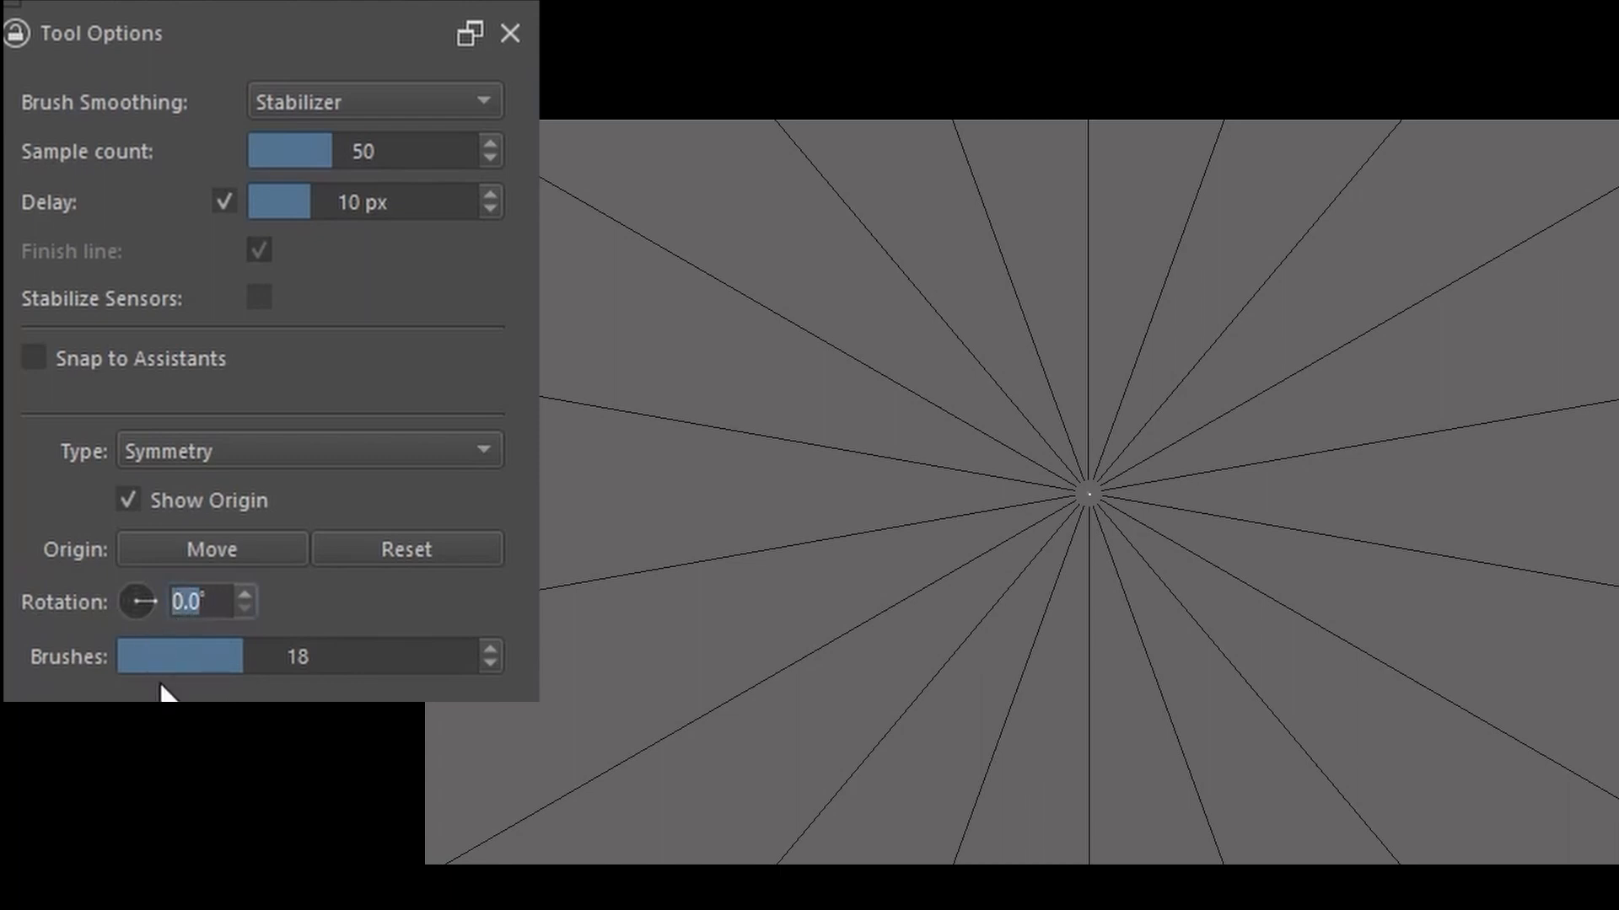
type("15")
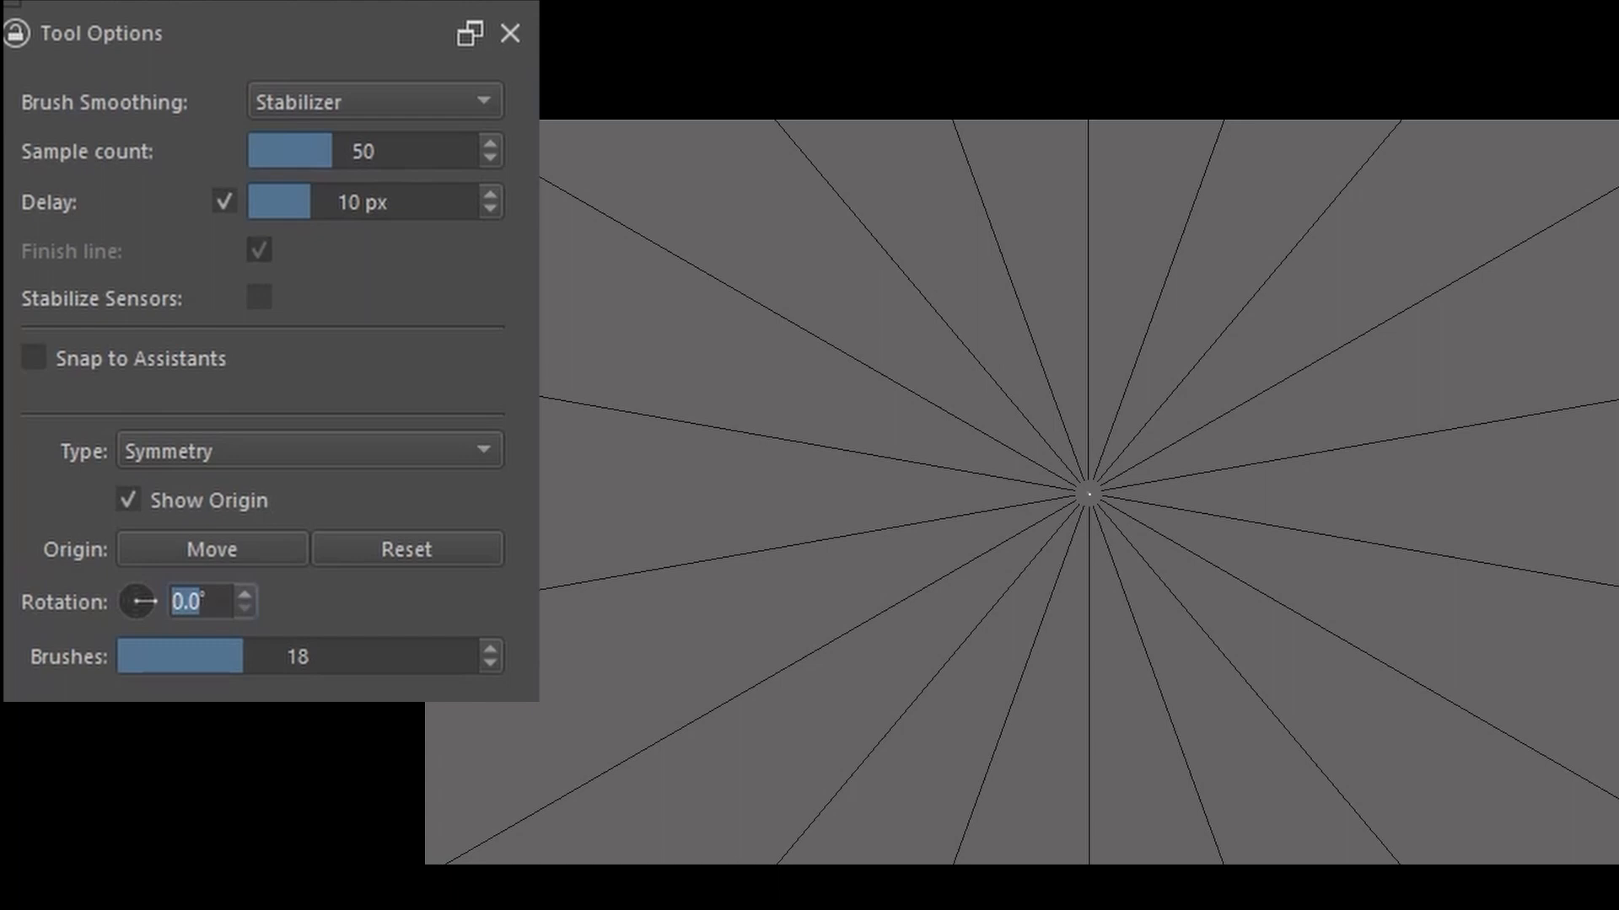
mouse_move(1096, 491)
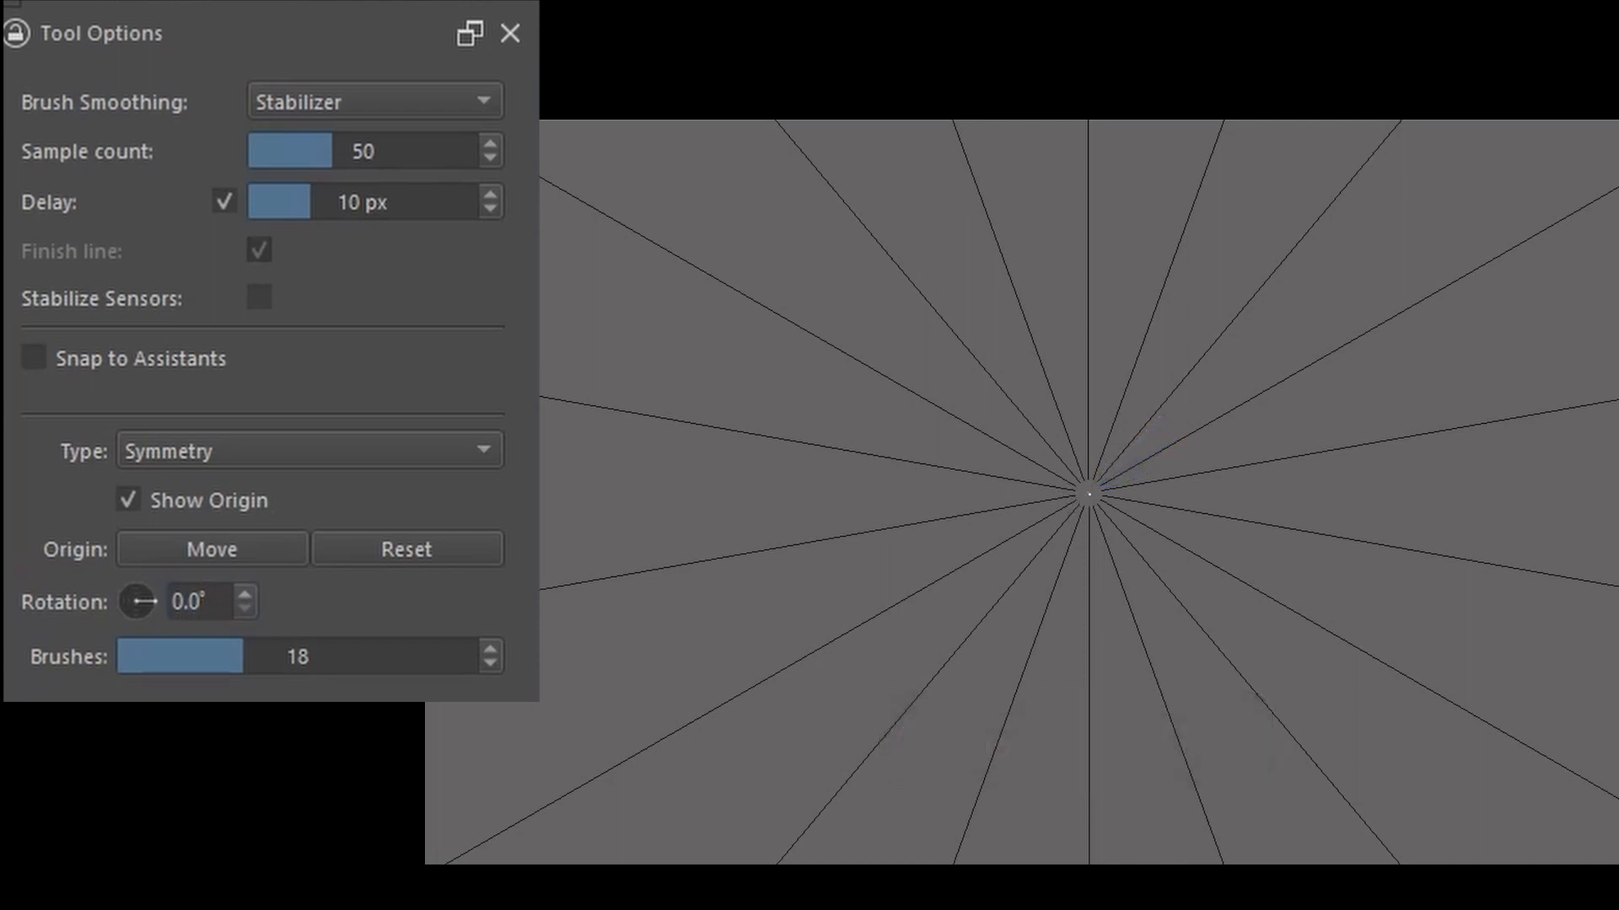
Step: Draw 18-petal flowers at centre, upper right and upper left, then reset the origin
left_click(211, 548)
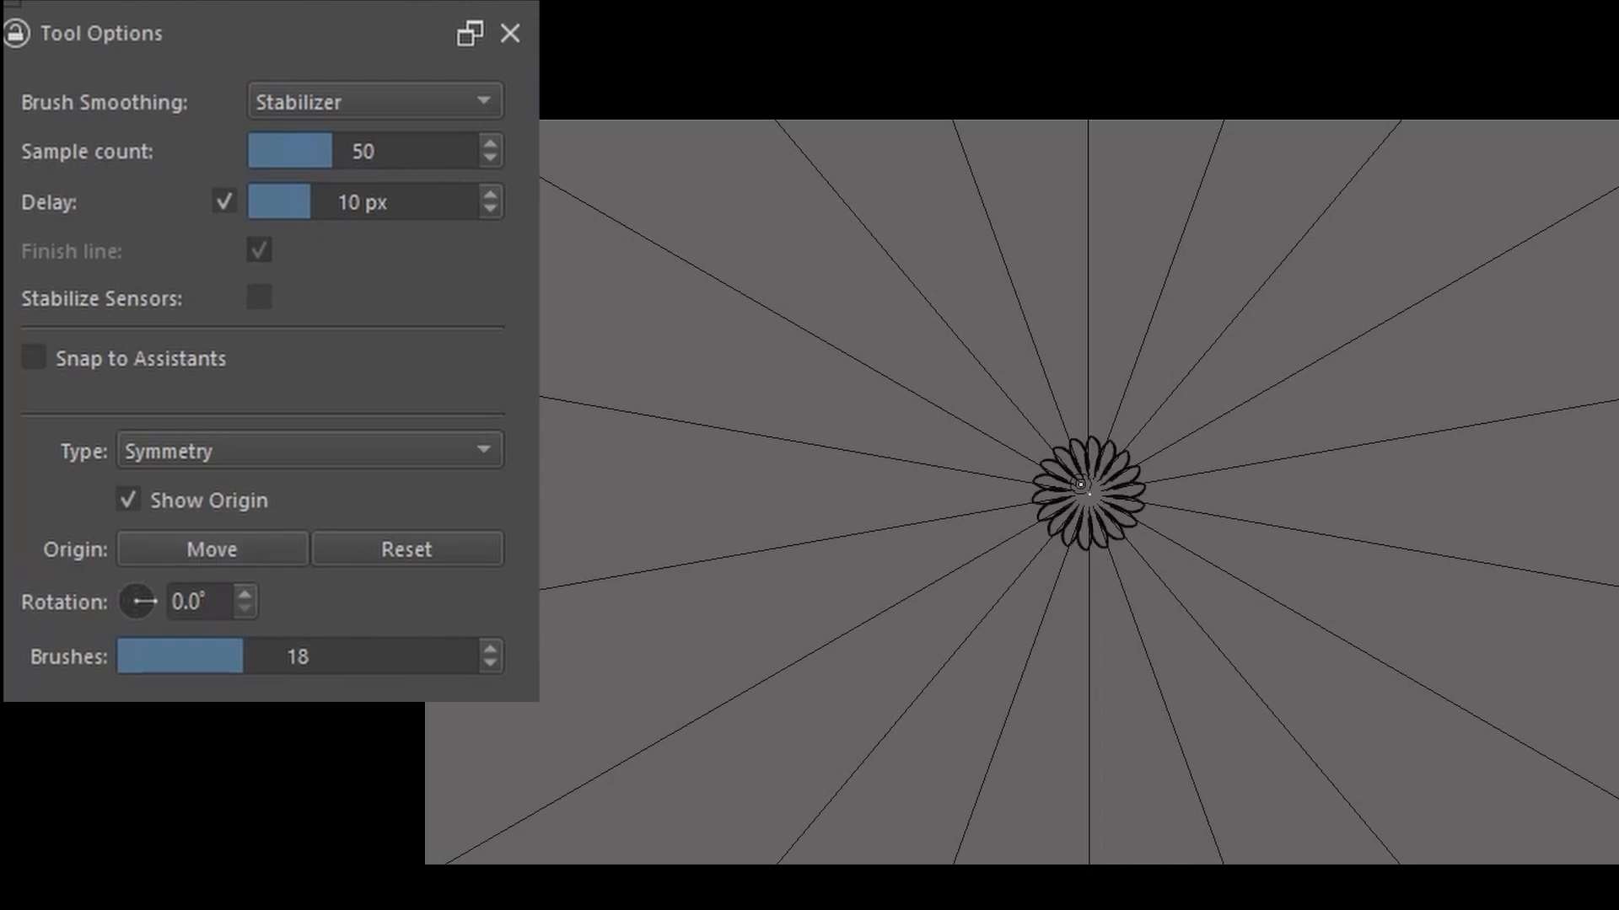
left_click(212, 548)
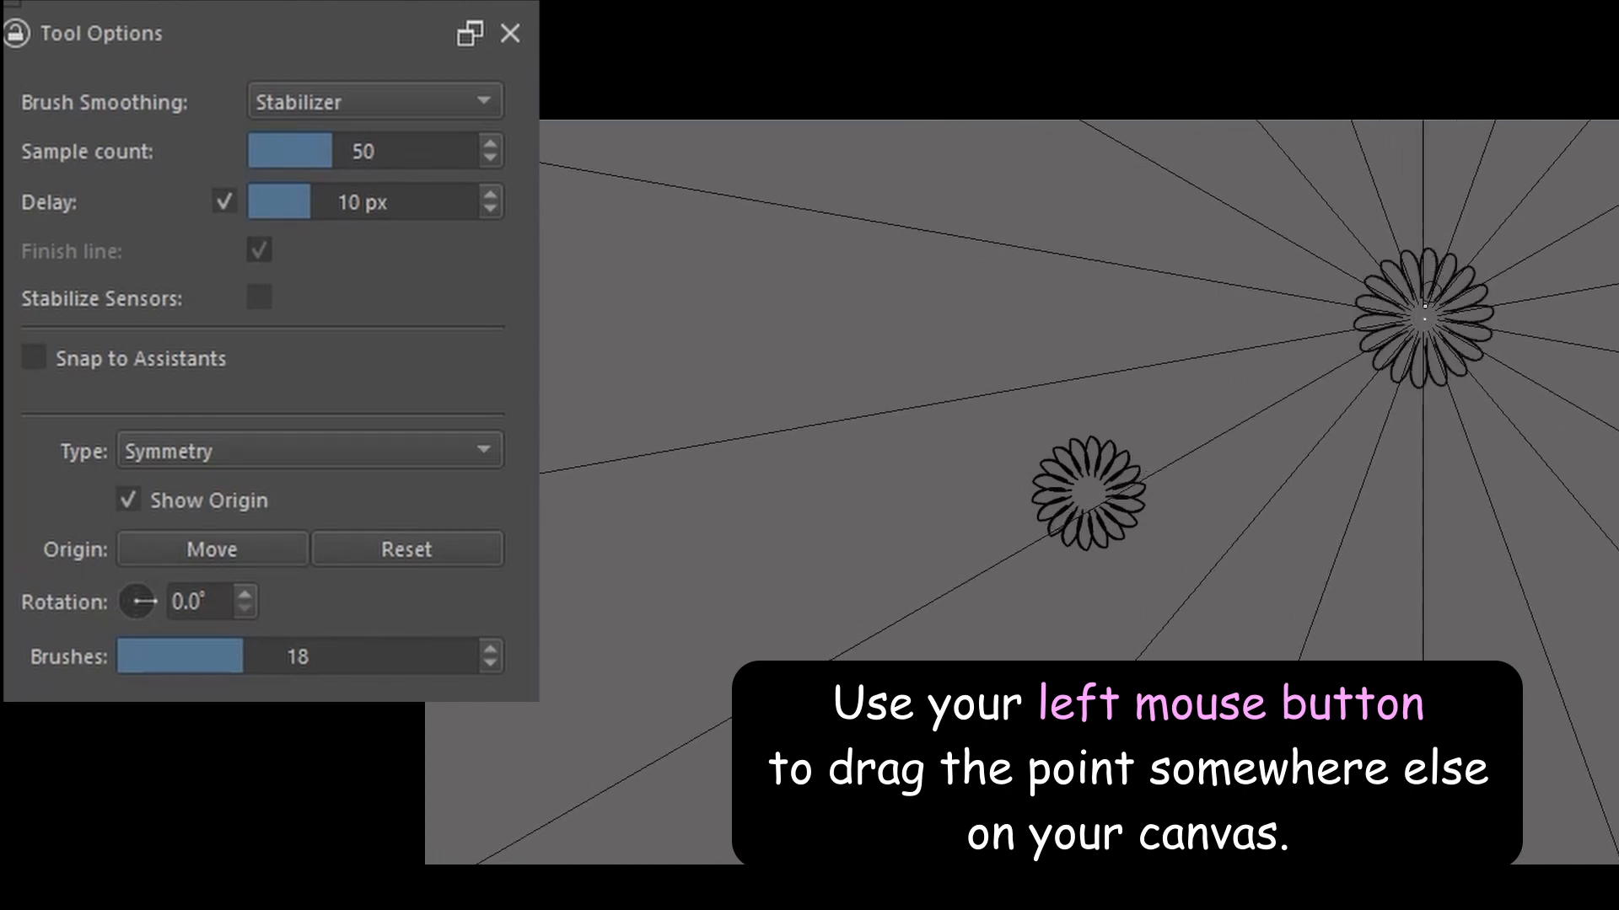
left_click(211, 548)
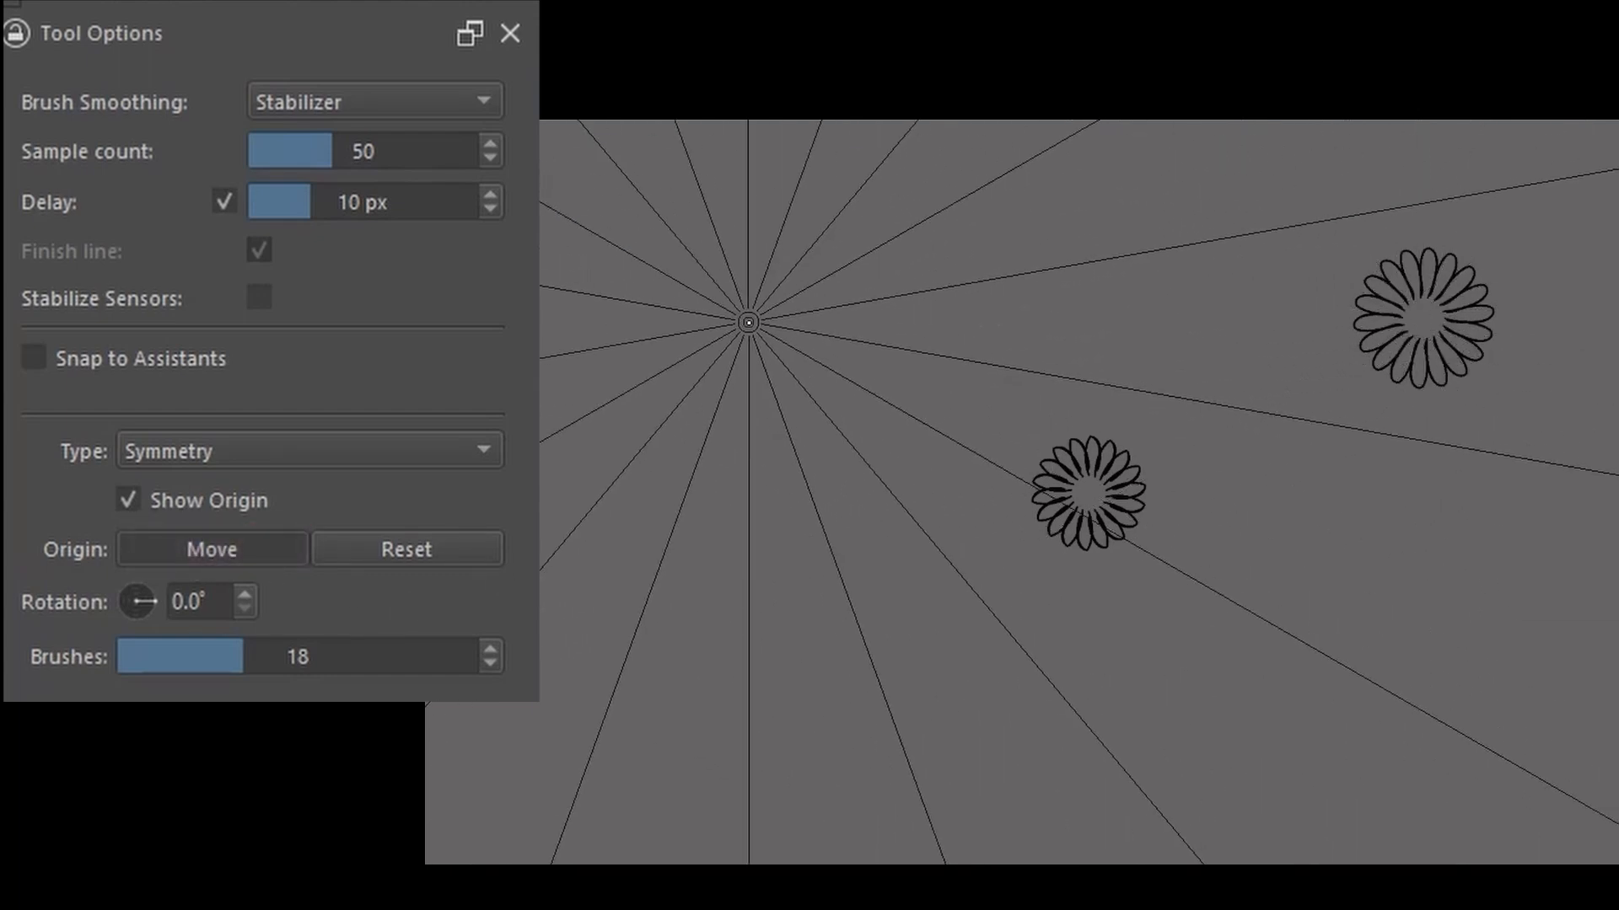
left_click(749, 321)
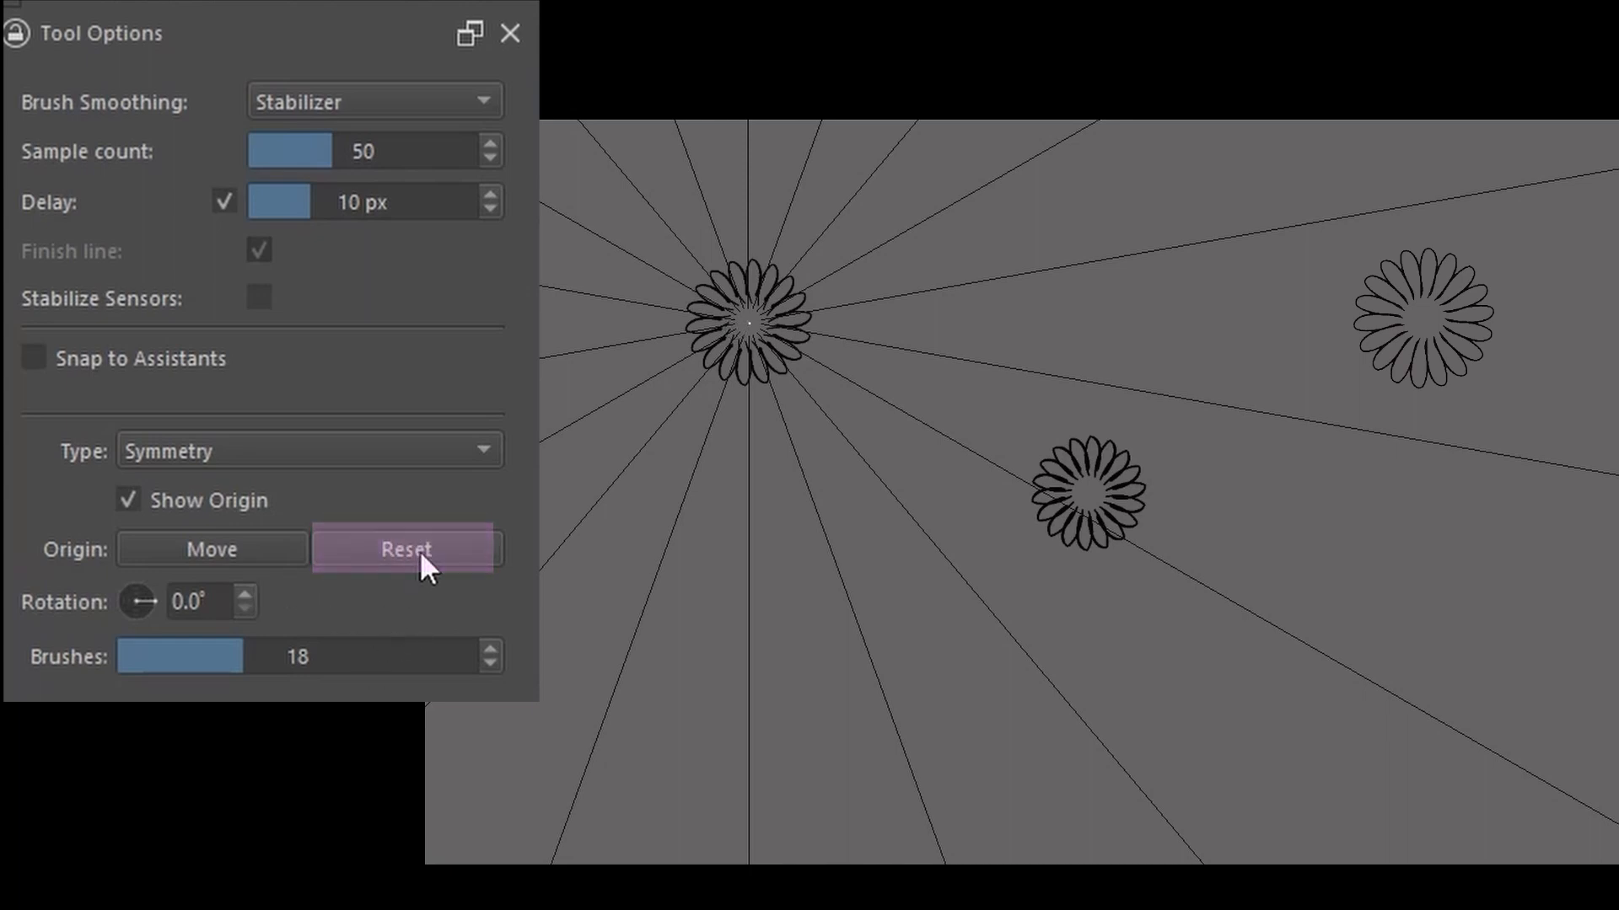
left_click(405, 548)
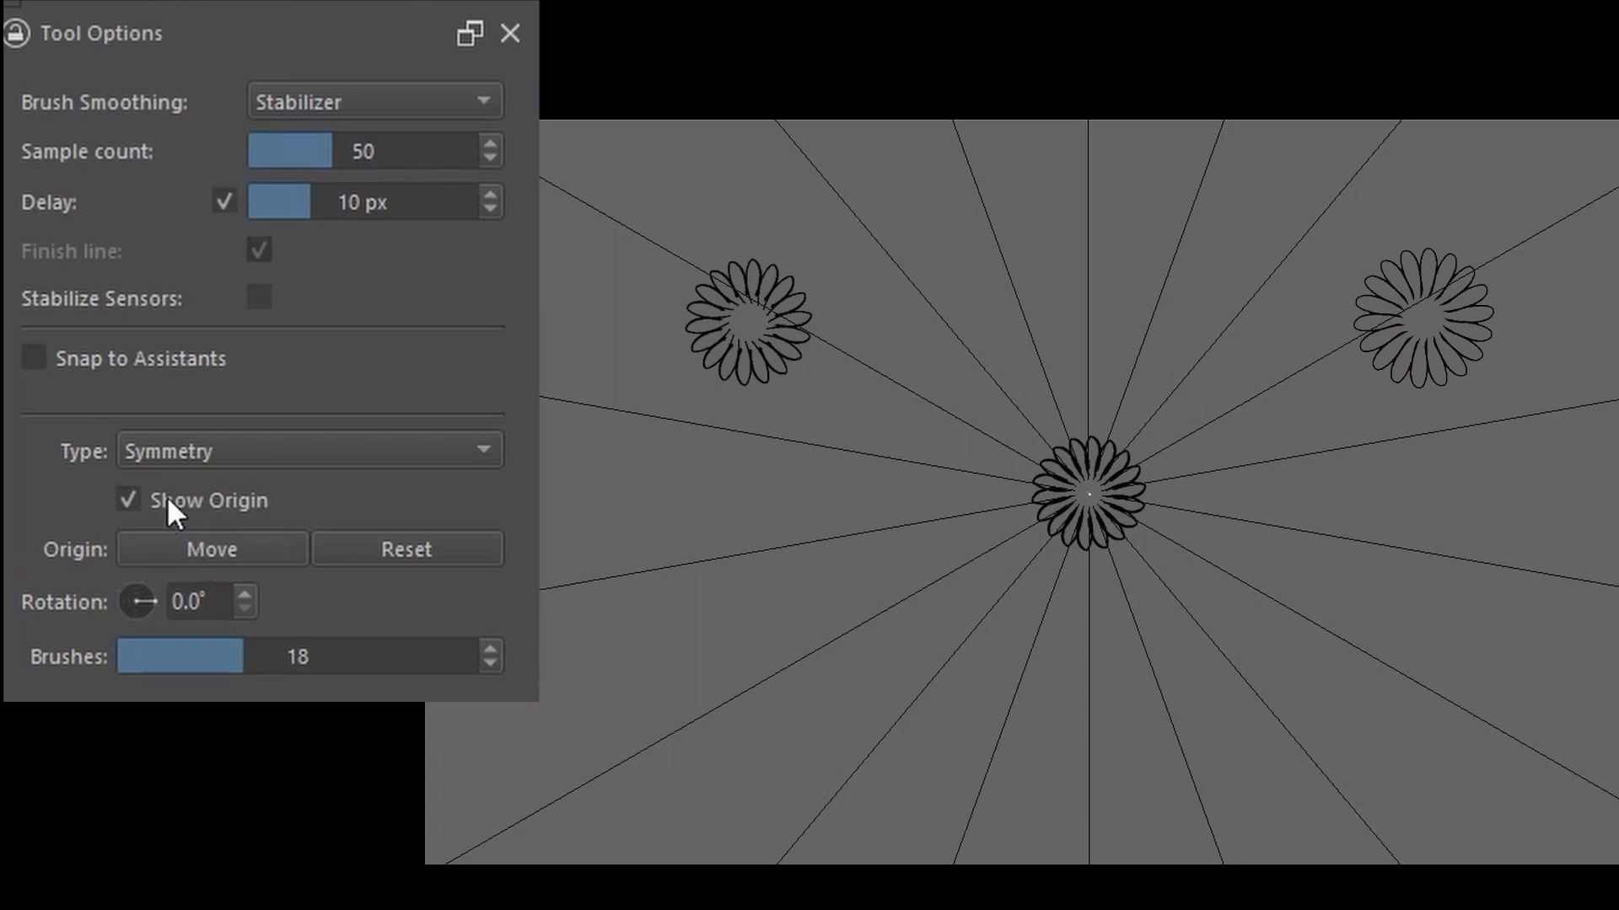
mouse_move(165, 514)
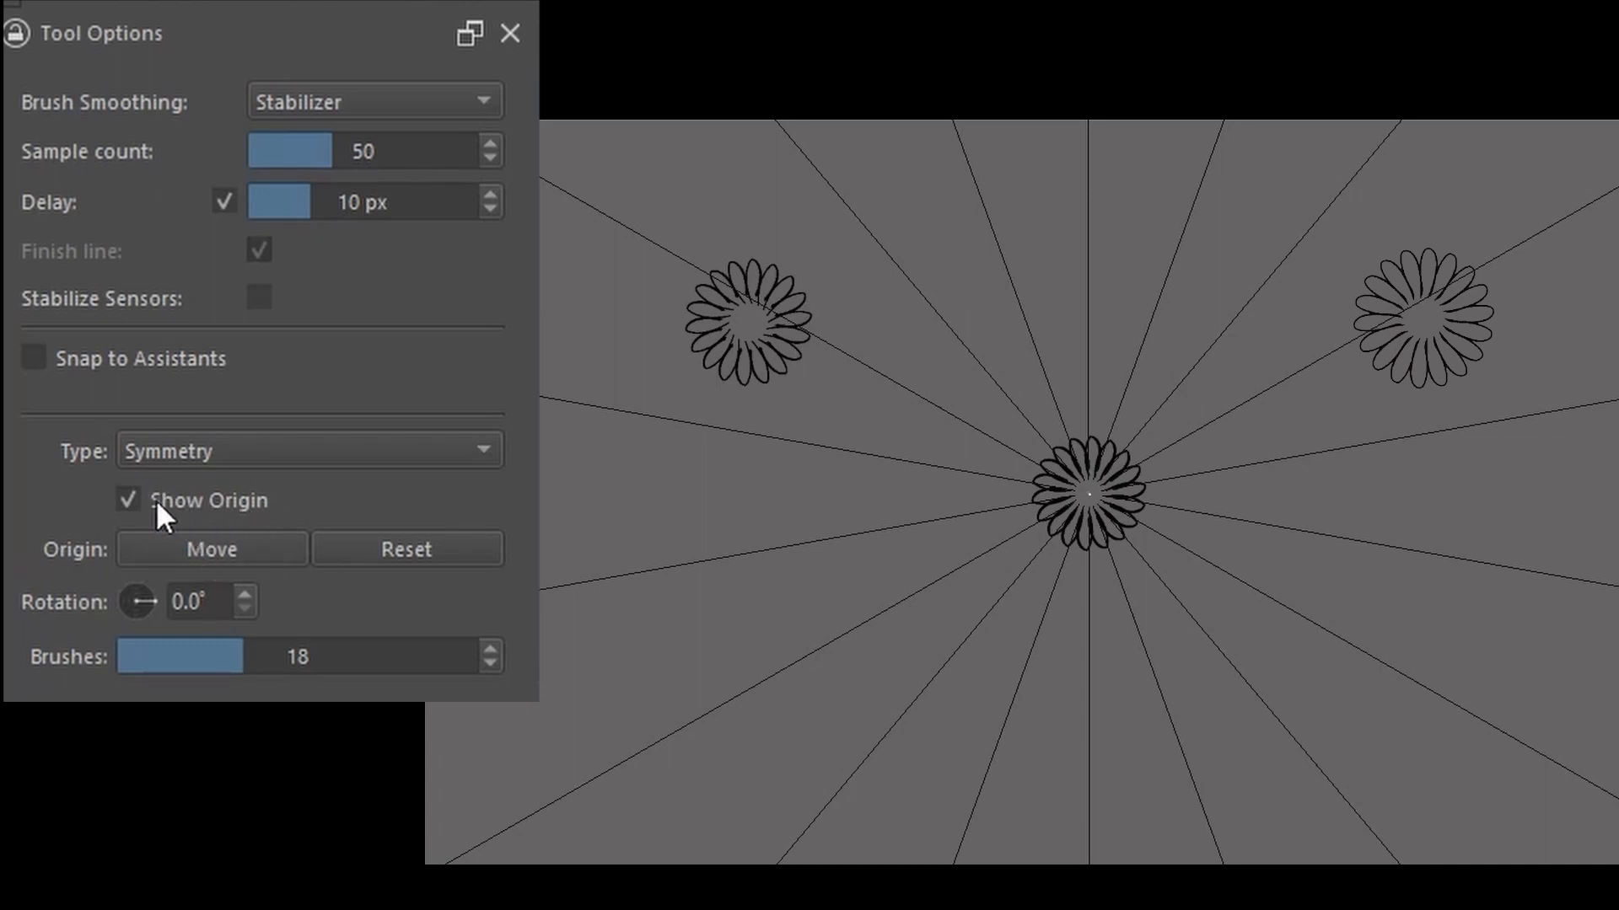
Step: Untick Show Origin and draw curling leaves around the central flower
left_click(127, 500)
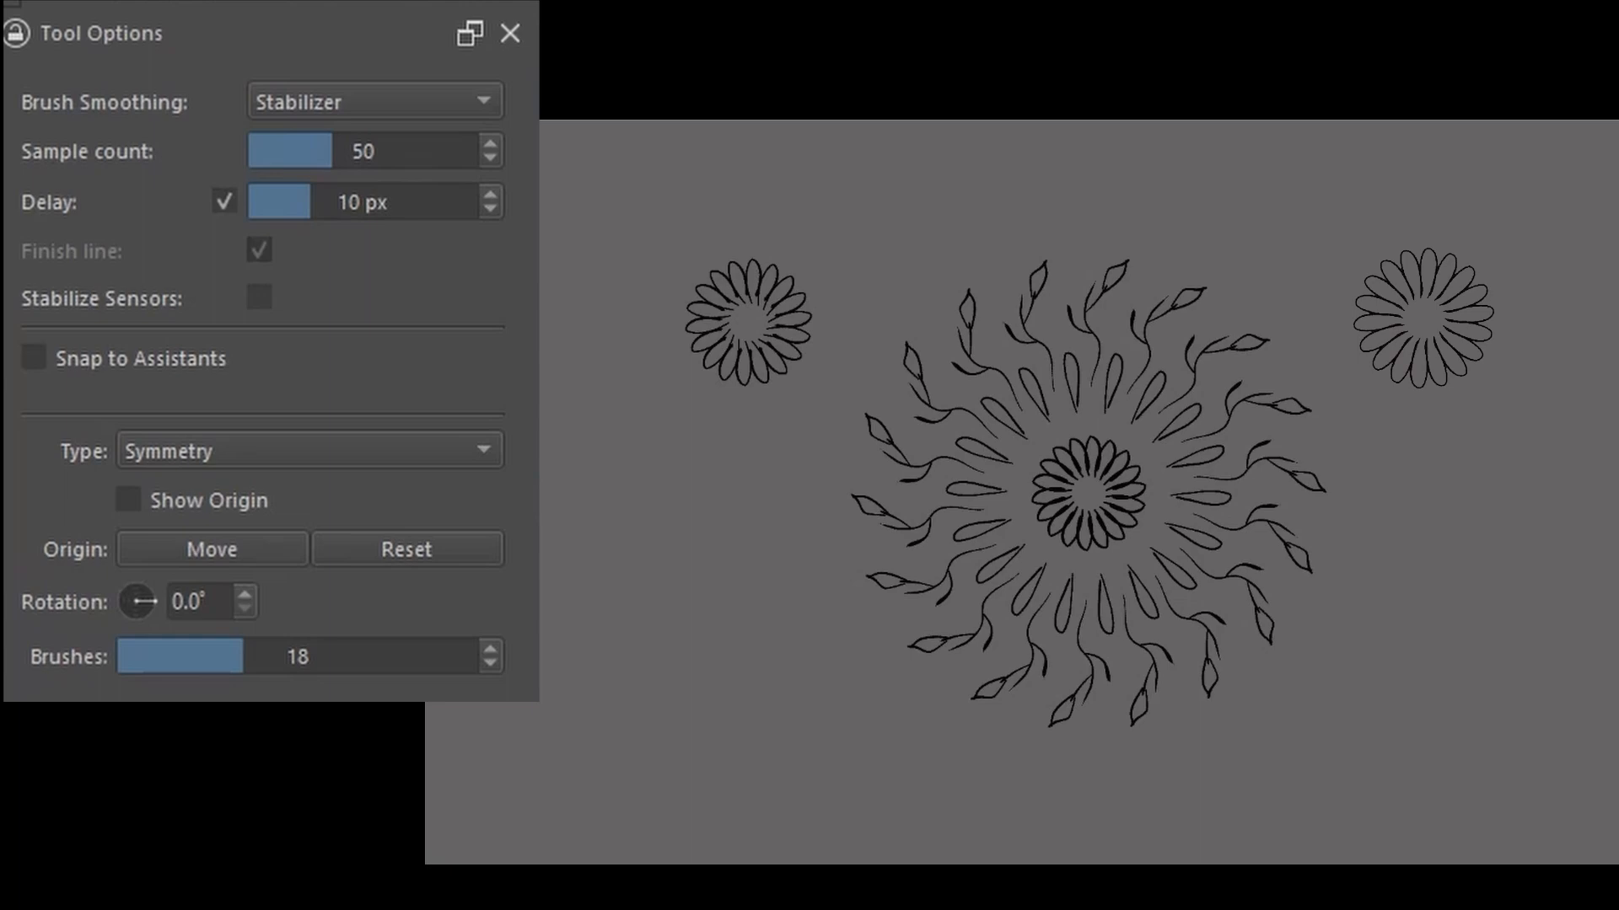
left_click(128, 500)
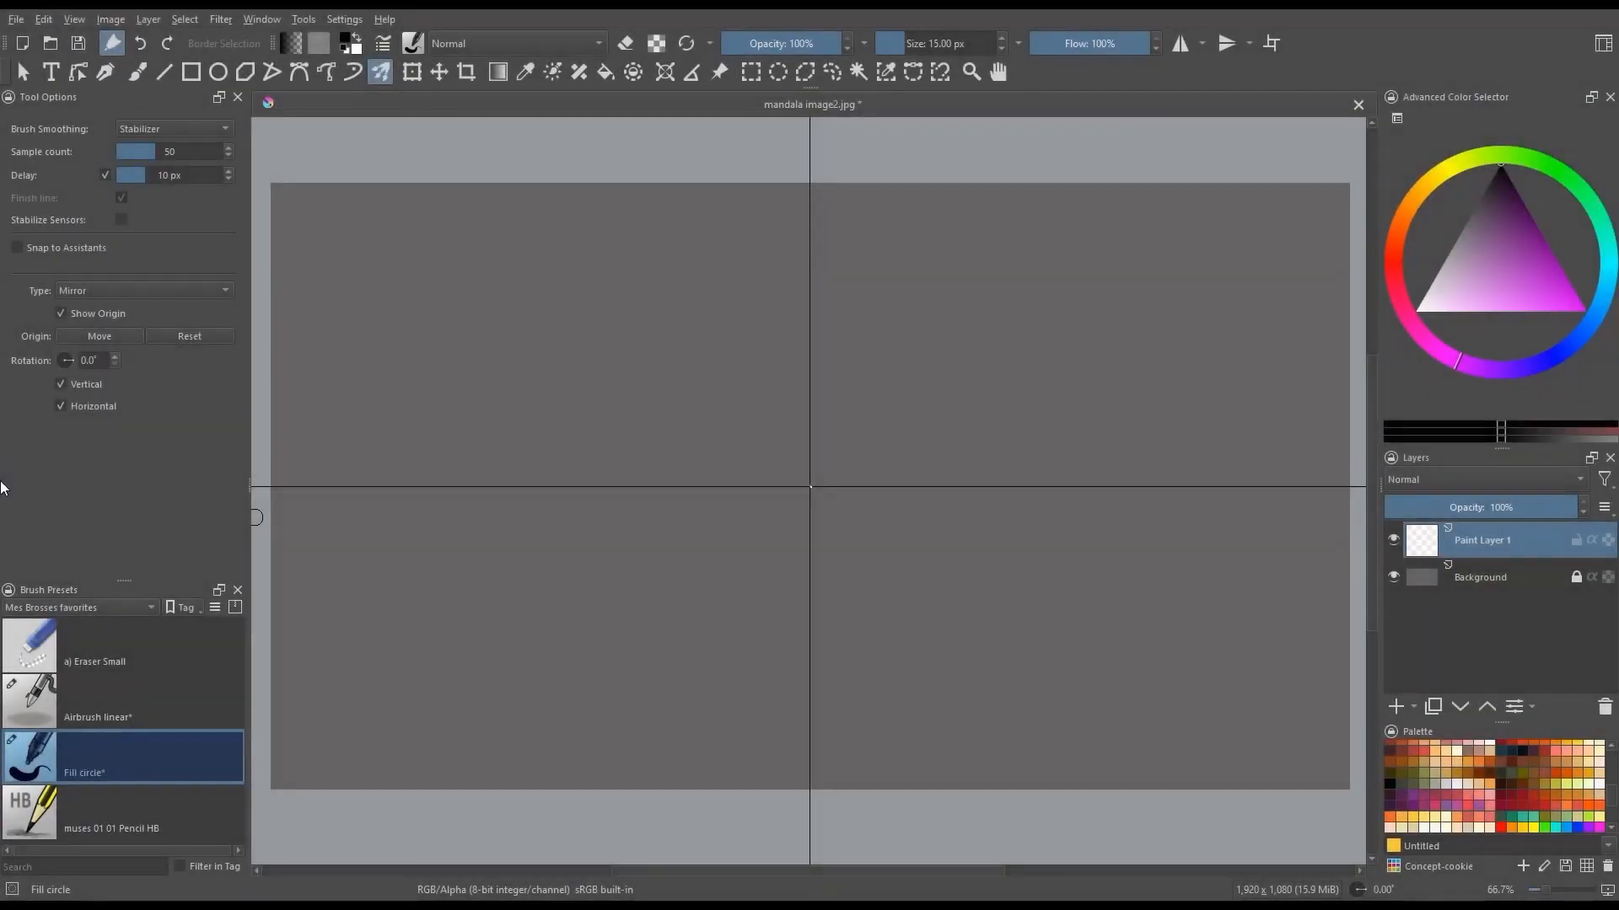
Step: Paint four-way mirrored leaf sprigs, then restrict mirroring to the vertical axis only
left_click(1180, 42)
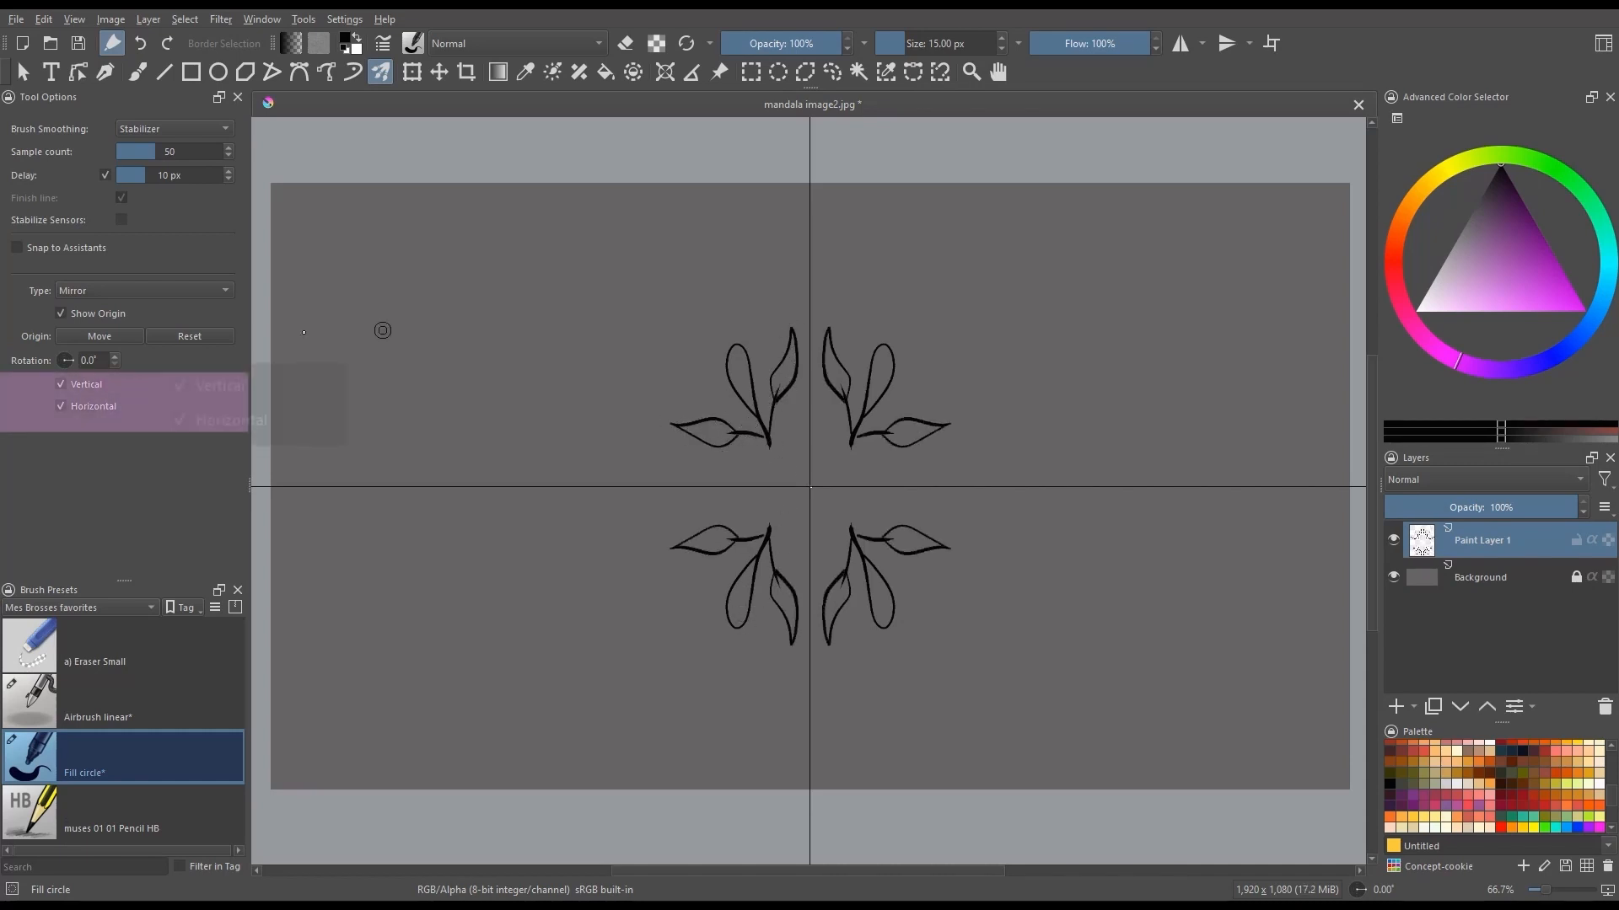
left_click(86, 385)
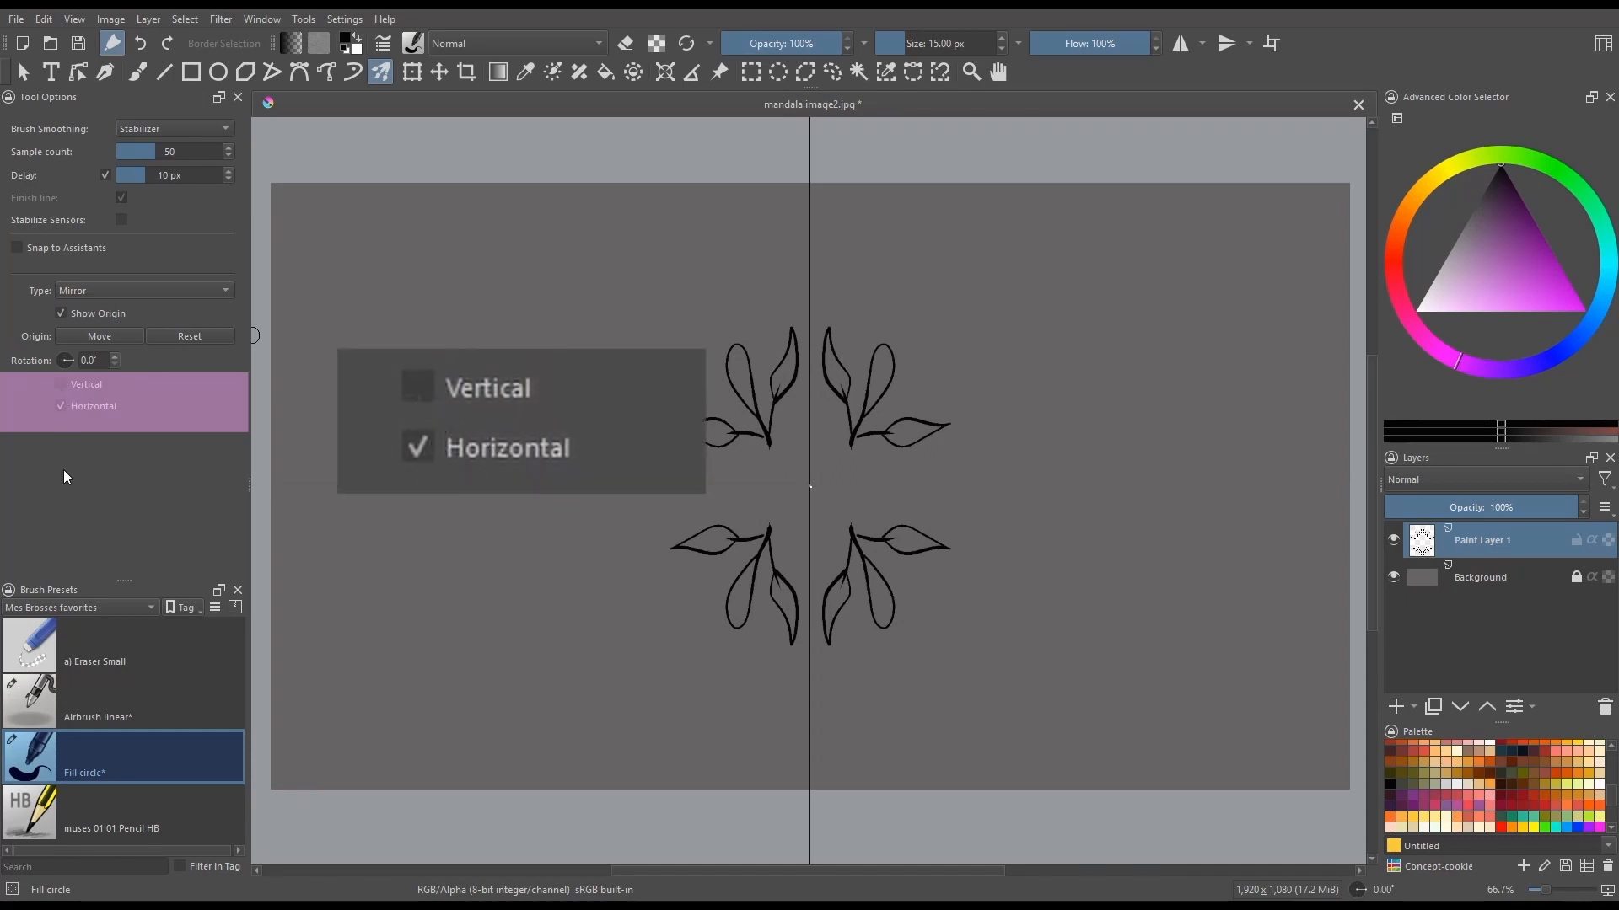
mouse_move(67, 487)
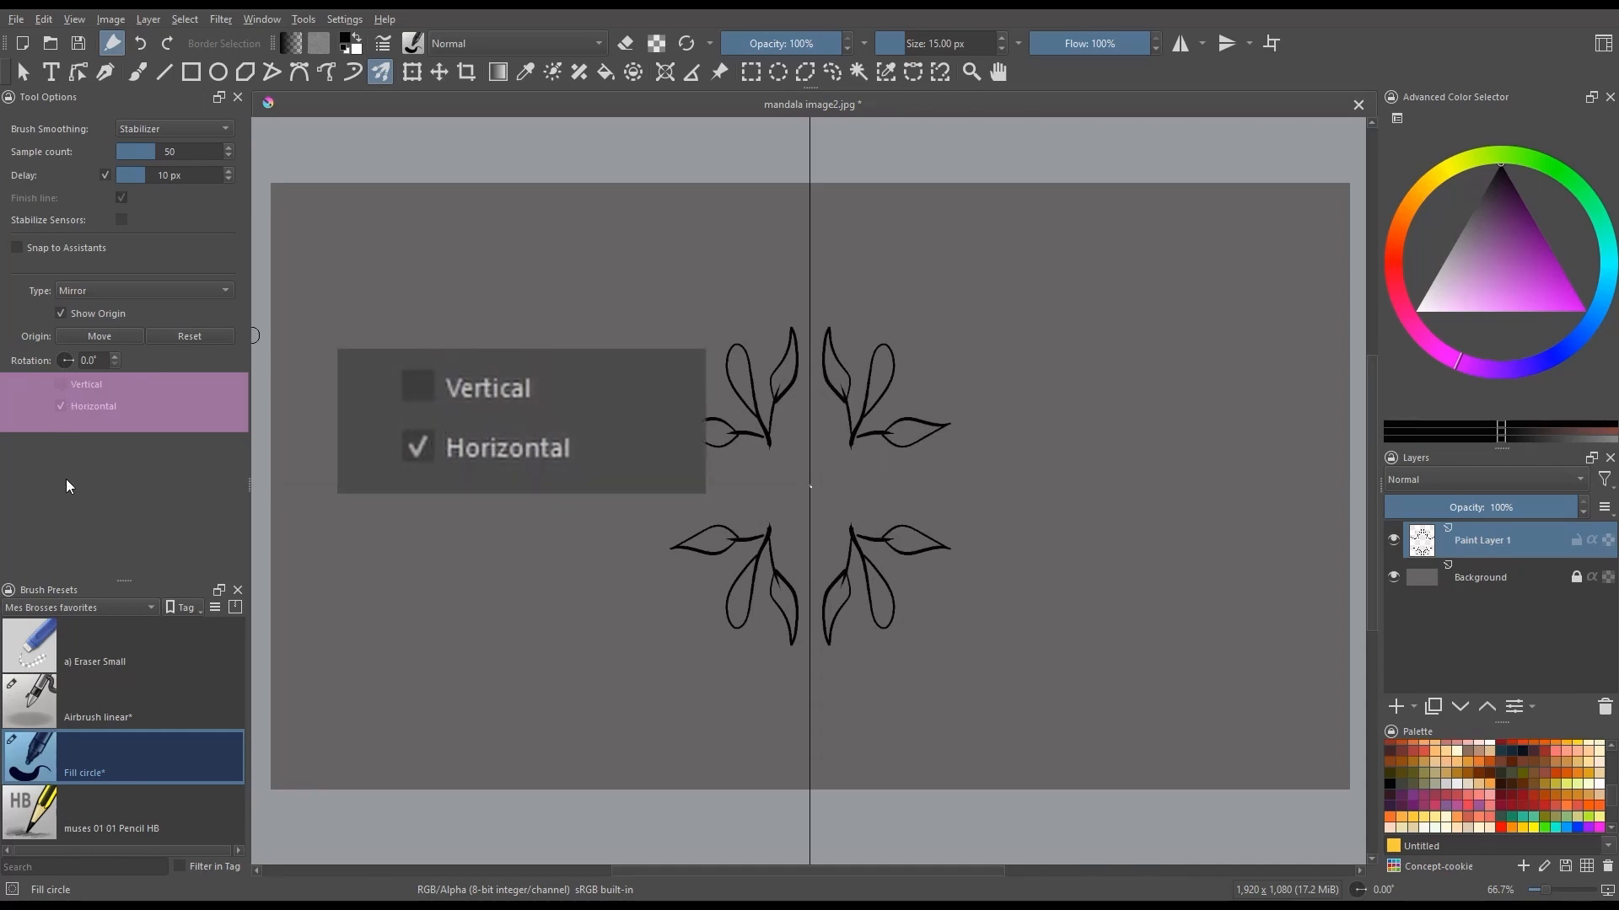
left_click(418, 387)
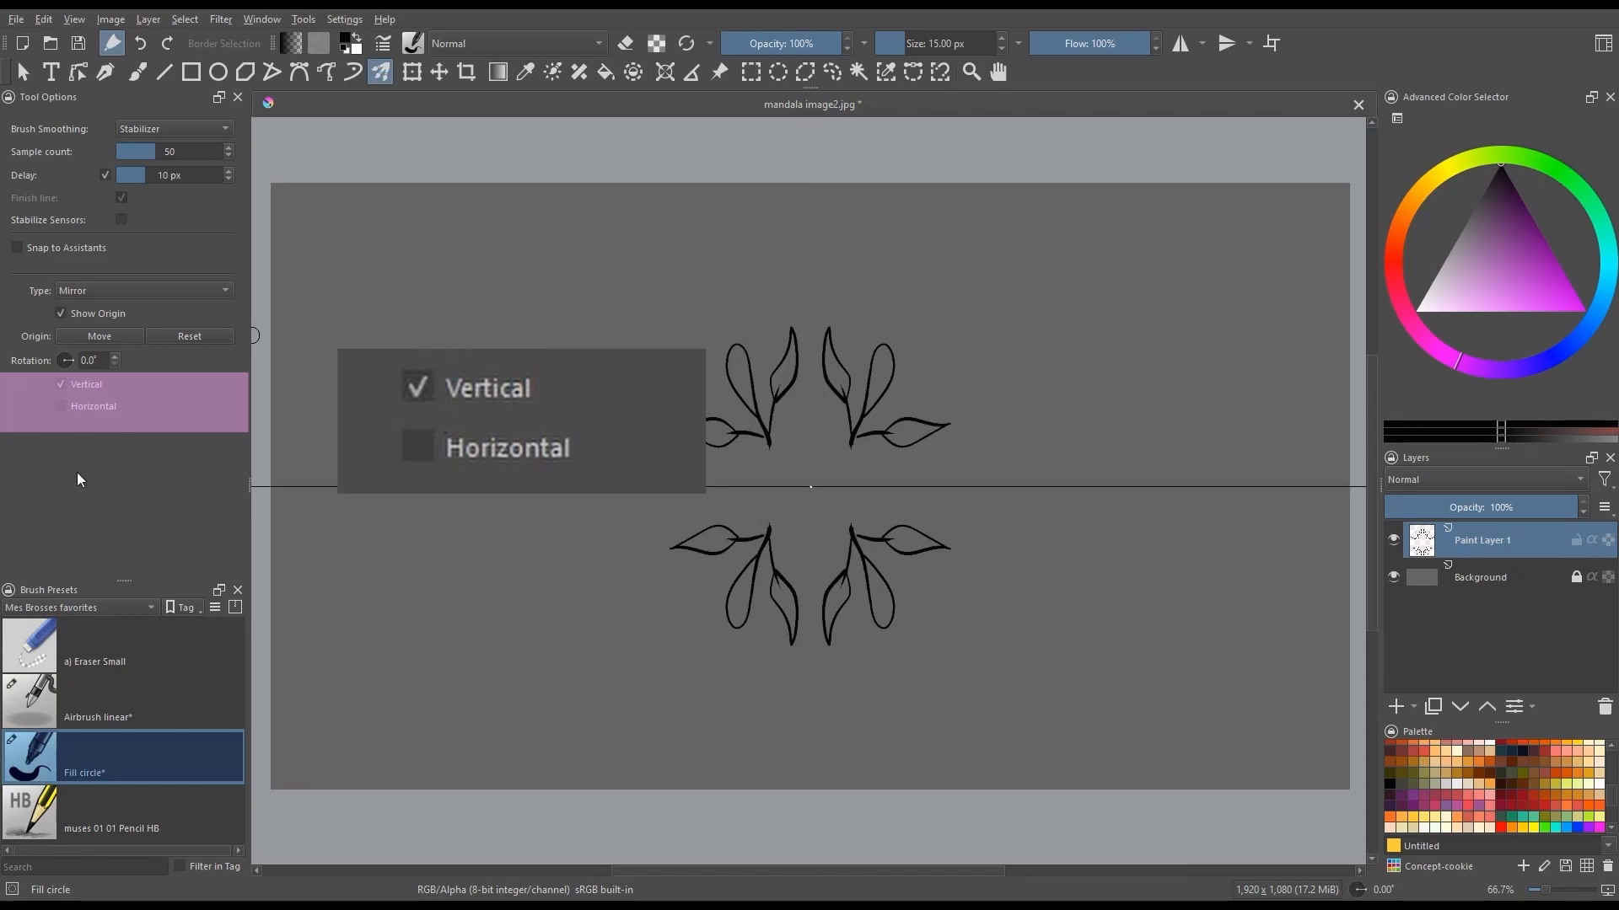
left_click(417, 447)
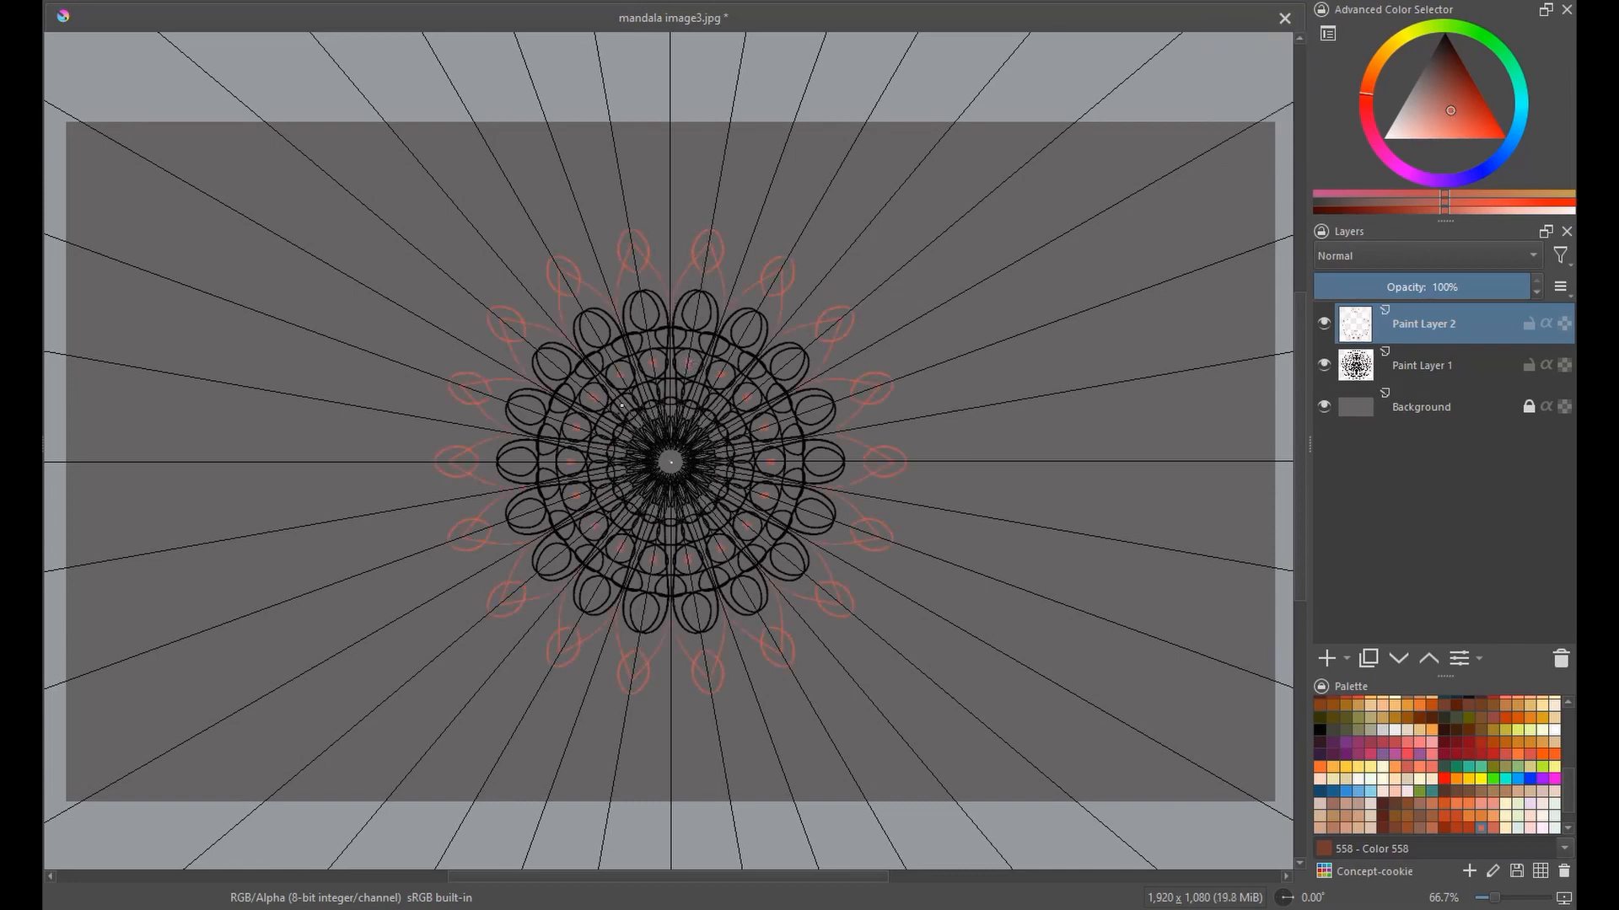
Step: Add Paint Layers 3–5 for yellow, teal and blue rings, then select Paint Layer 2
left_click(1326, 658)
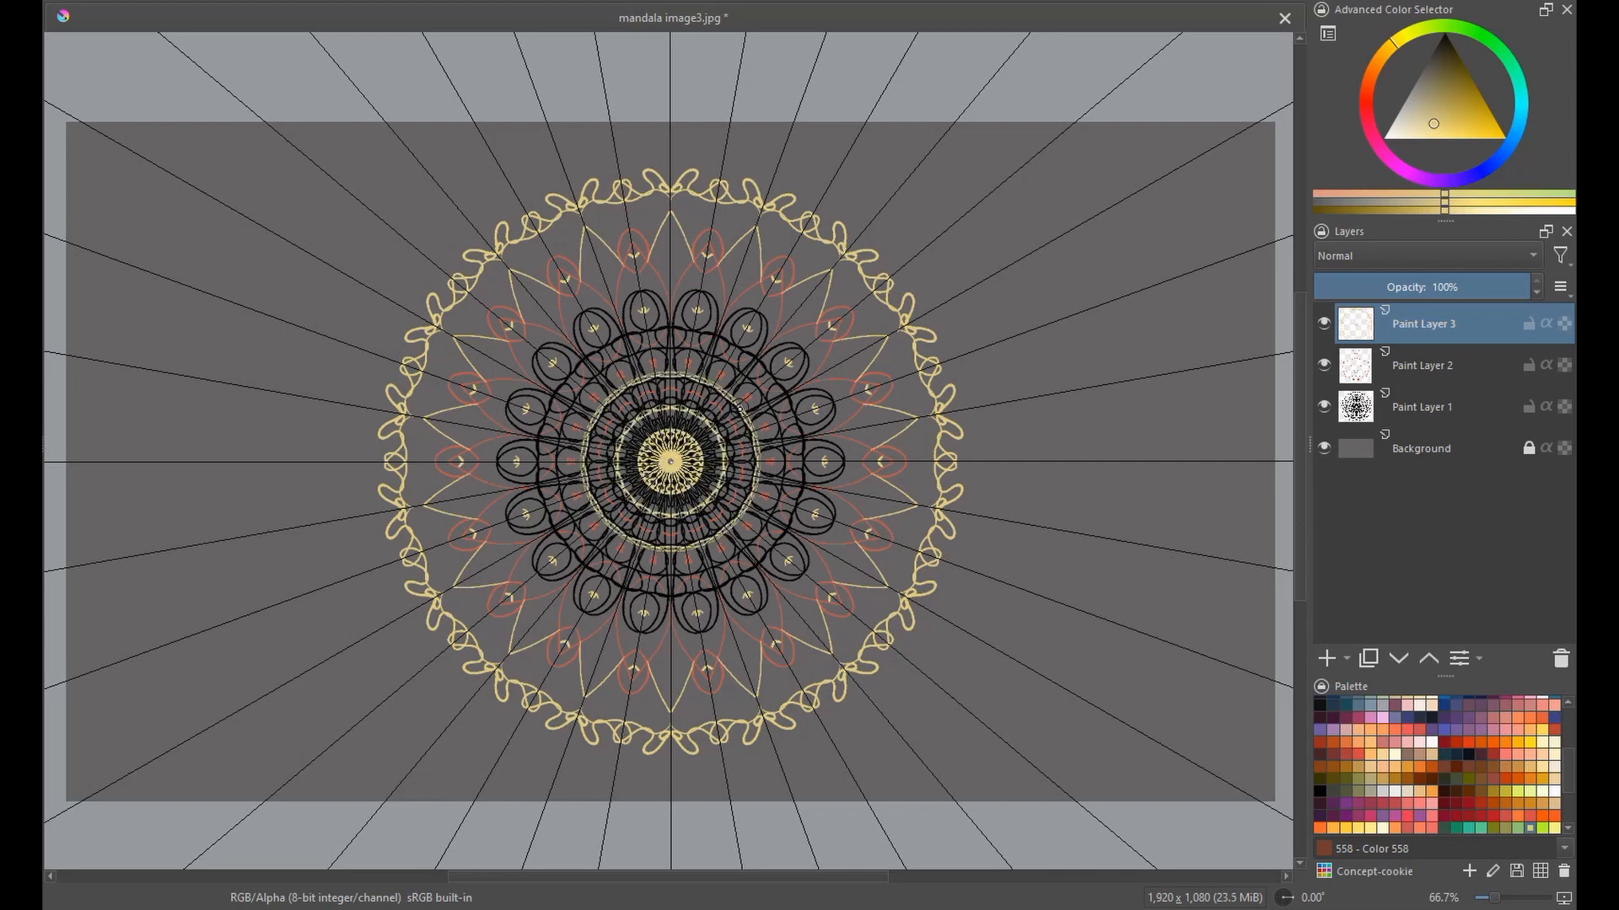
left_click(1326, 657)
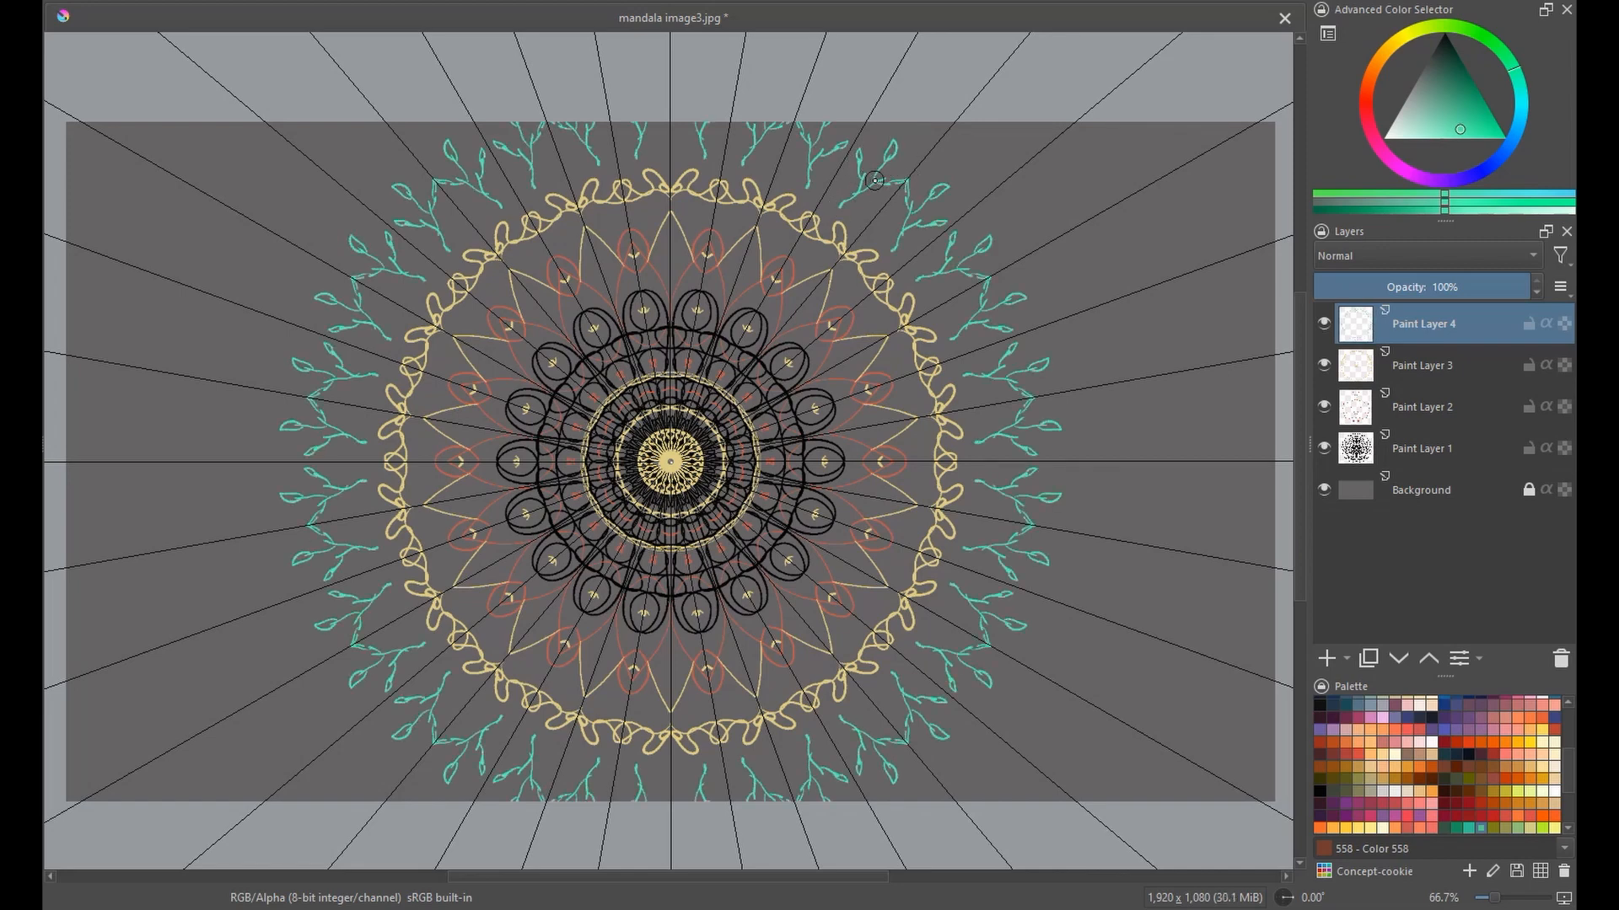
left_click(1325, 657)
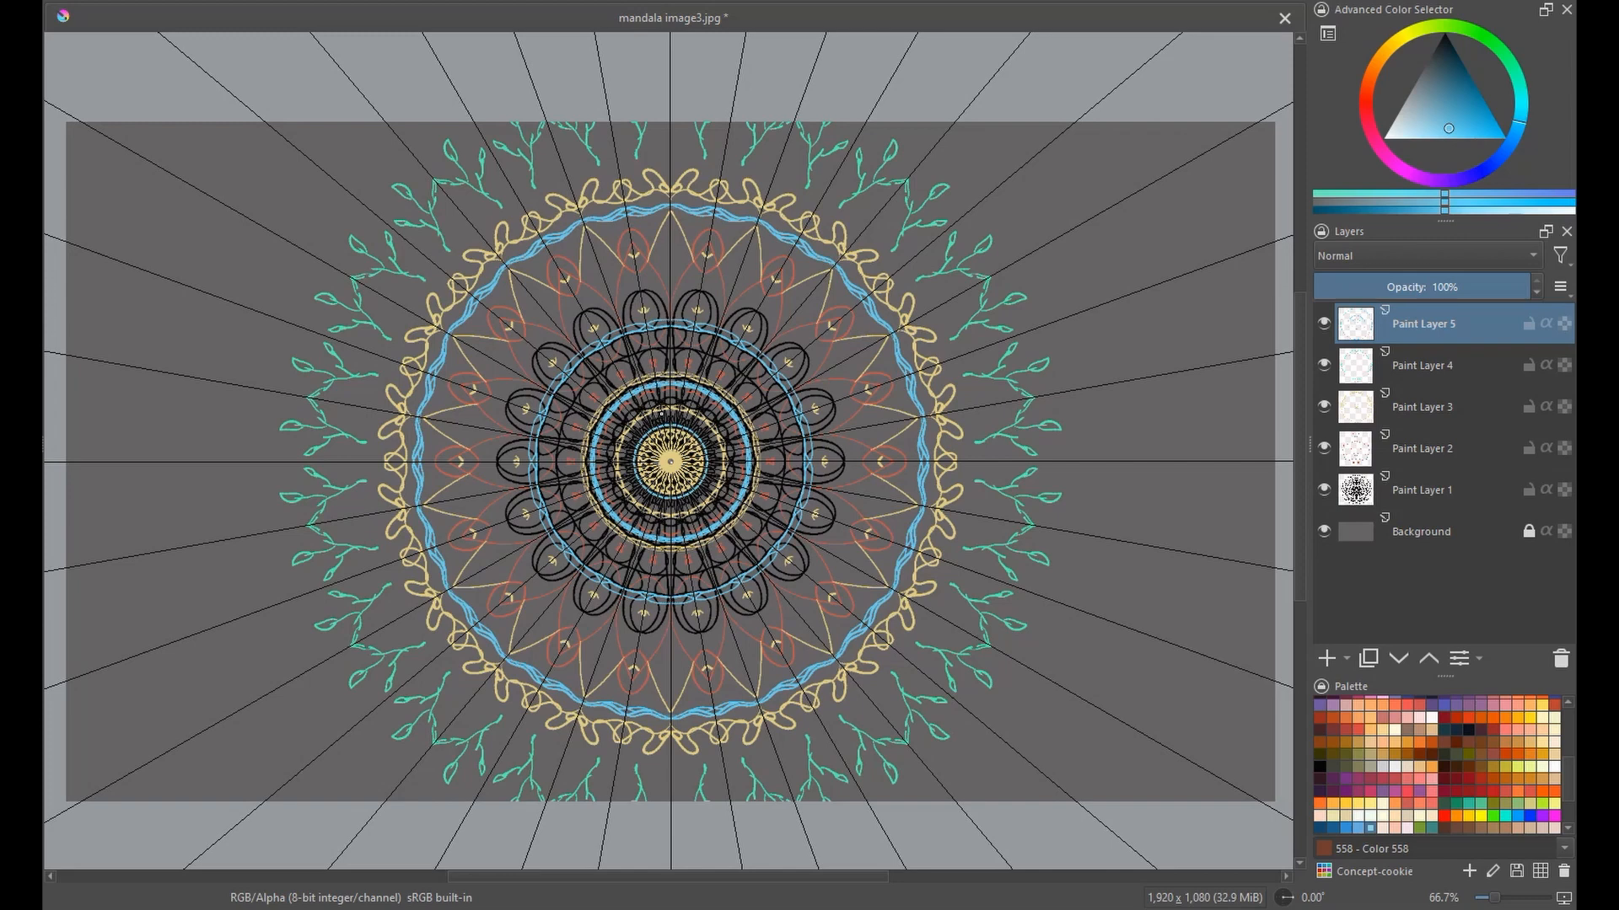
left_click(1422, 448)
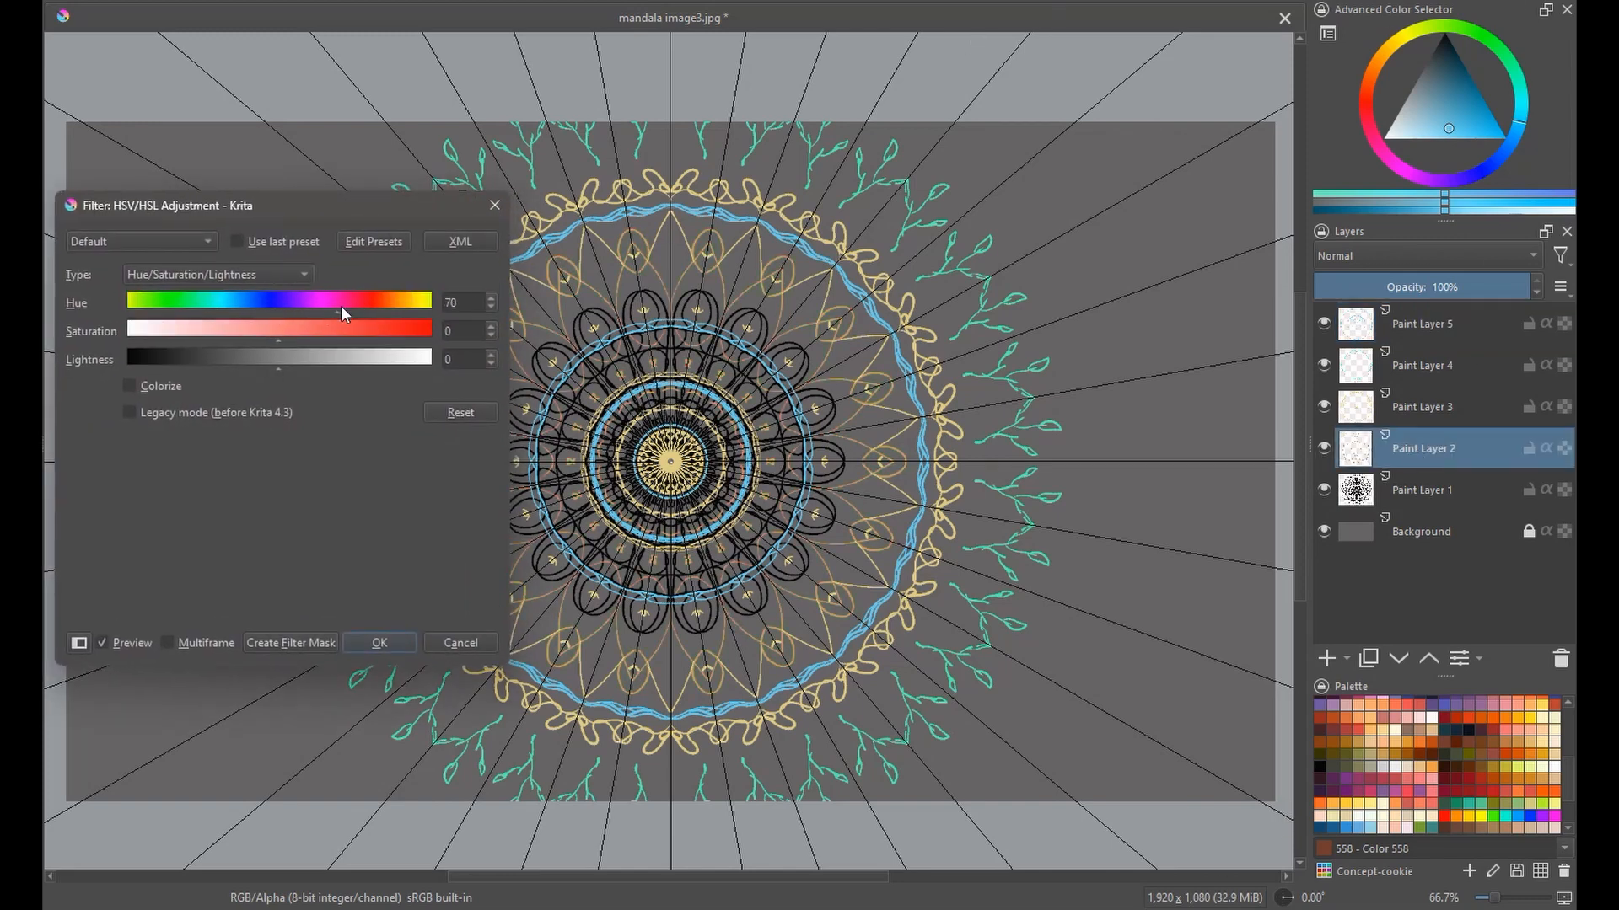
Step: Hue-shift the red and teal rings, apply, hide Paint Layer 4, and add a layer
left_click_drag(344, 300, 144, 300)
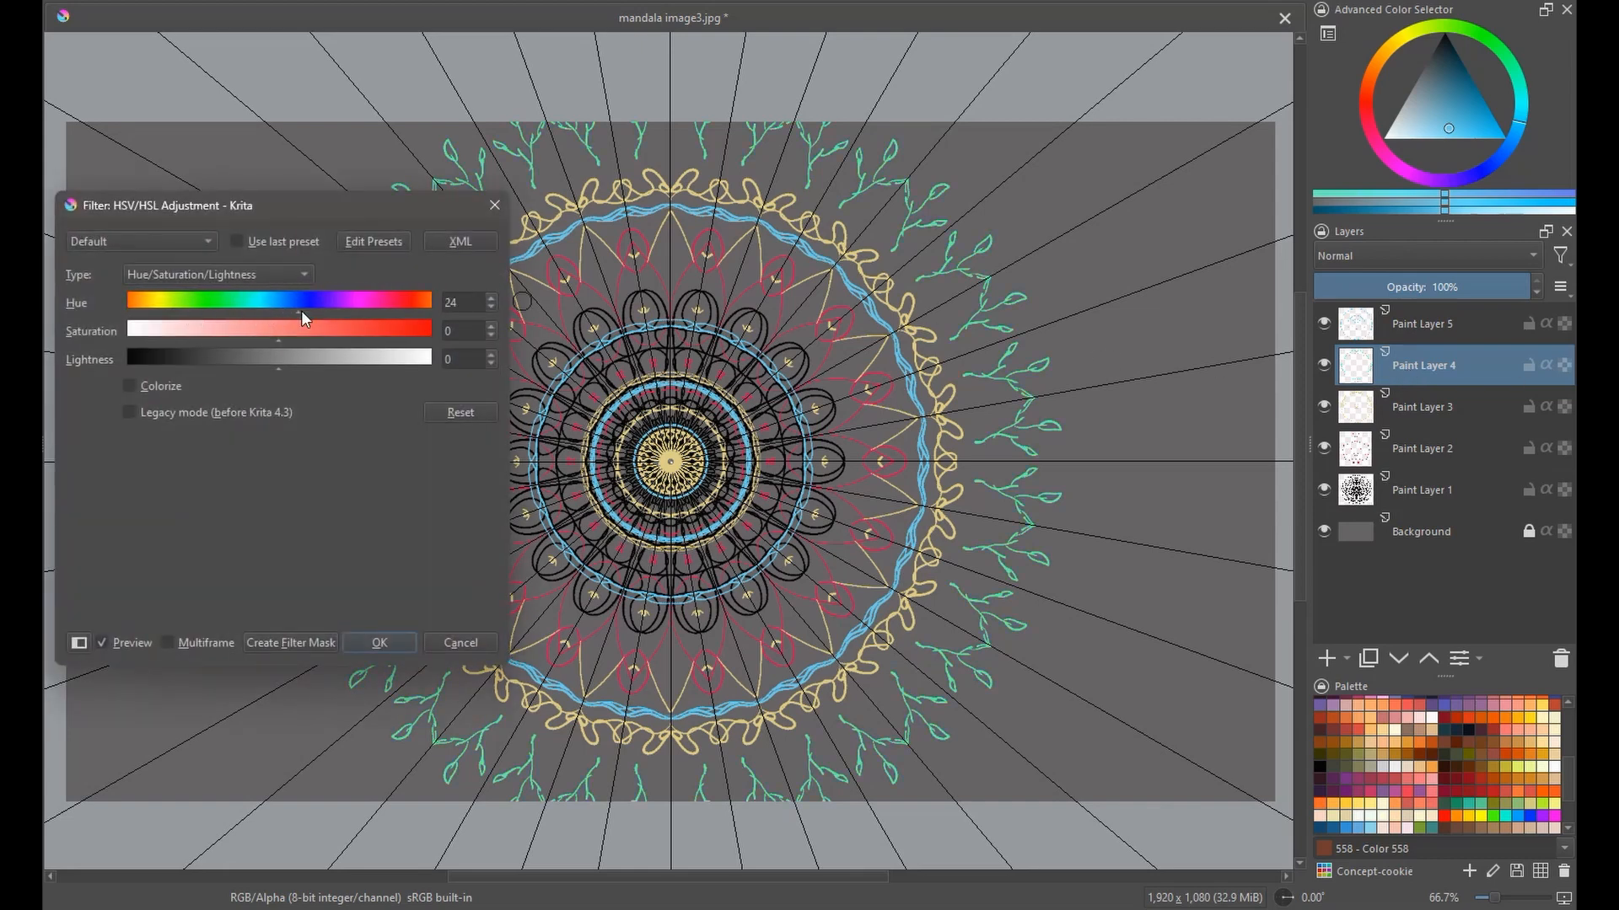
left_click_drag(303, 300, 276, 300)
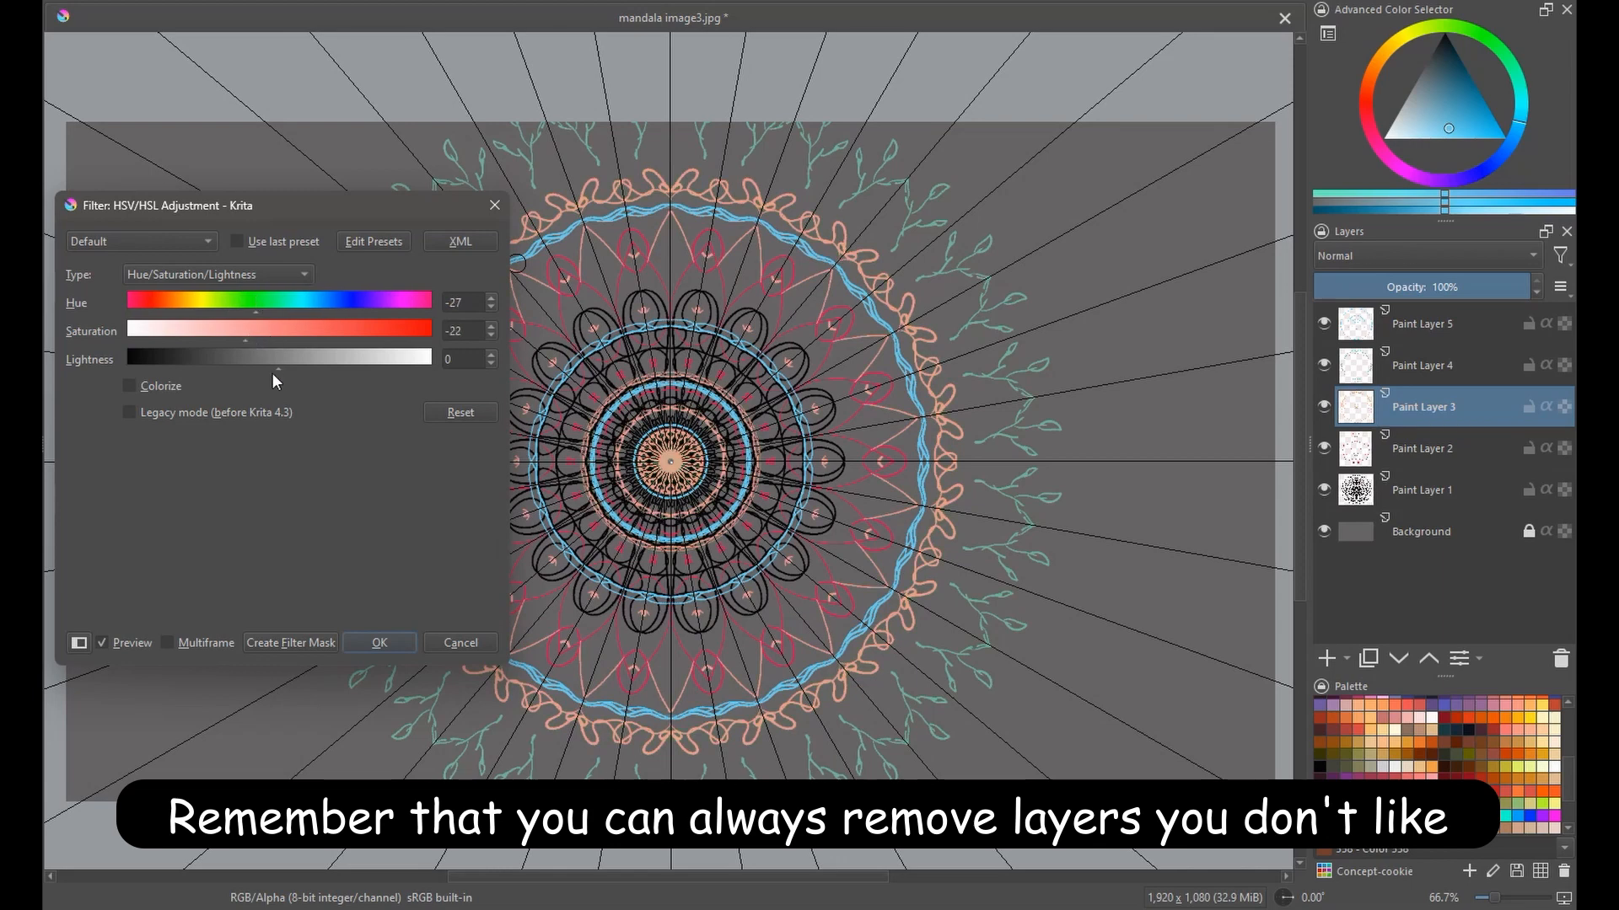
left_click(460, 412)
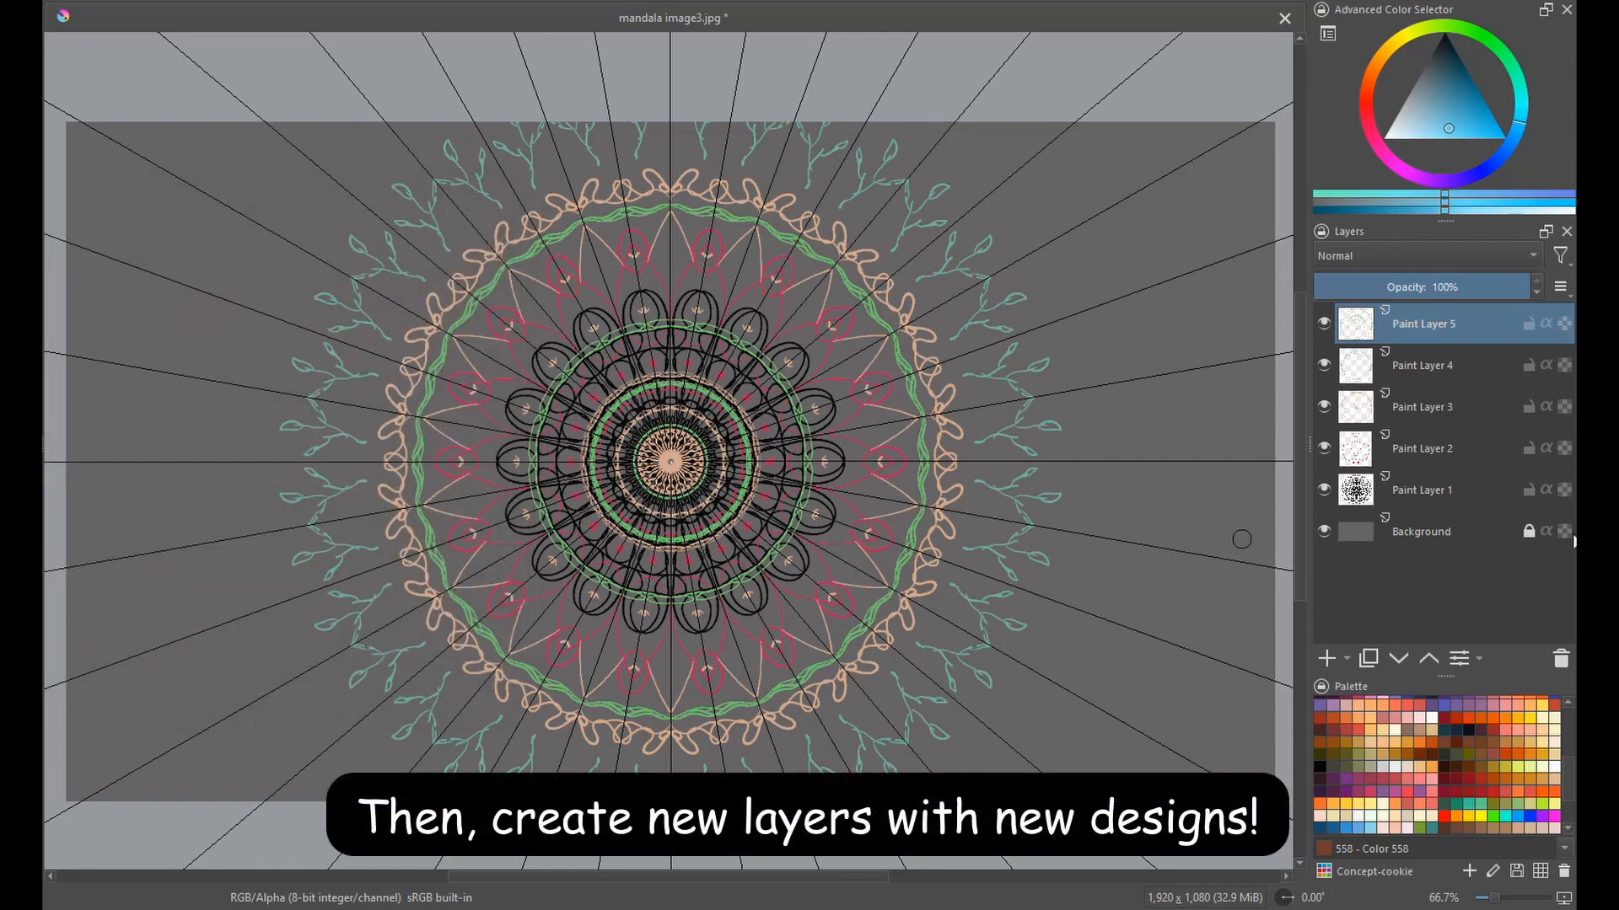
left_click(1324, 364)
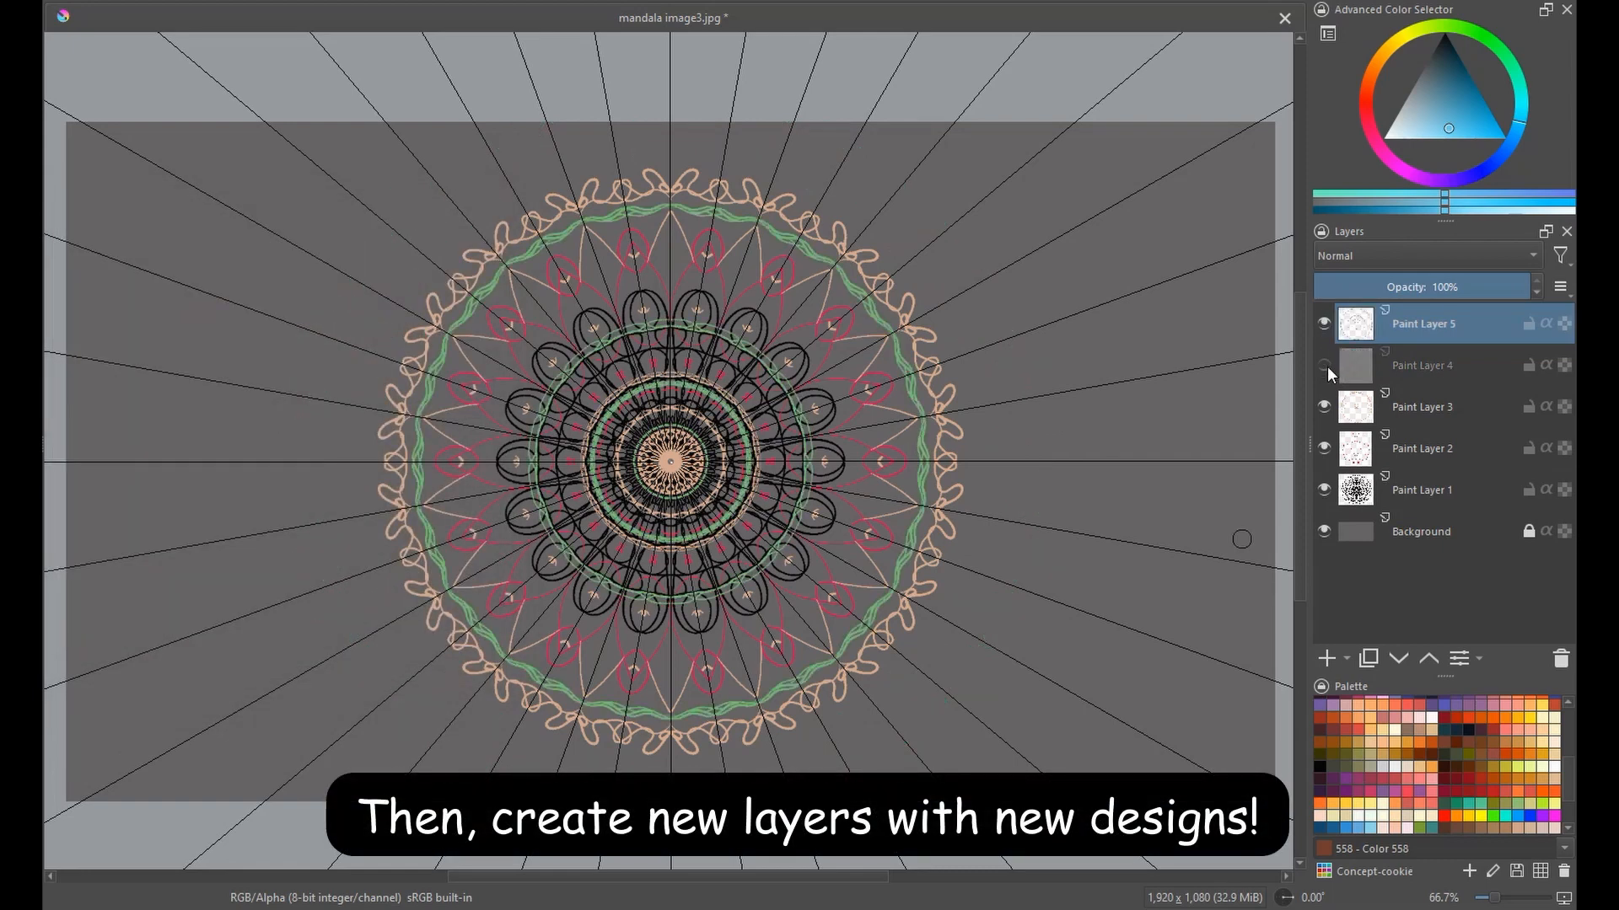
left_click(1325, 658)
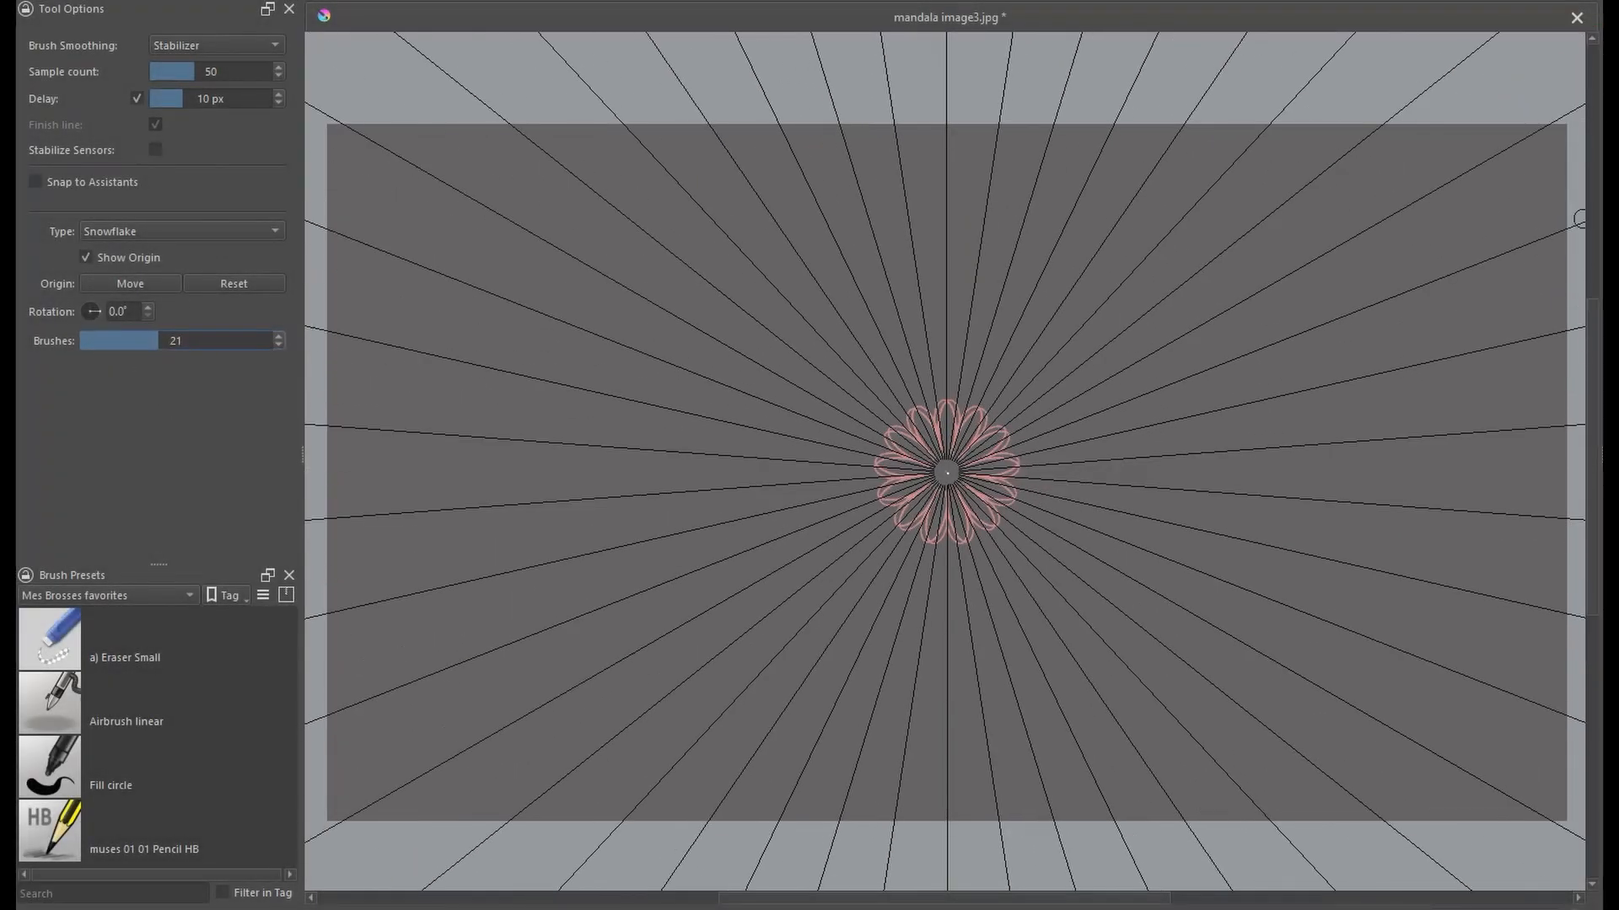
Step: Switch the multibrush Type from Snowflake to Mirror for painting hearts
left_click(180, 230)
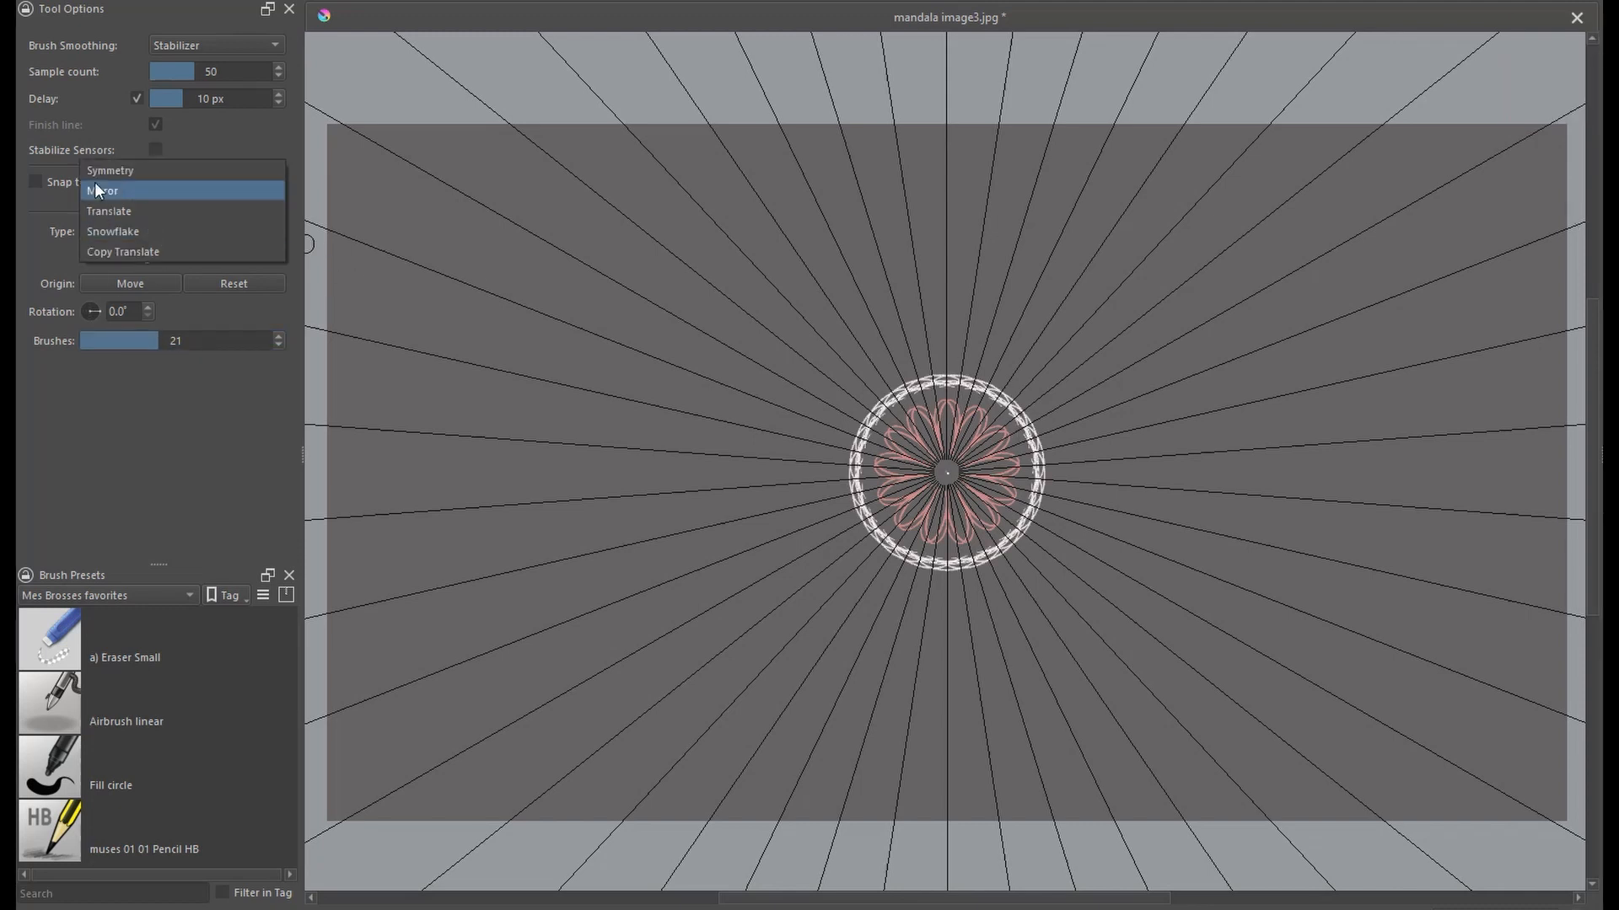
left_click(102, 190)
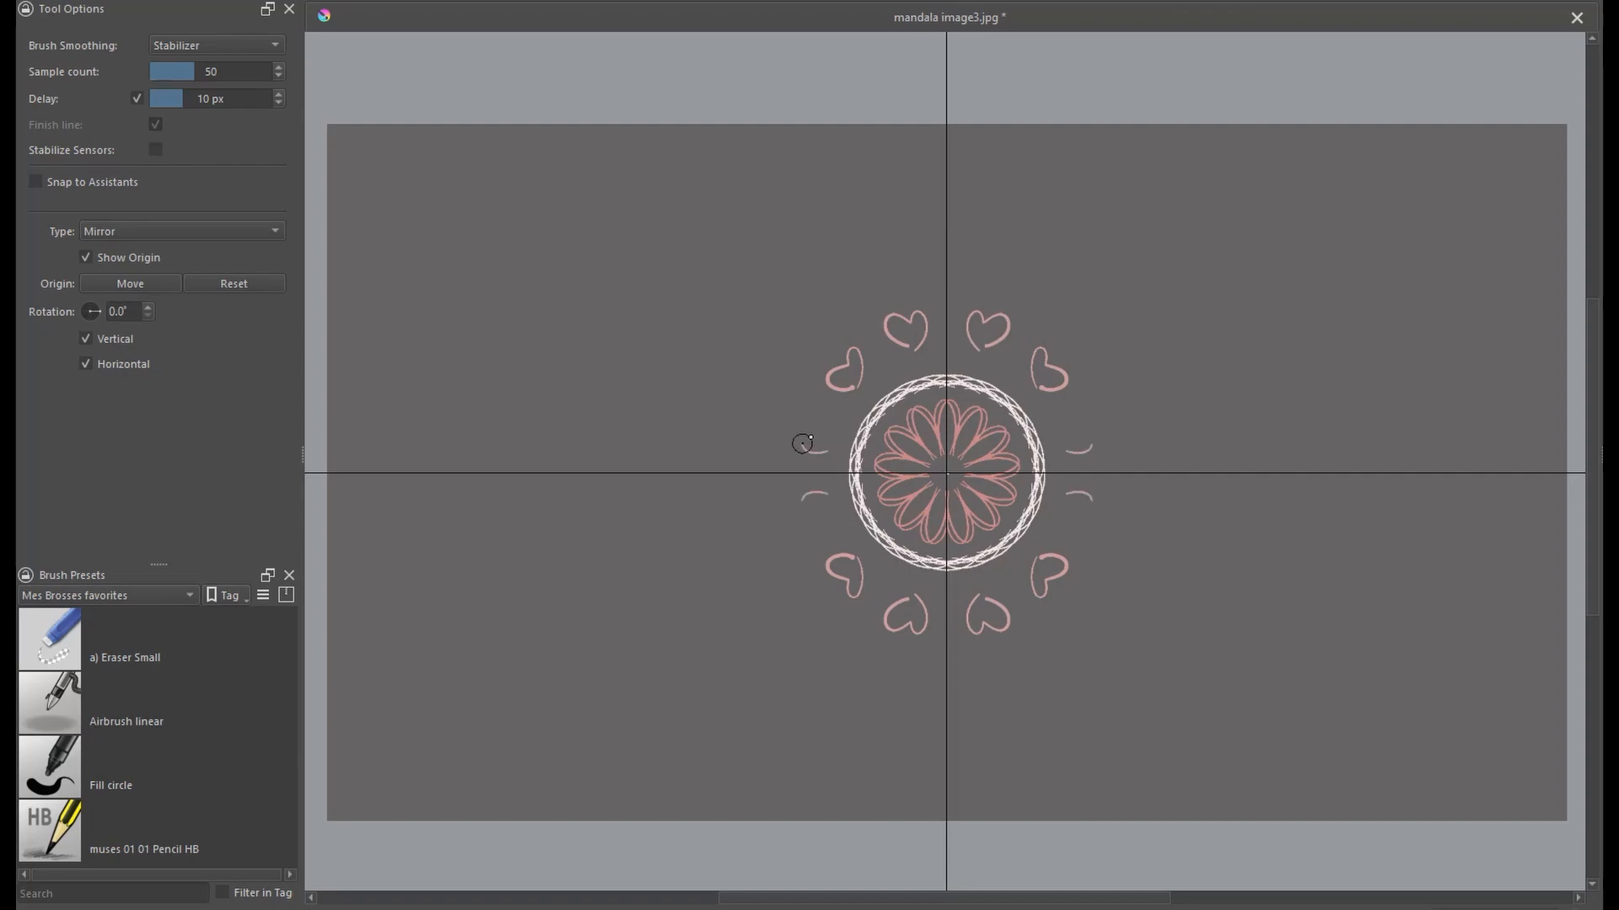
left_click(181, 230)
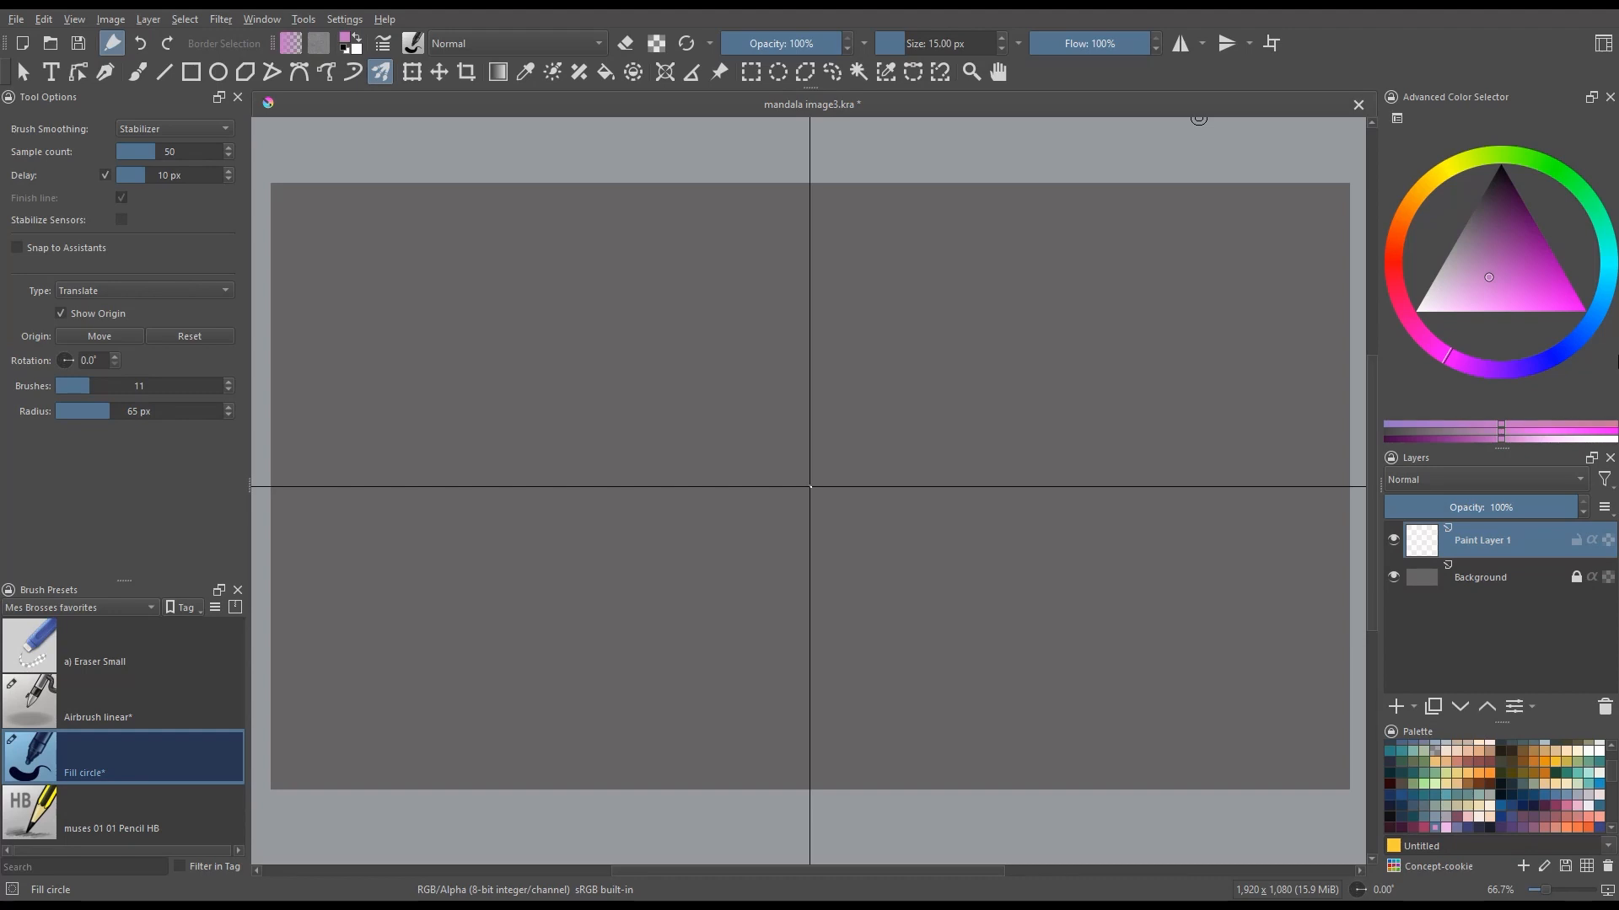
mouse_move(1592, 363)
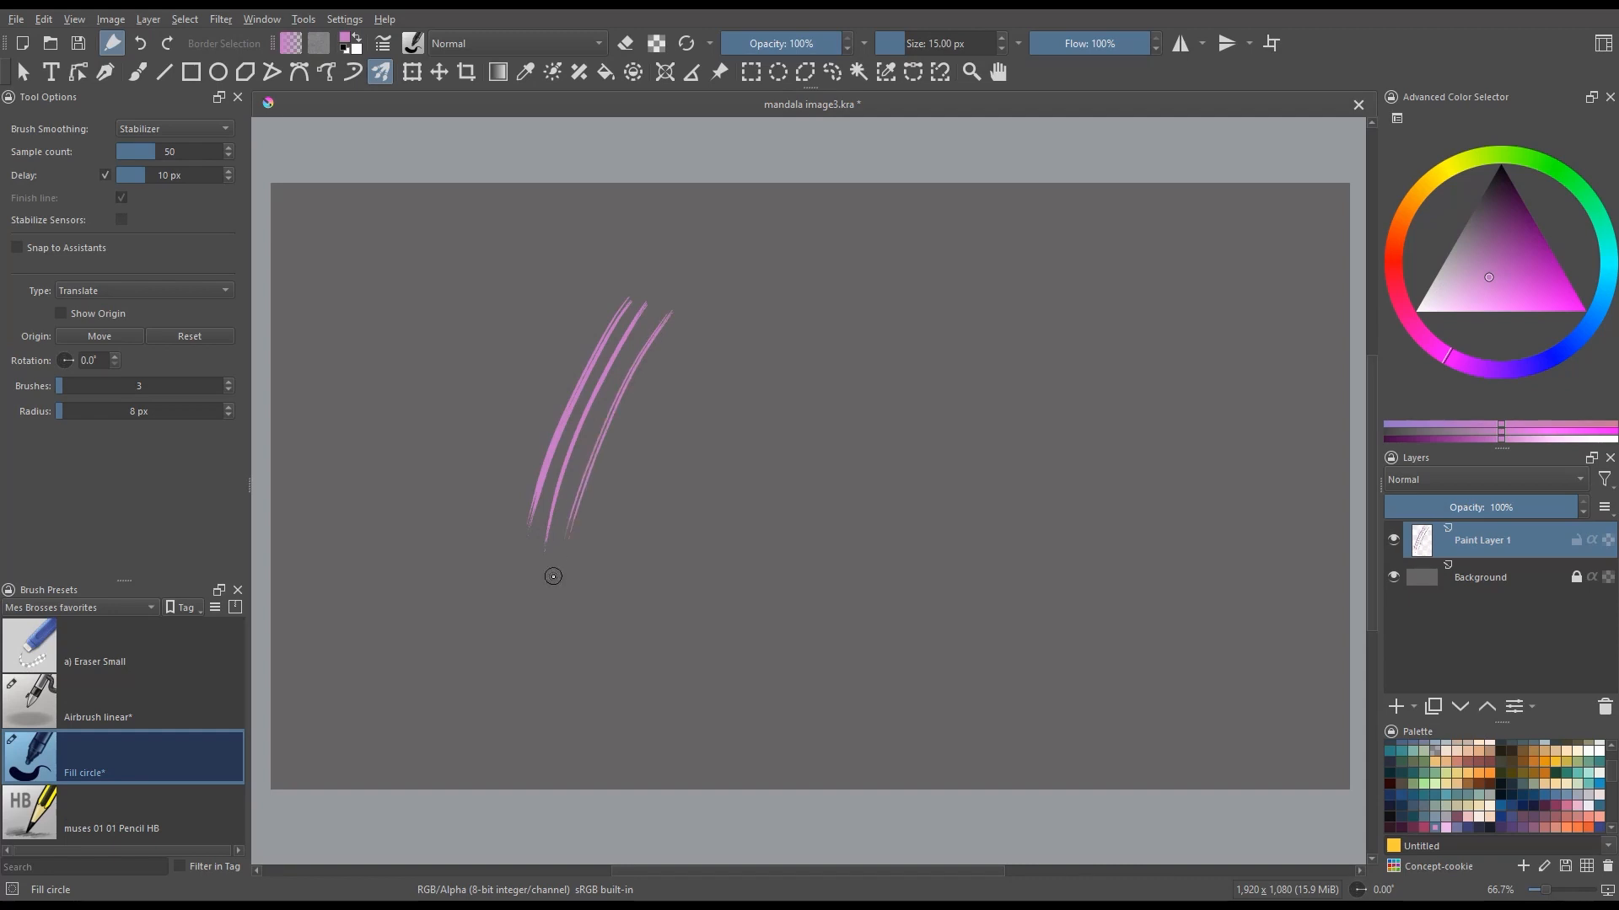
mouse_move(64, 409)
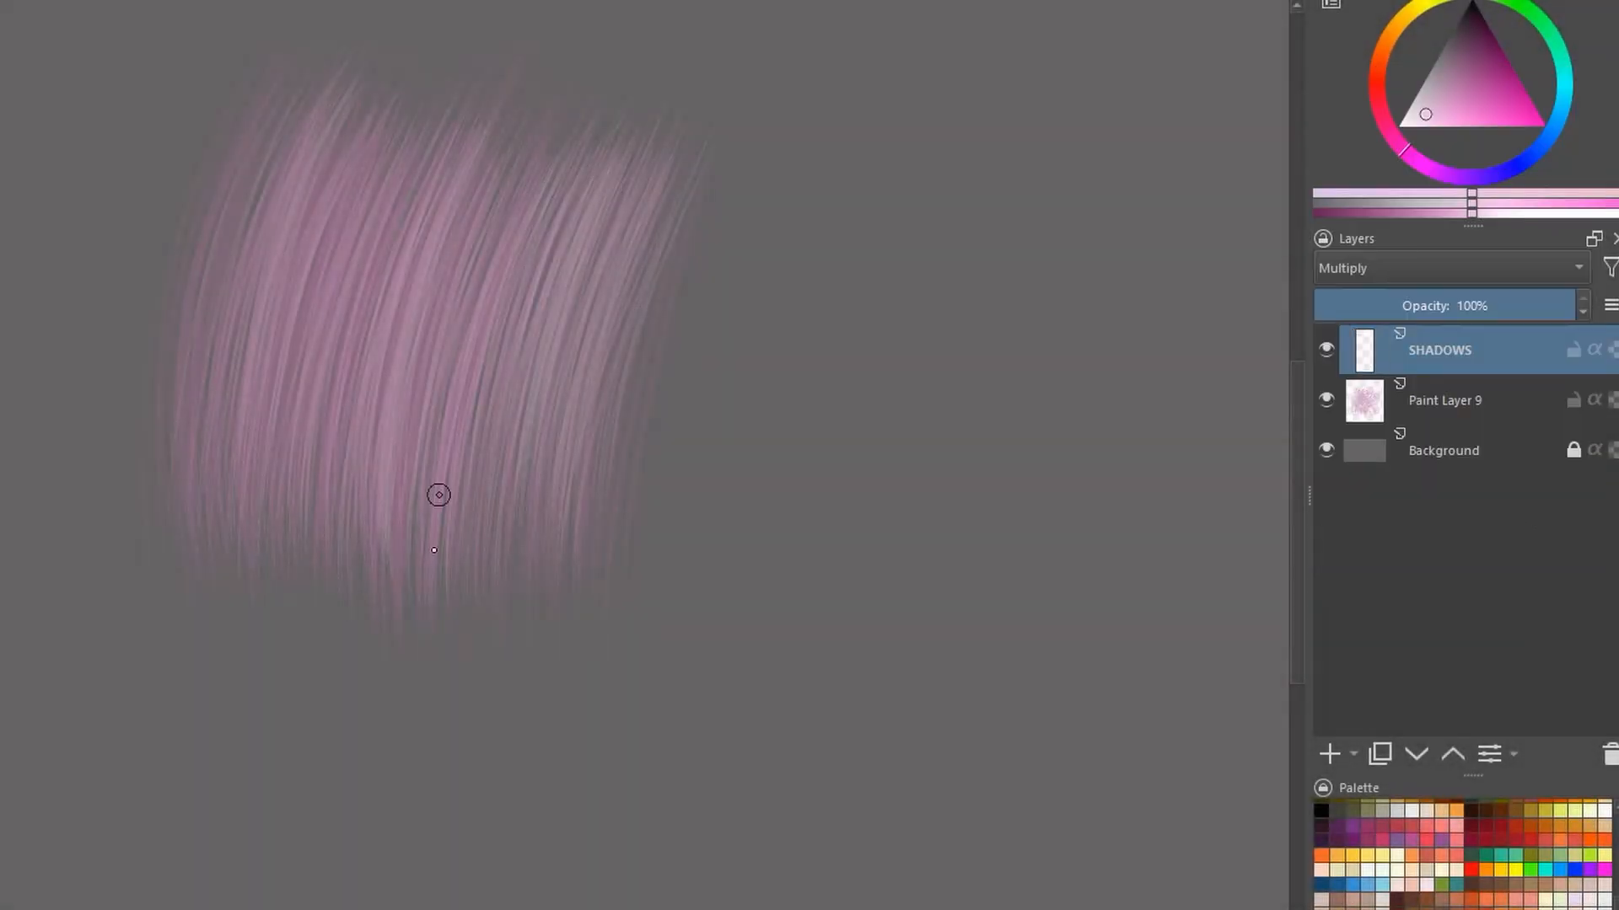
Step: Add HIGHLIGHTS and MORE FUR layers and paint extra fur strands over the patch
left_click(1328, 754)
type("HIGHLIGHTS")
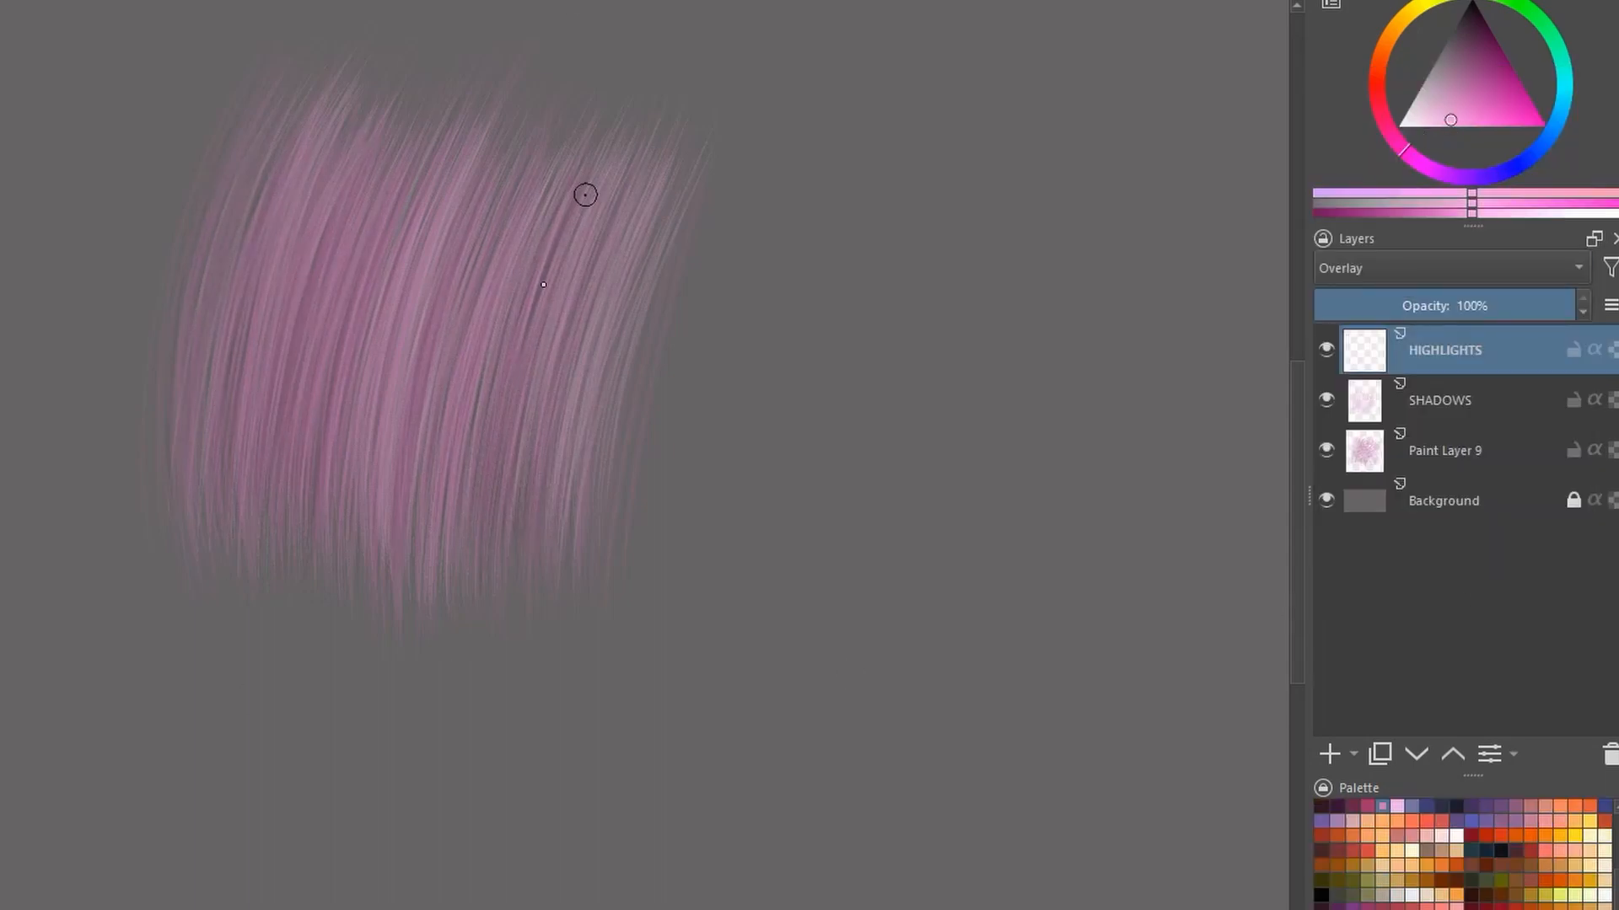
left_click(1329, 754)
type("MORE FUR")
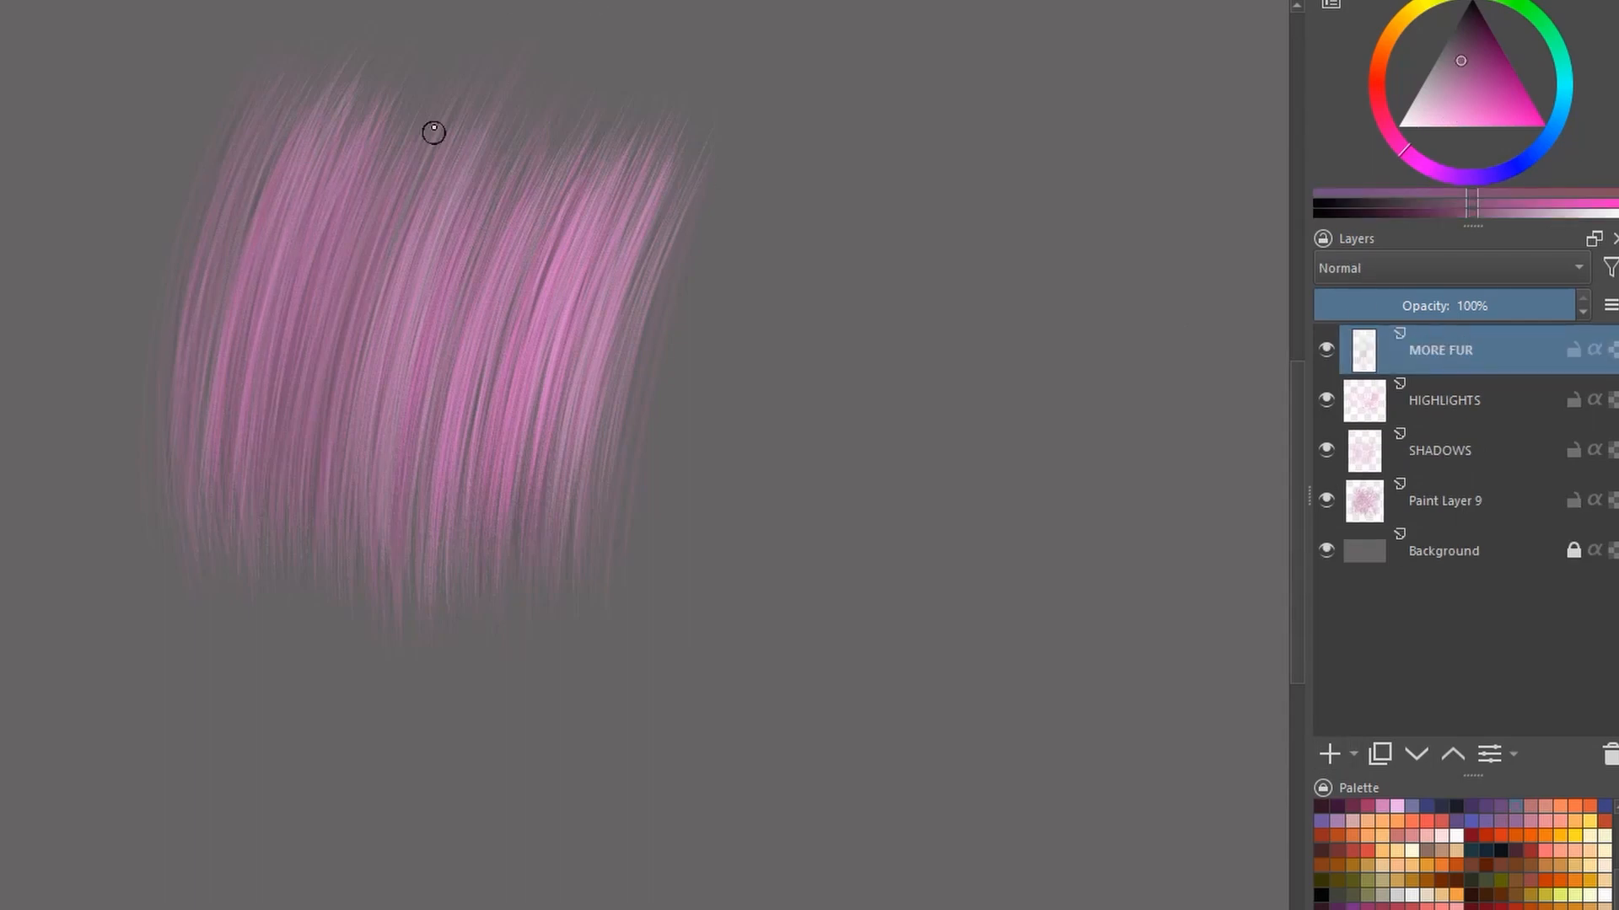
left_click_drag(434, 132, 403, 350)
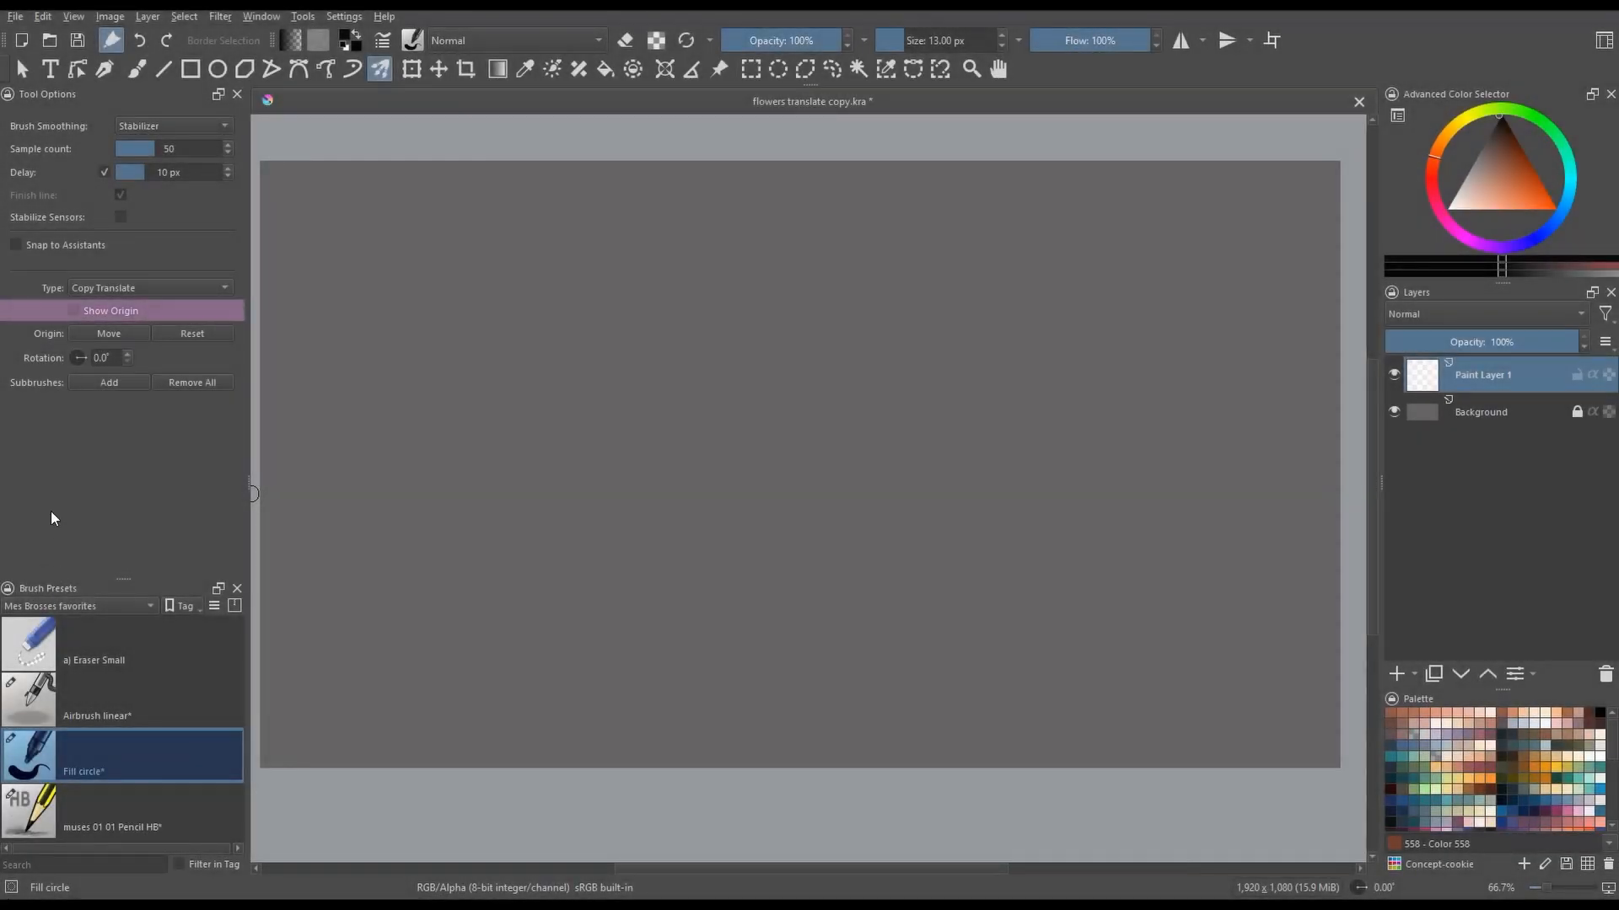
Step: Toggle Show Origin in the copy-translate multibrush options to display the origin guides
left_click(109, 311)
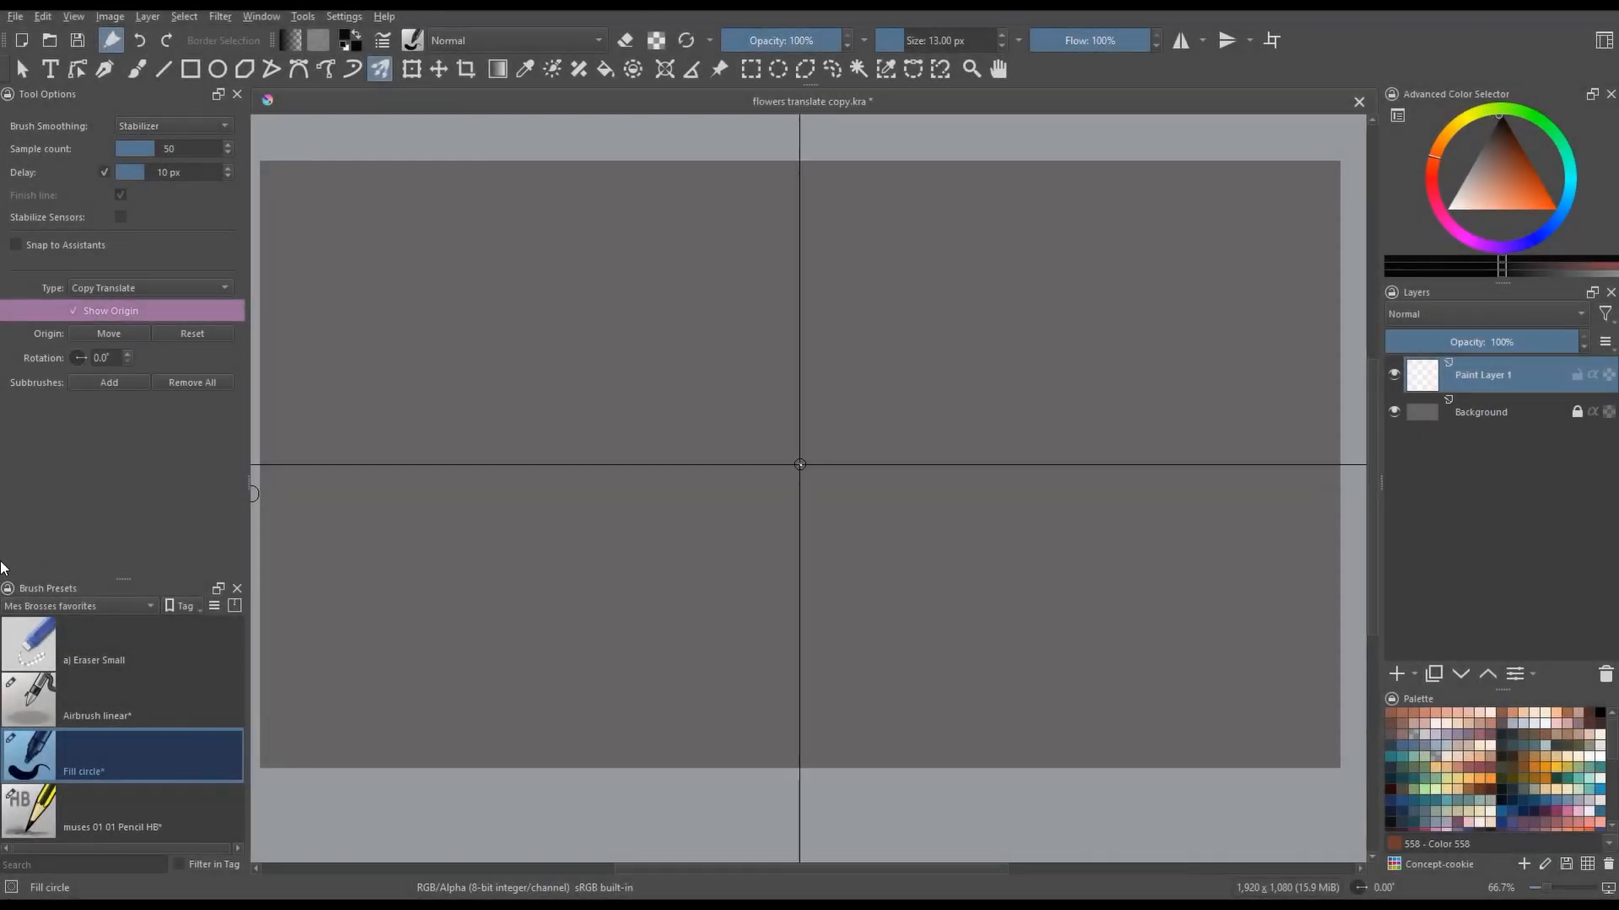
left_click(111, 312)
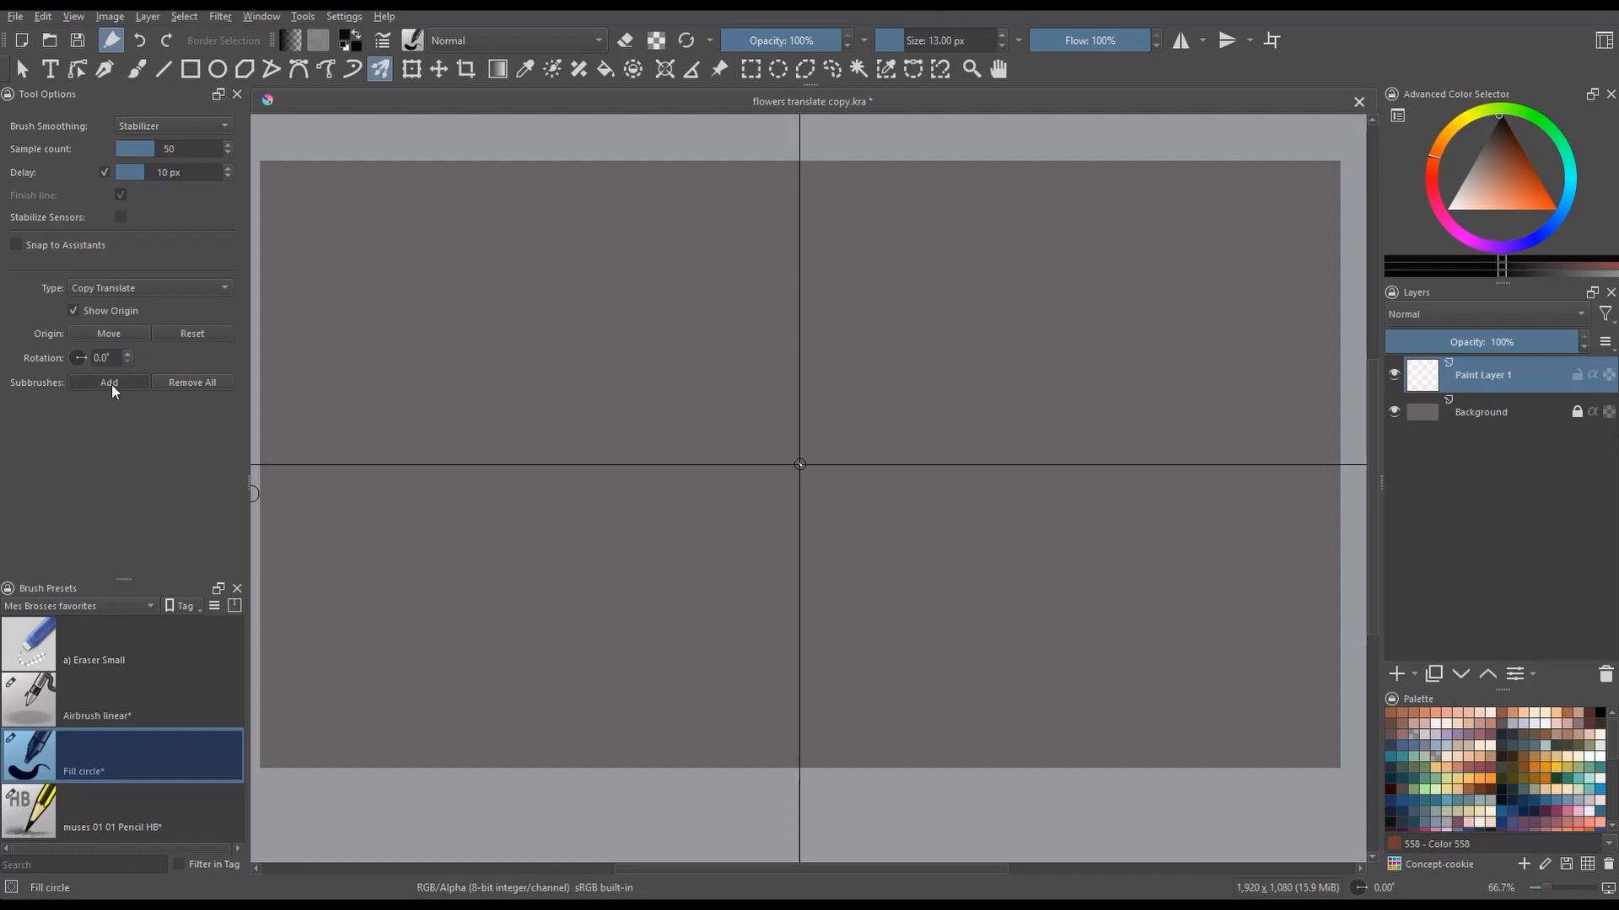
mouse_move(37, 475)
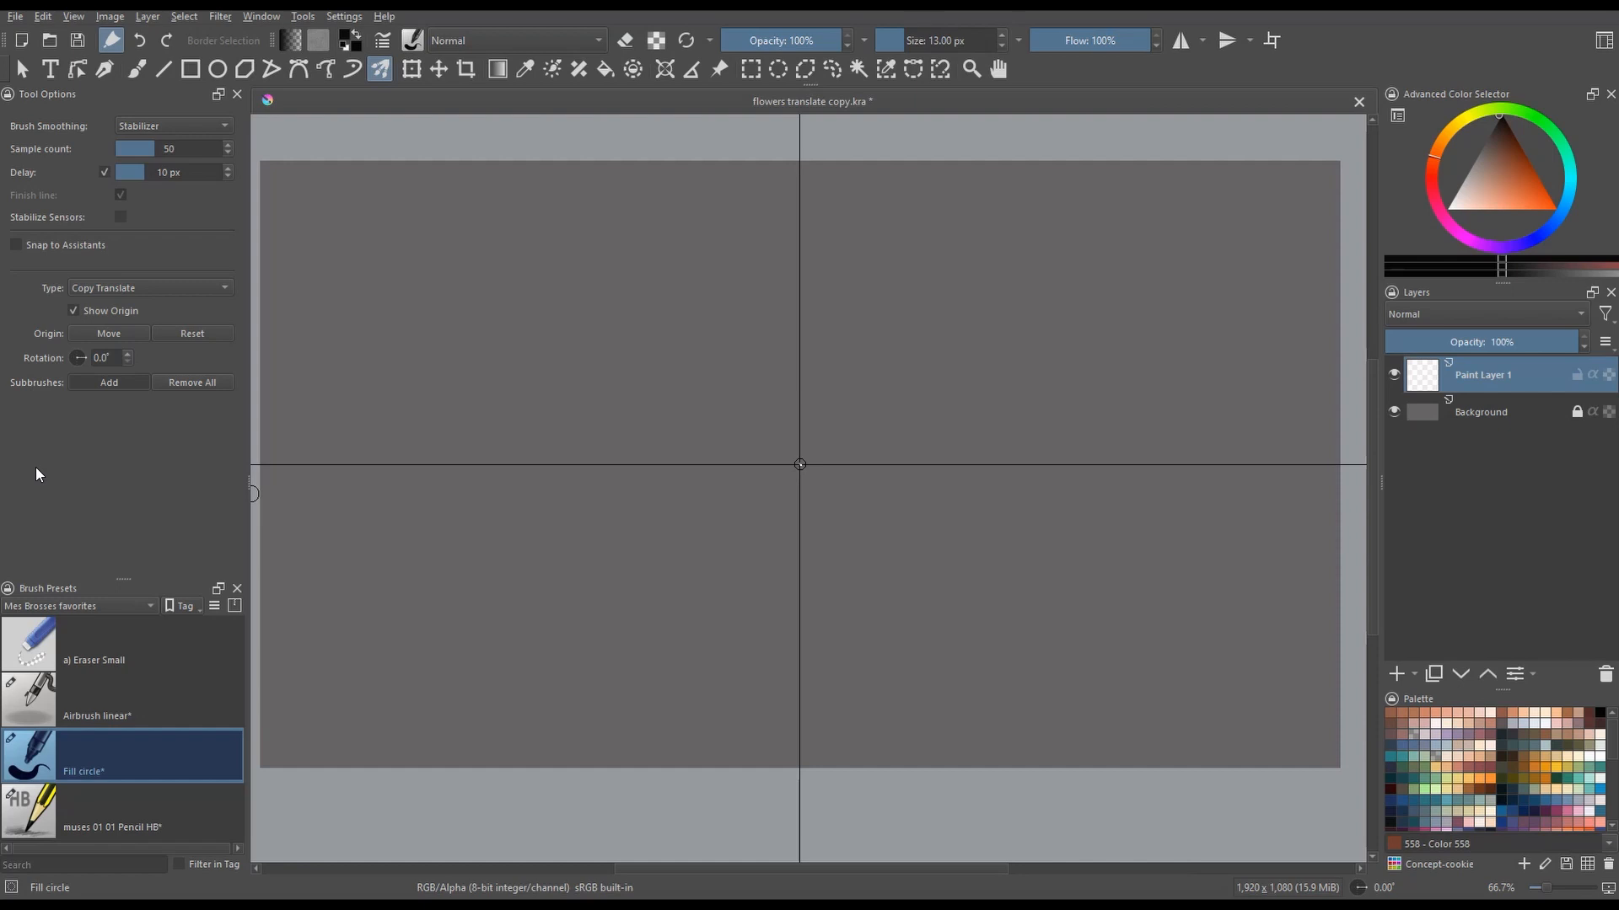
mouse_move(598, 432)
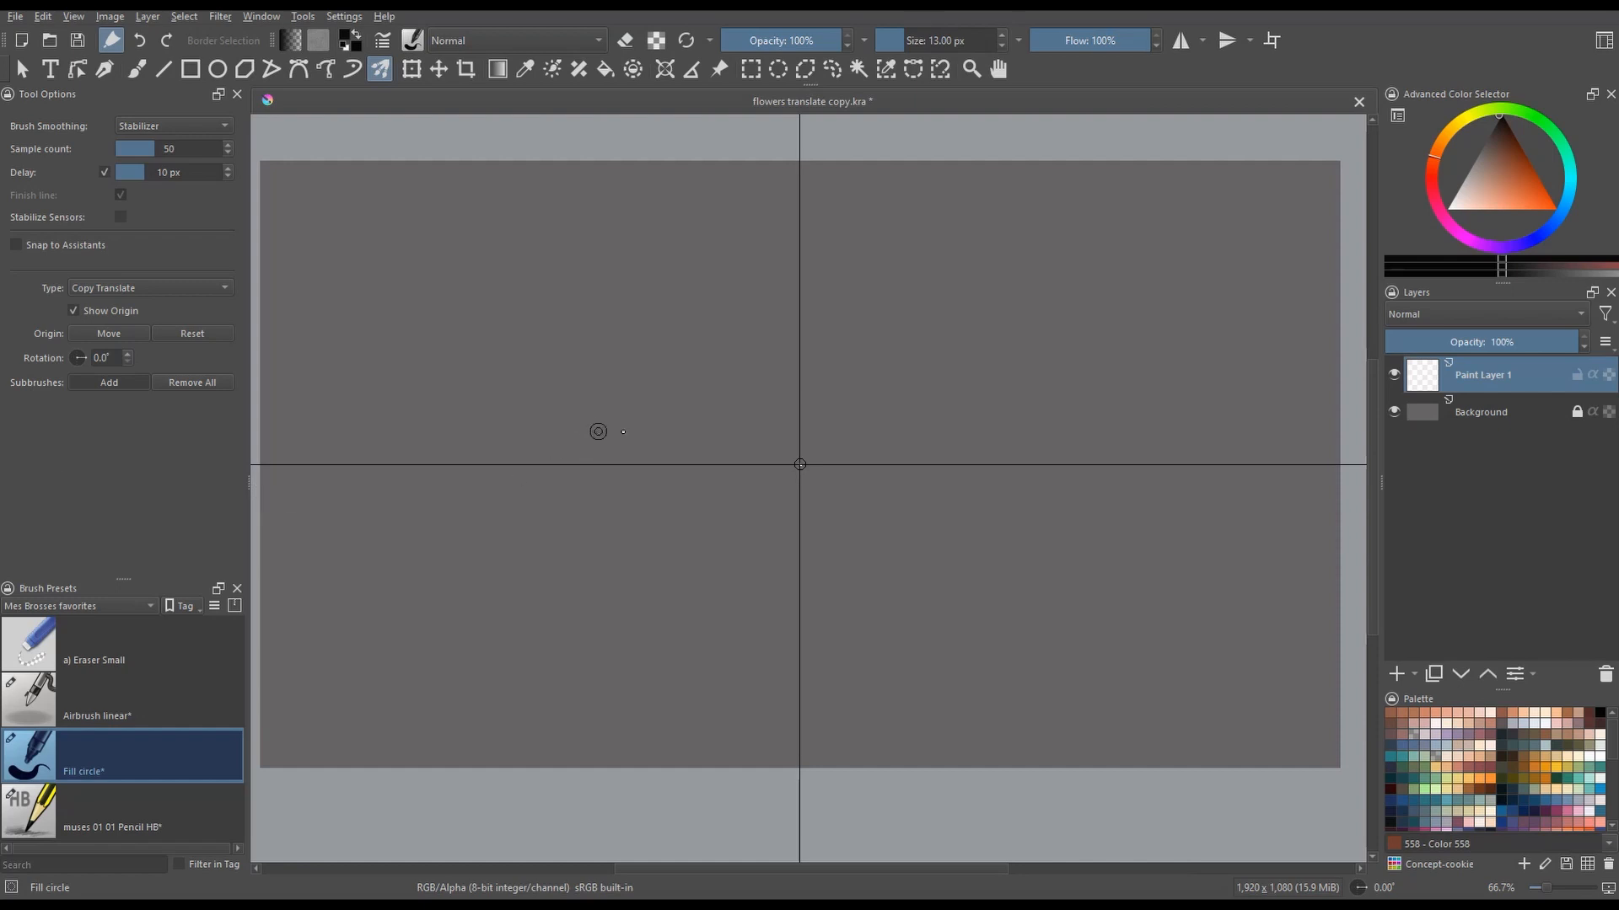
mouse_move(870, 331)
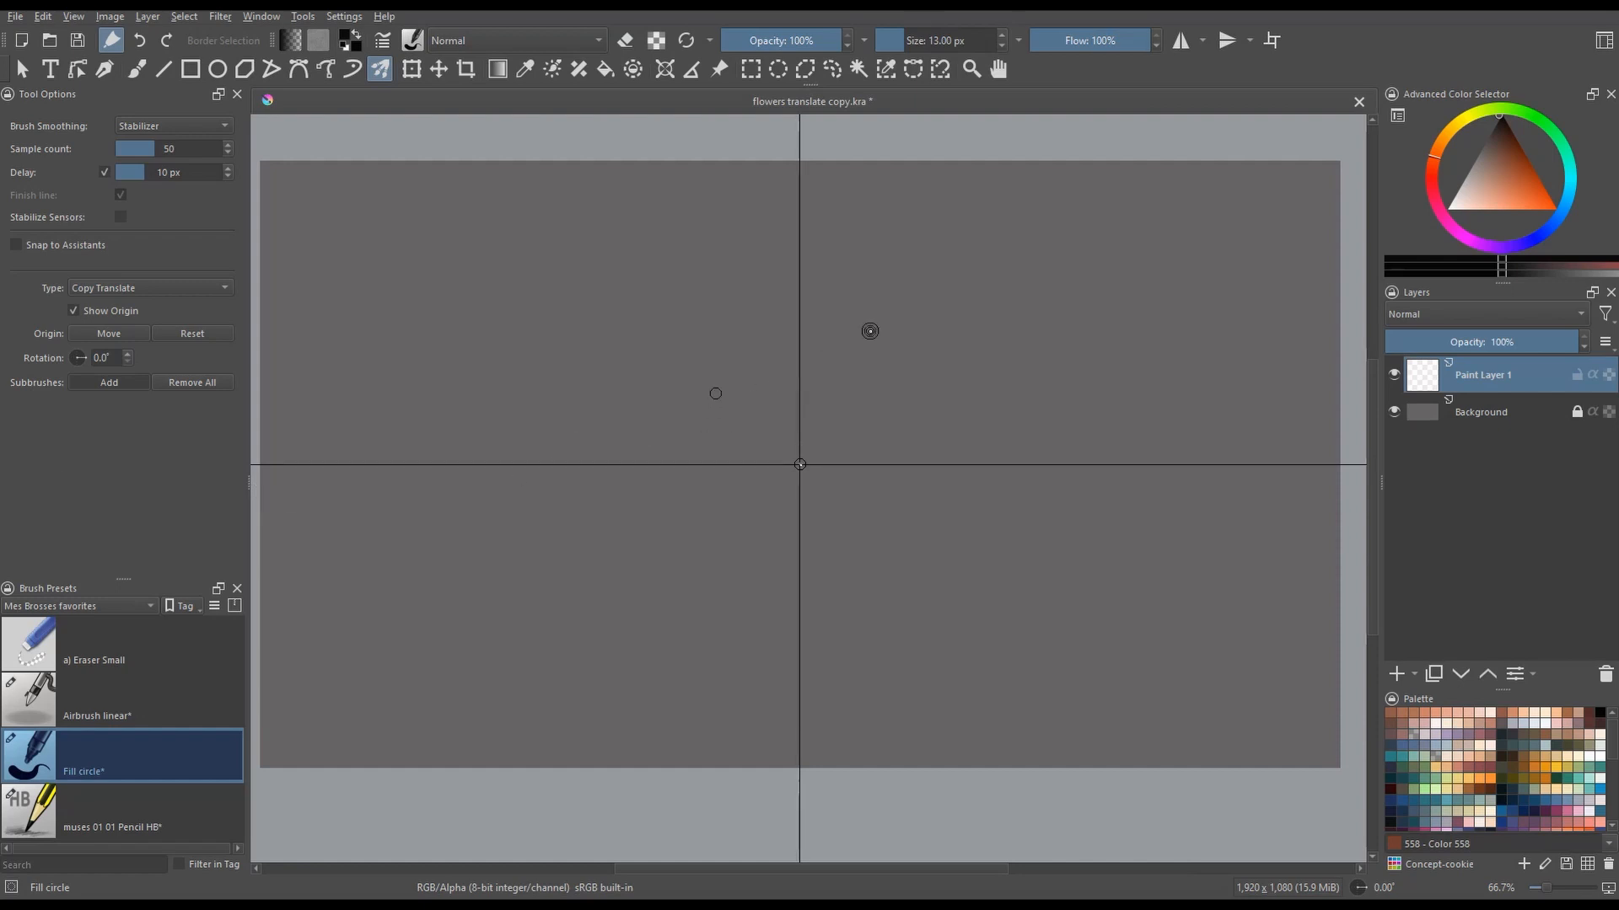